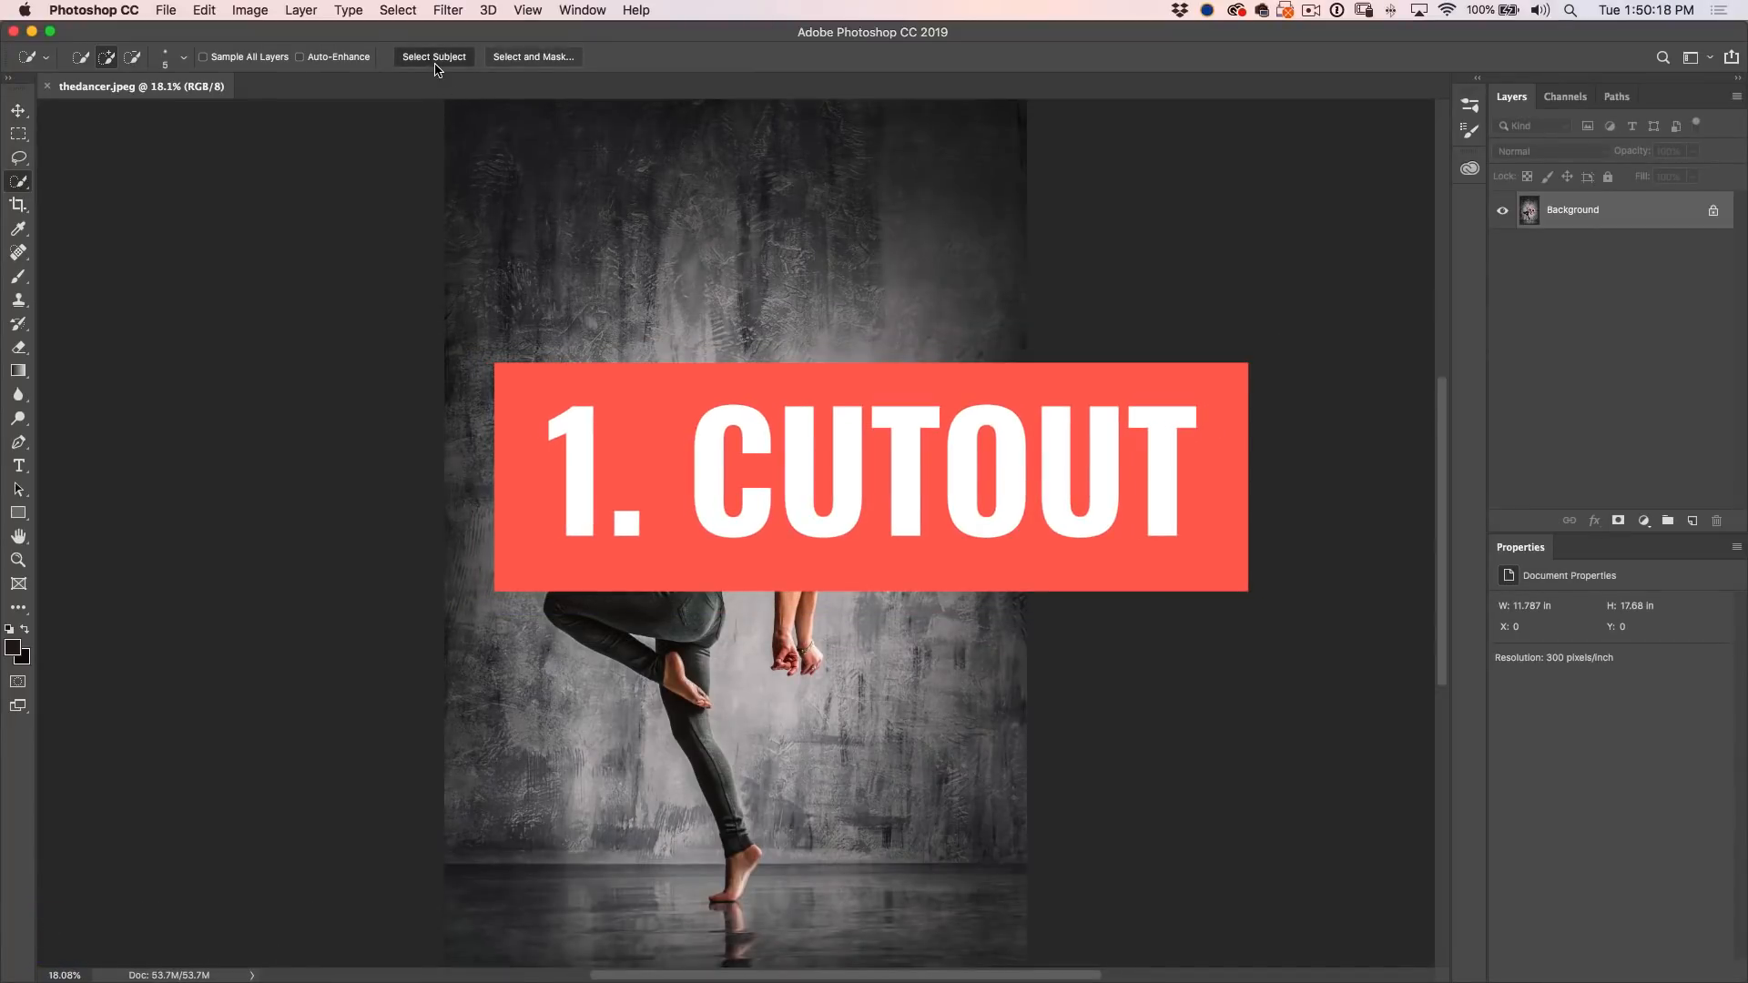
- Auto-select the dancer as the subject with Select Subject
left_click(433, 56)
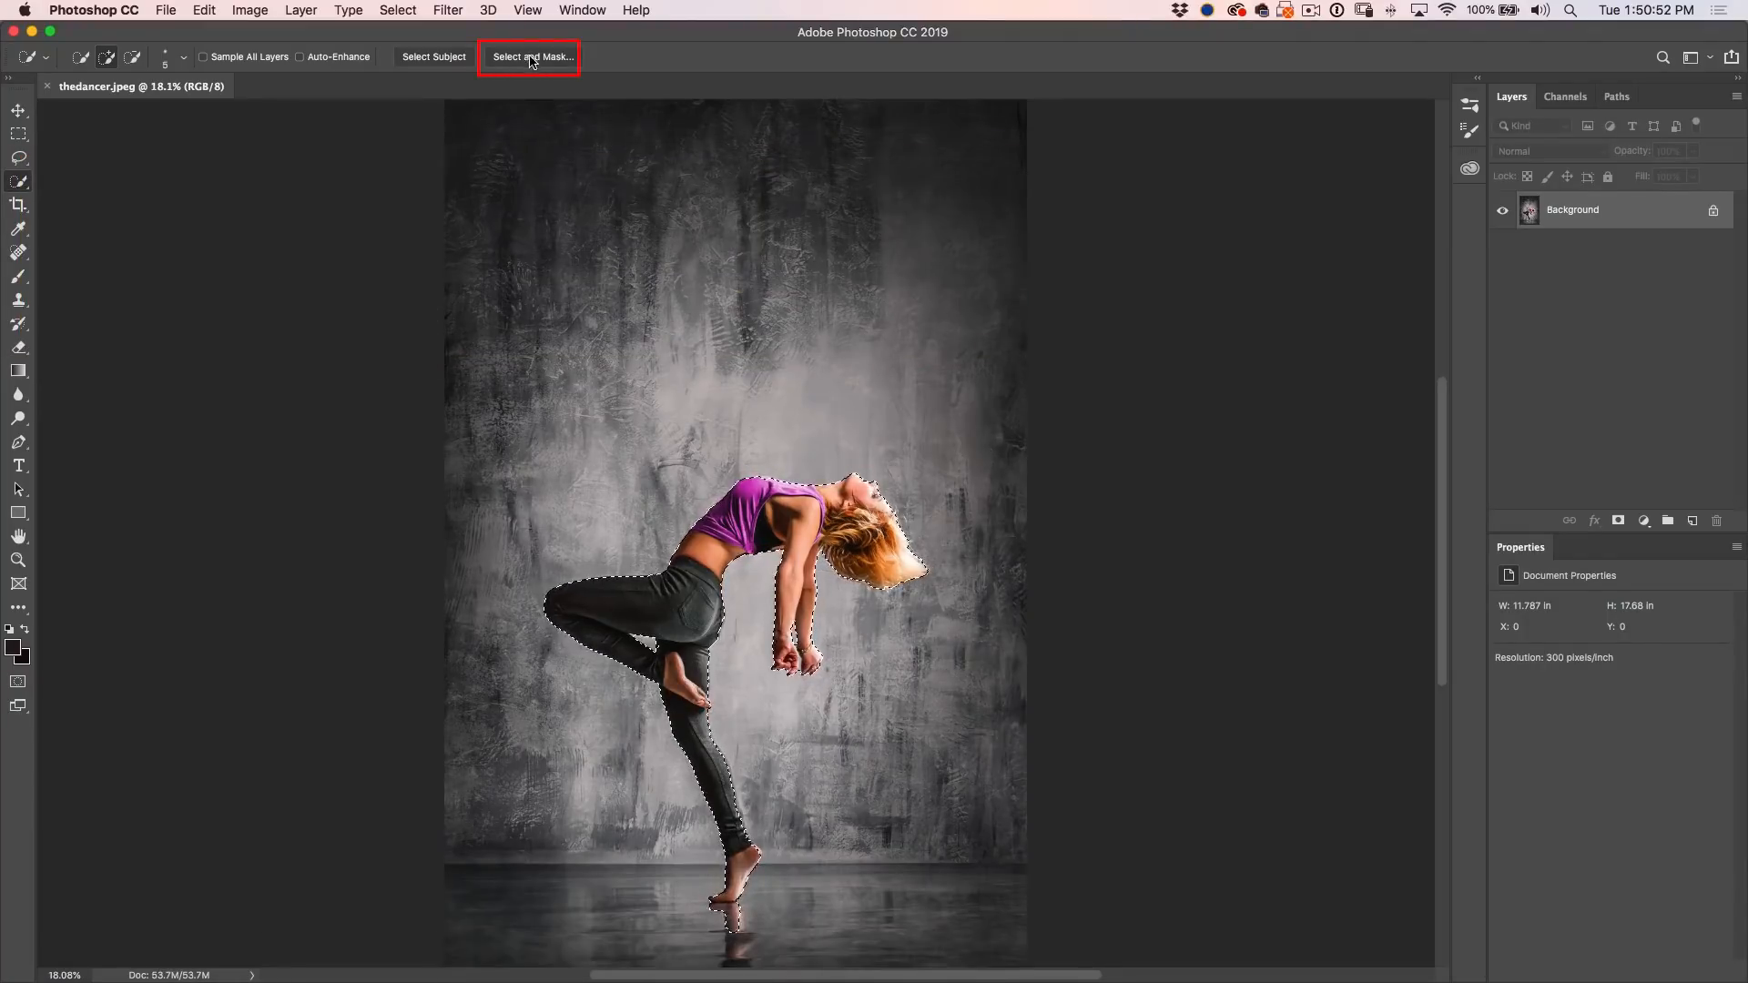
- Refine the dancer selection around her hair in Select and Mask and apply it
left_click(530, 57)
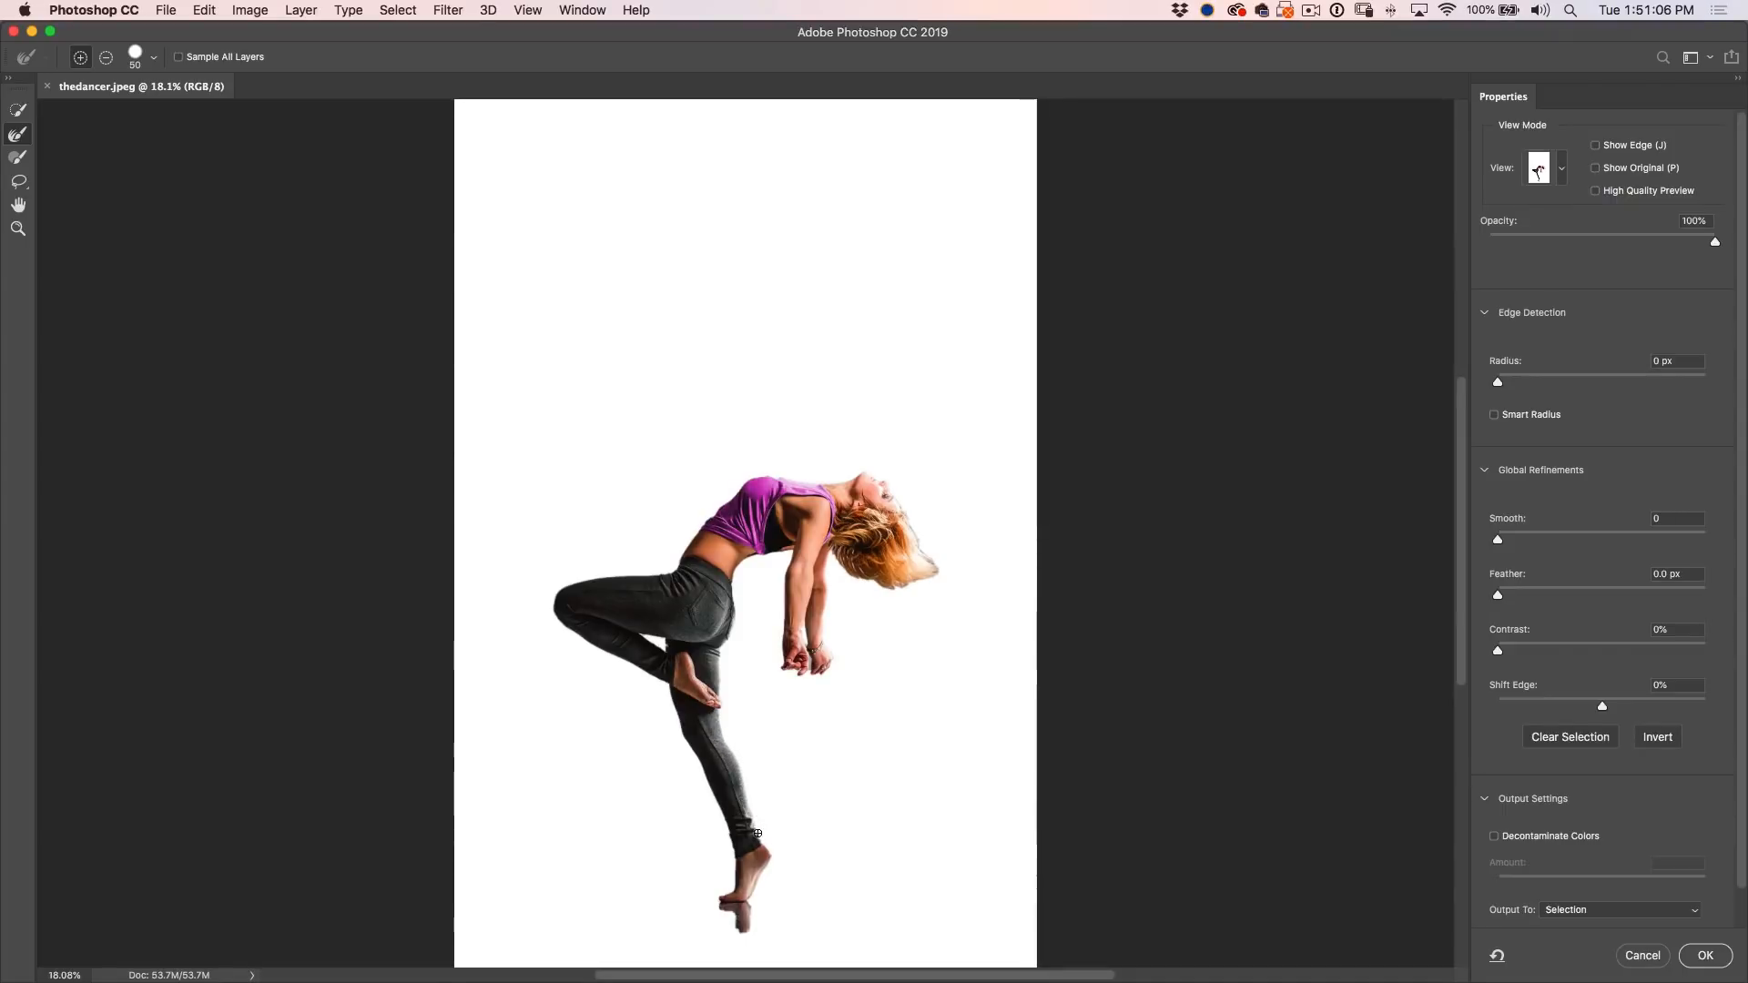
mouse_move(772, 867)
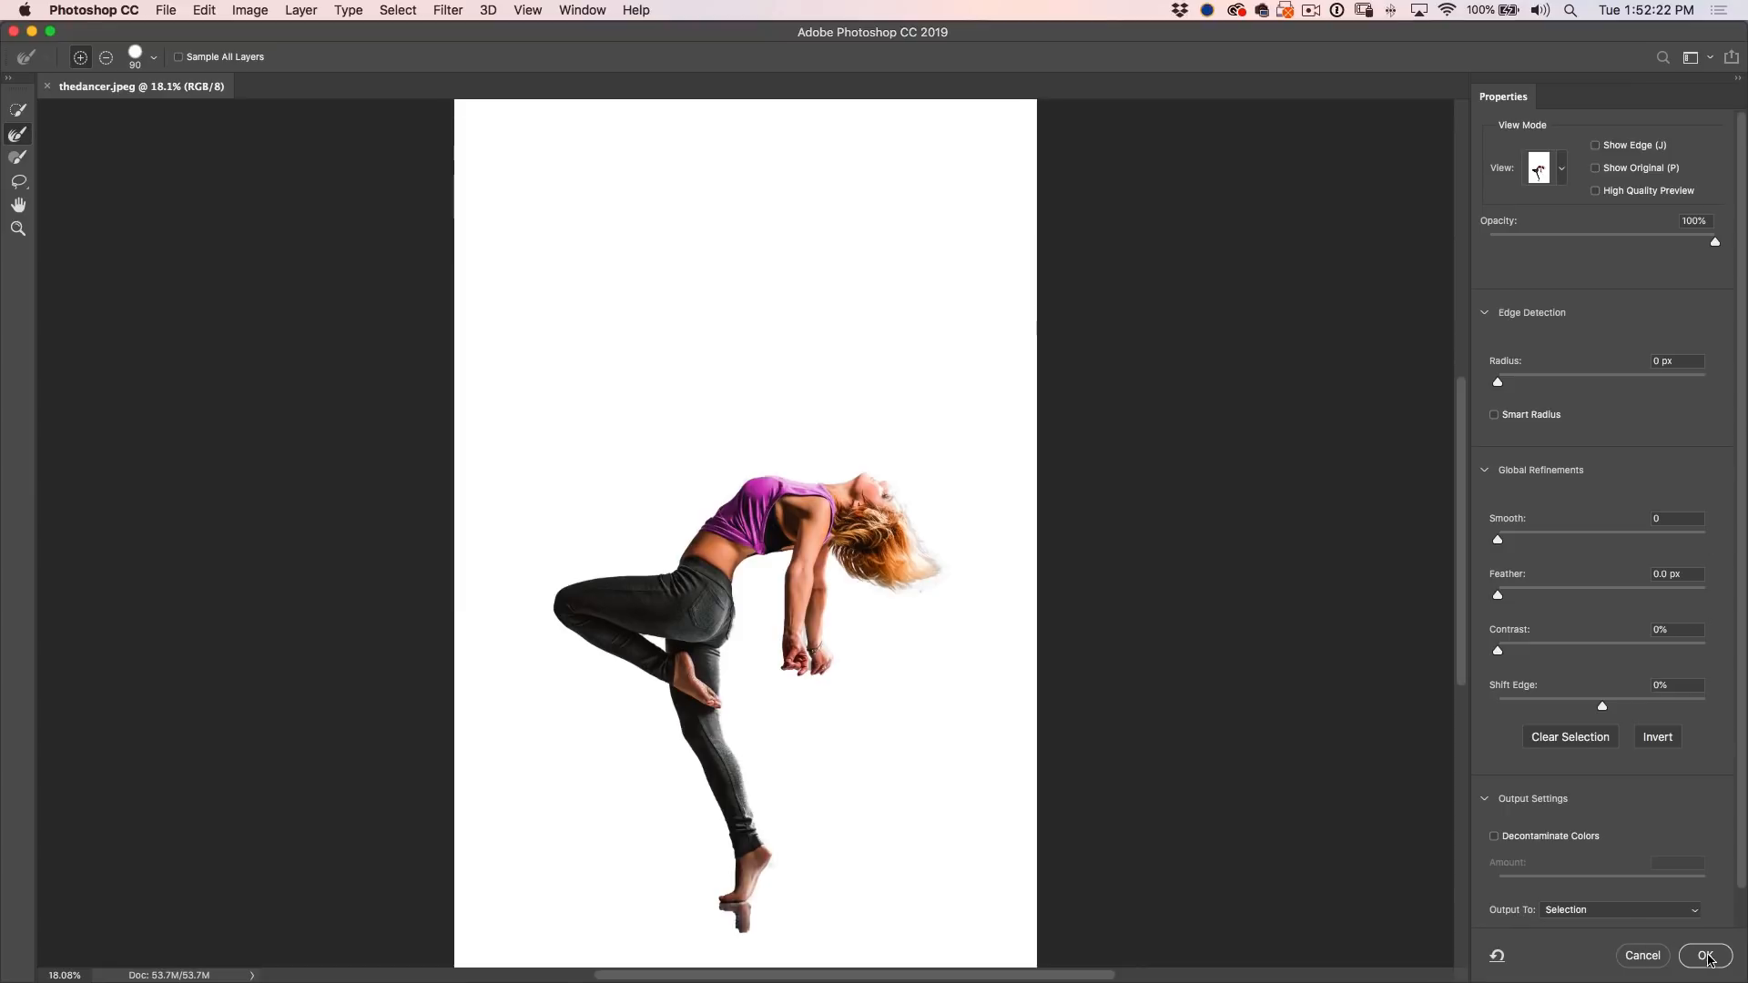
left_click(1706, 956)
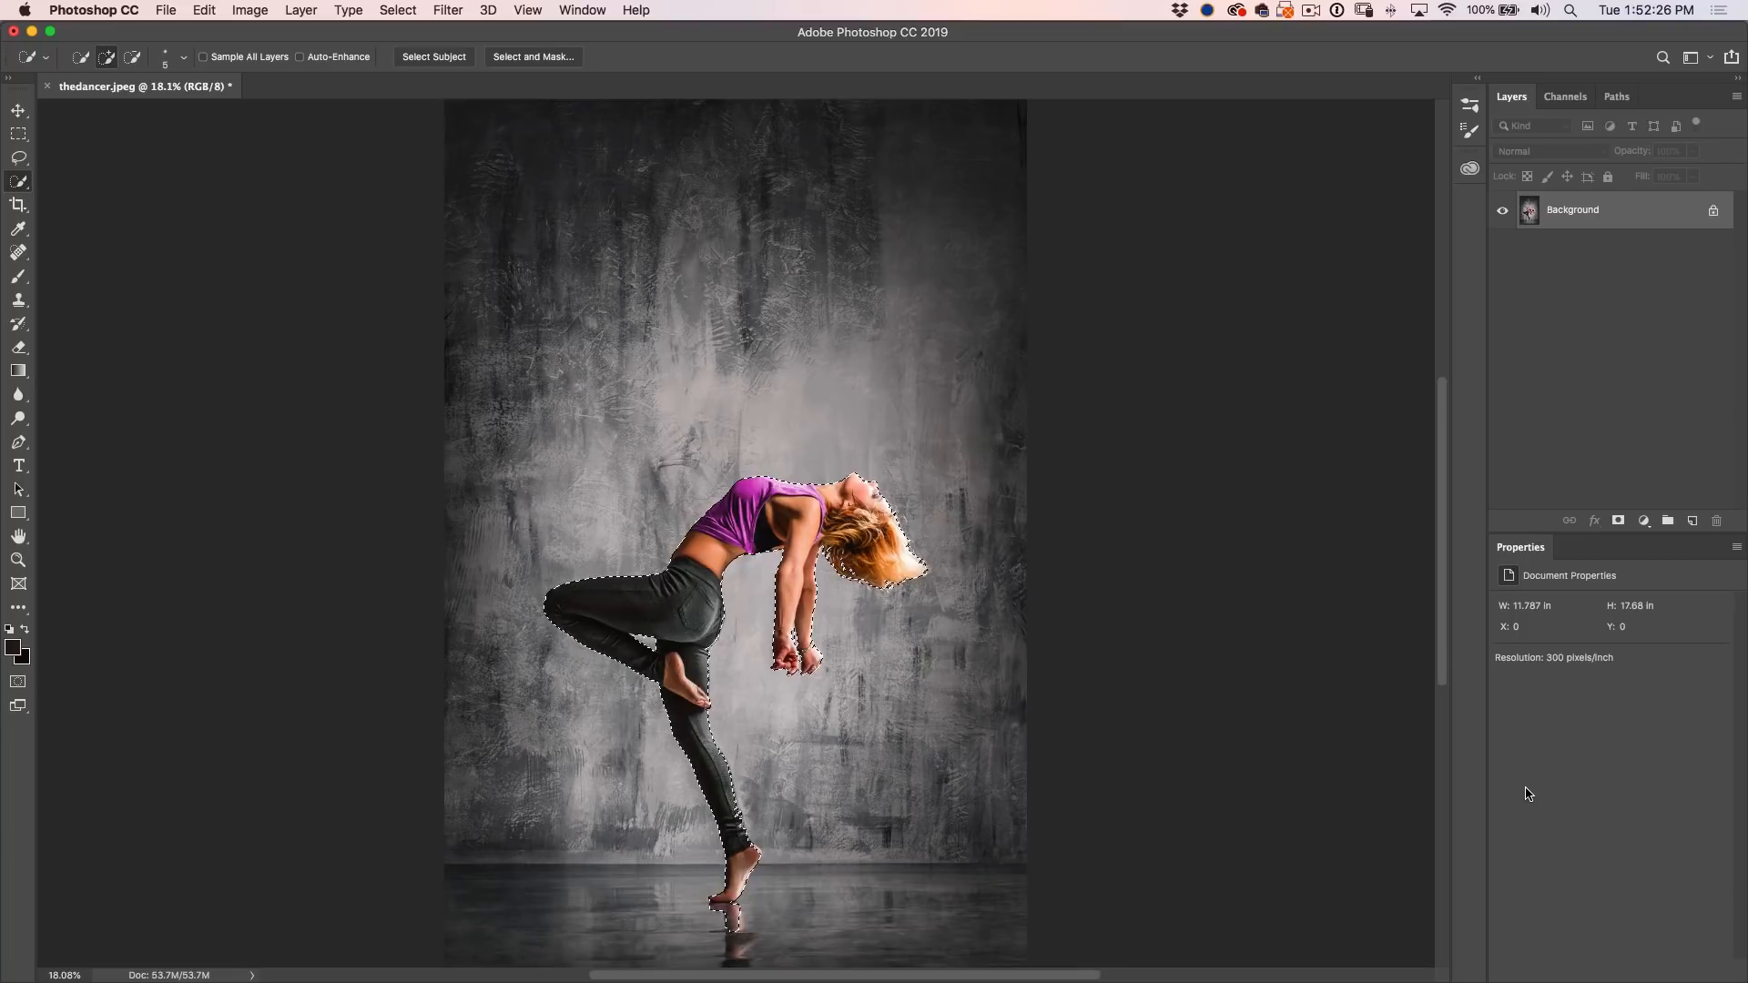
- Copy the selected dancer onto new layers above the photo with Cmd+J
key("cmd+j")
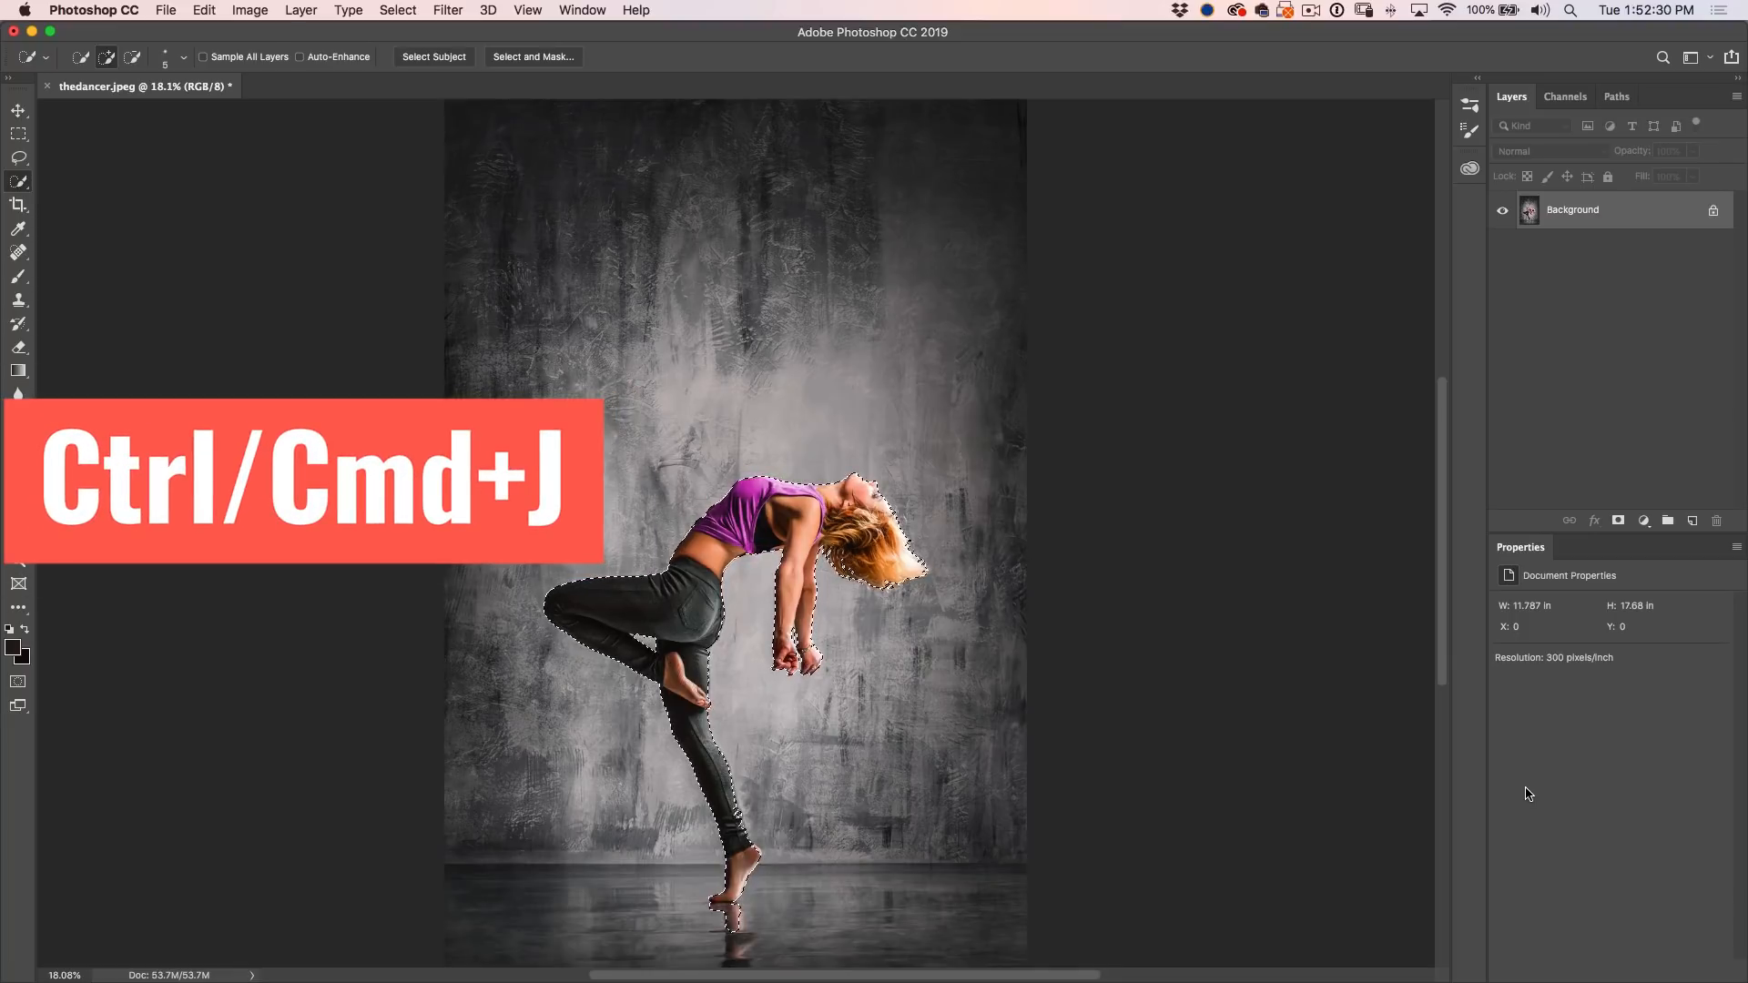
key("cmd+j")
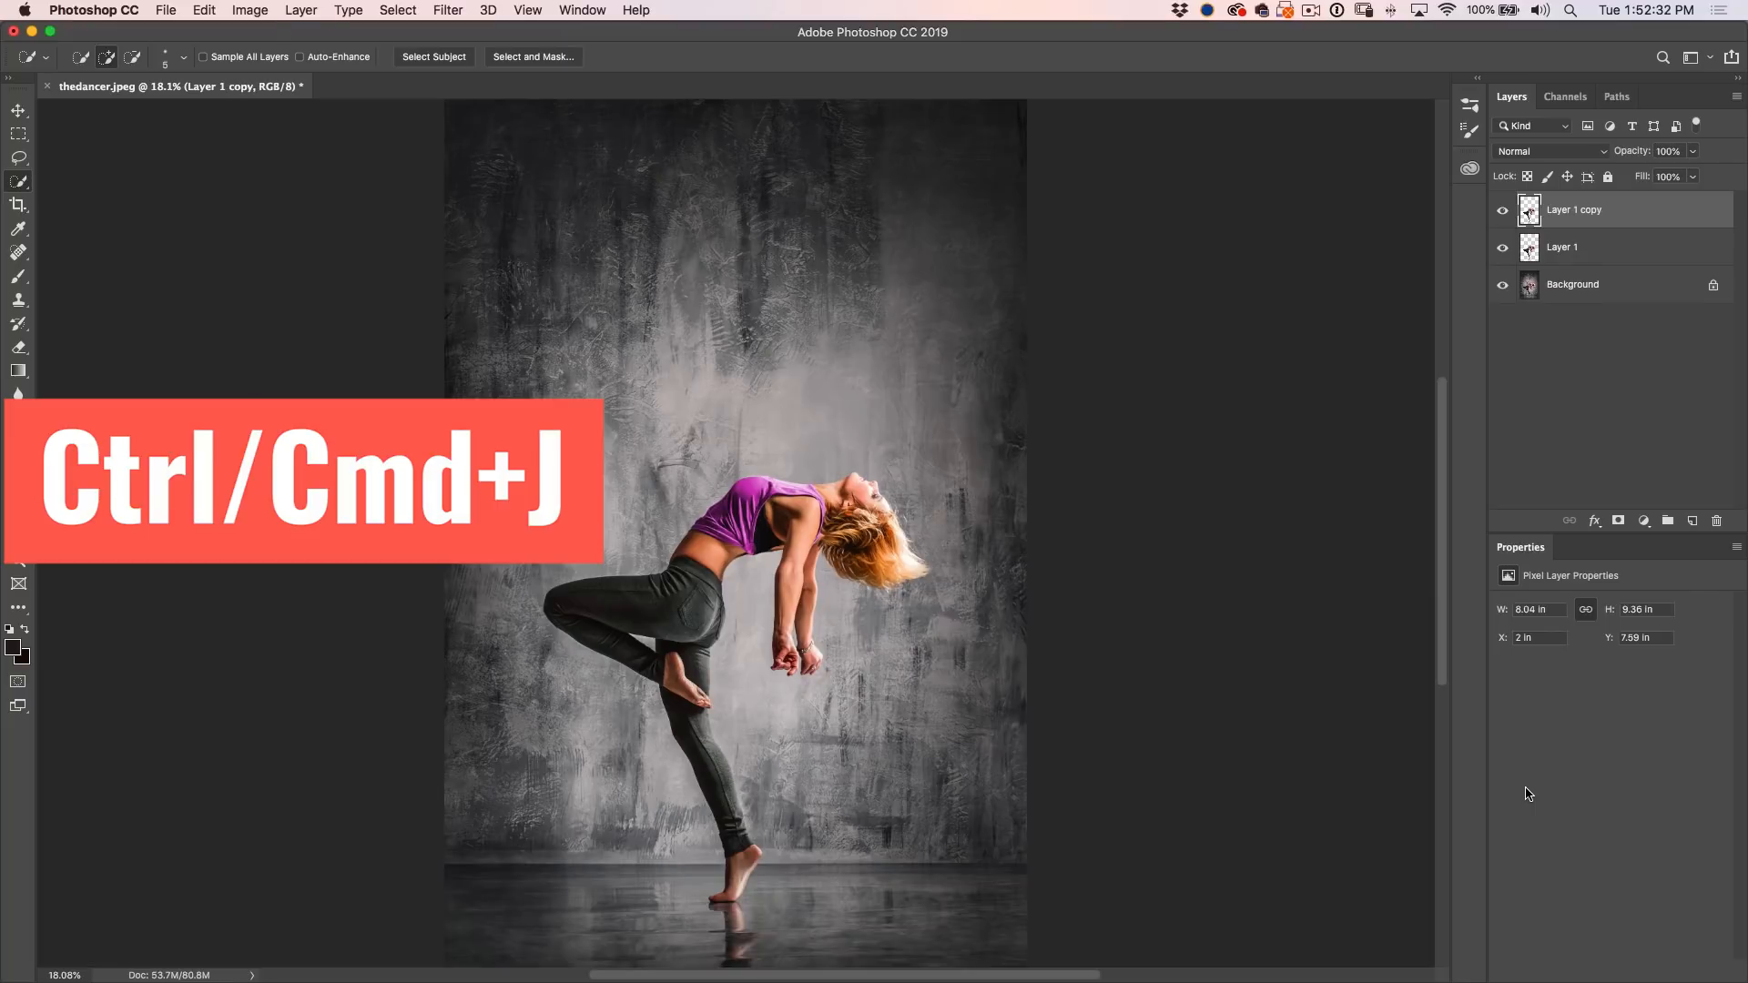
key("cmd+j")
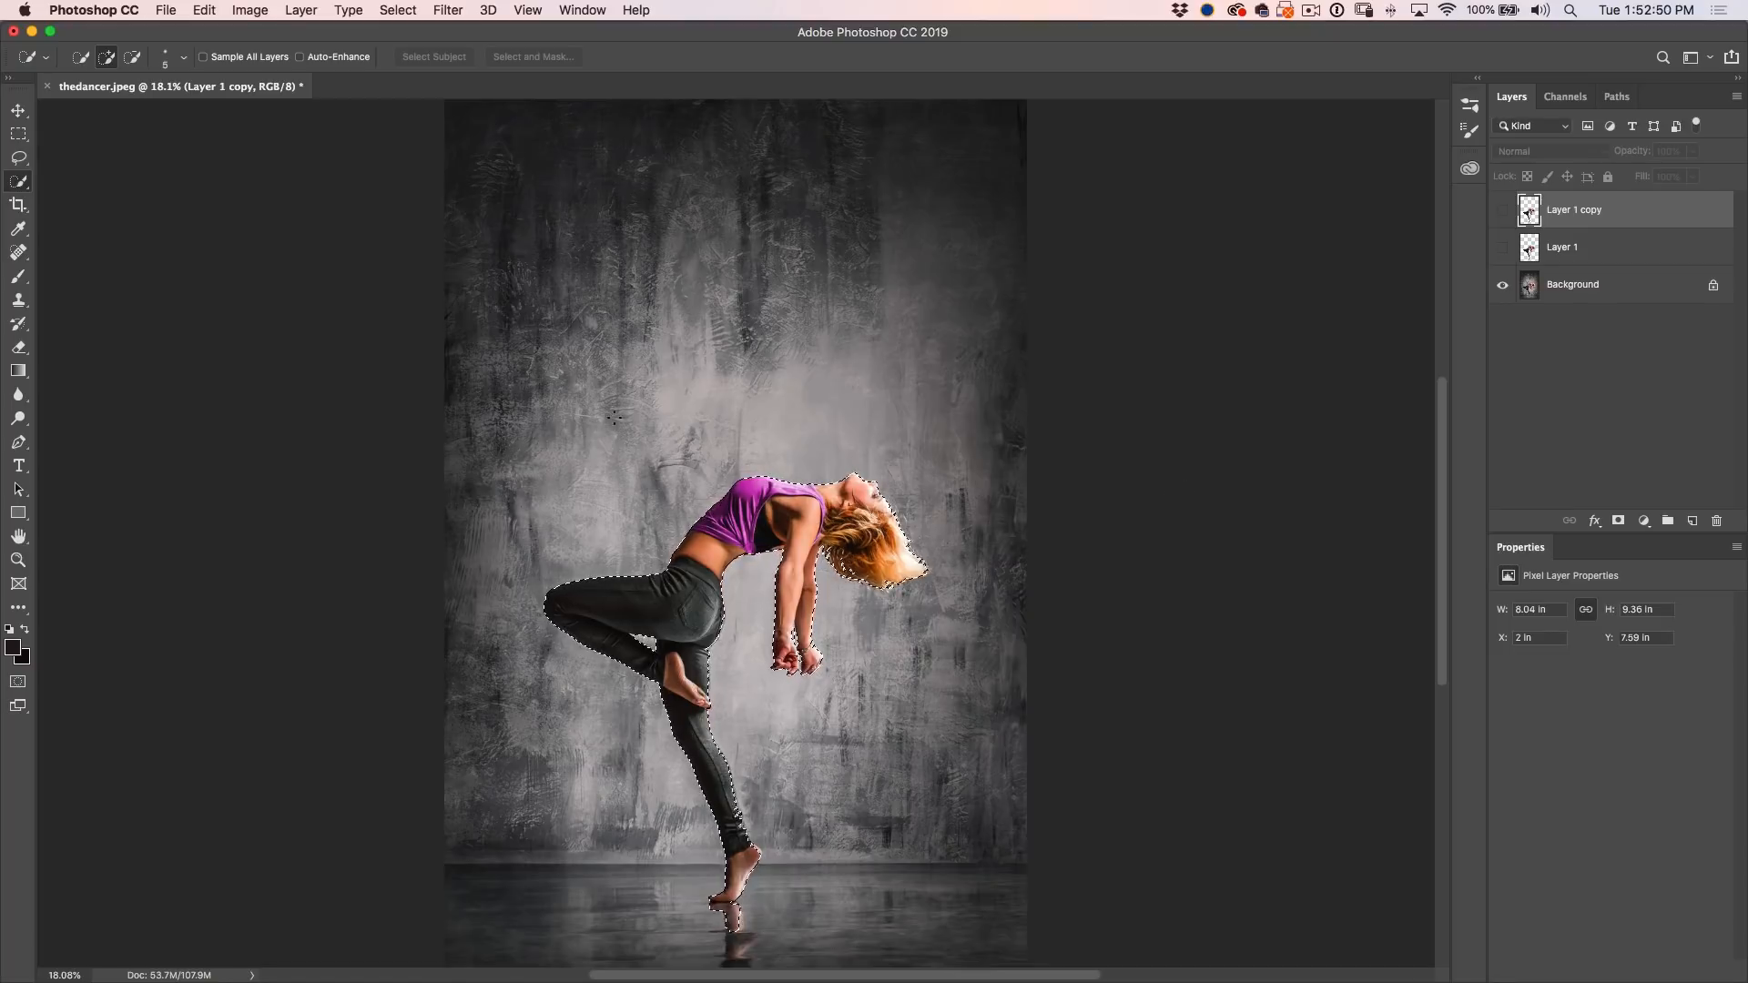
- Expand the dancer selection outward via Select > Modify > Expand
left_click(397, 11)
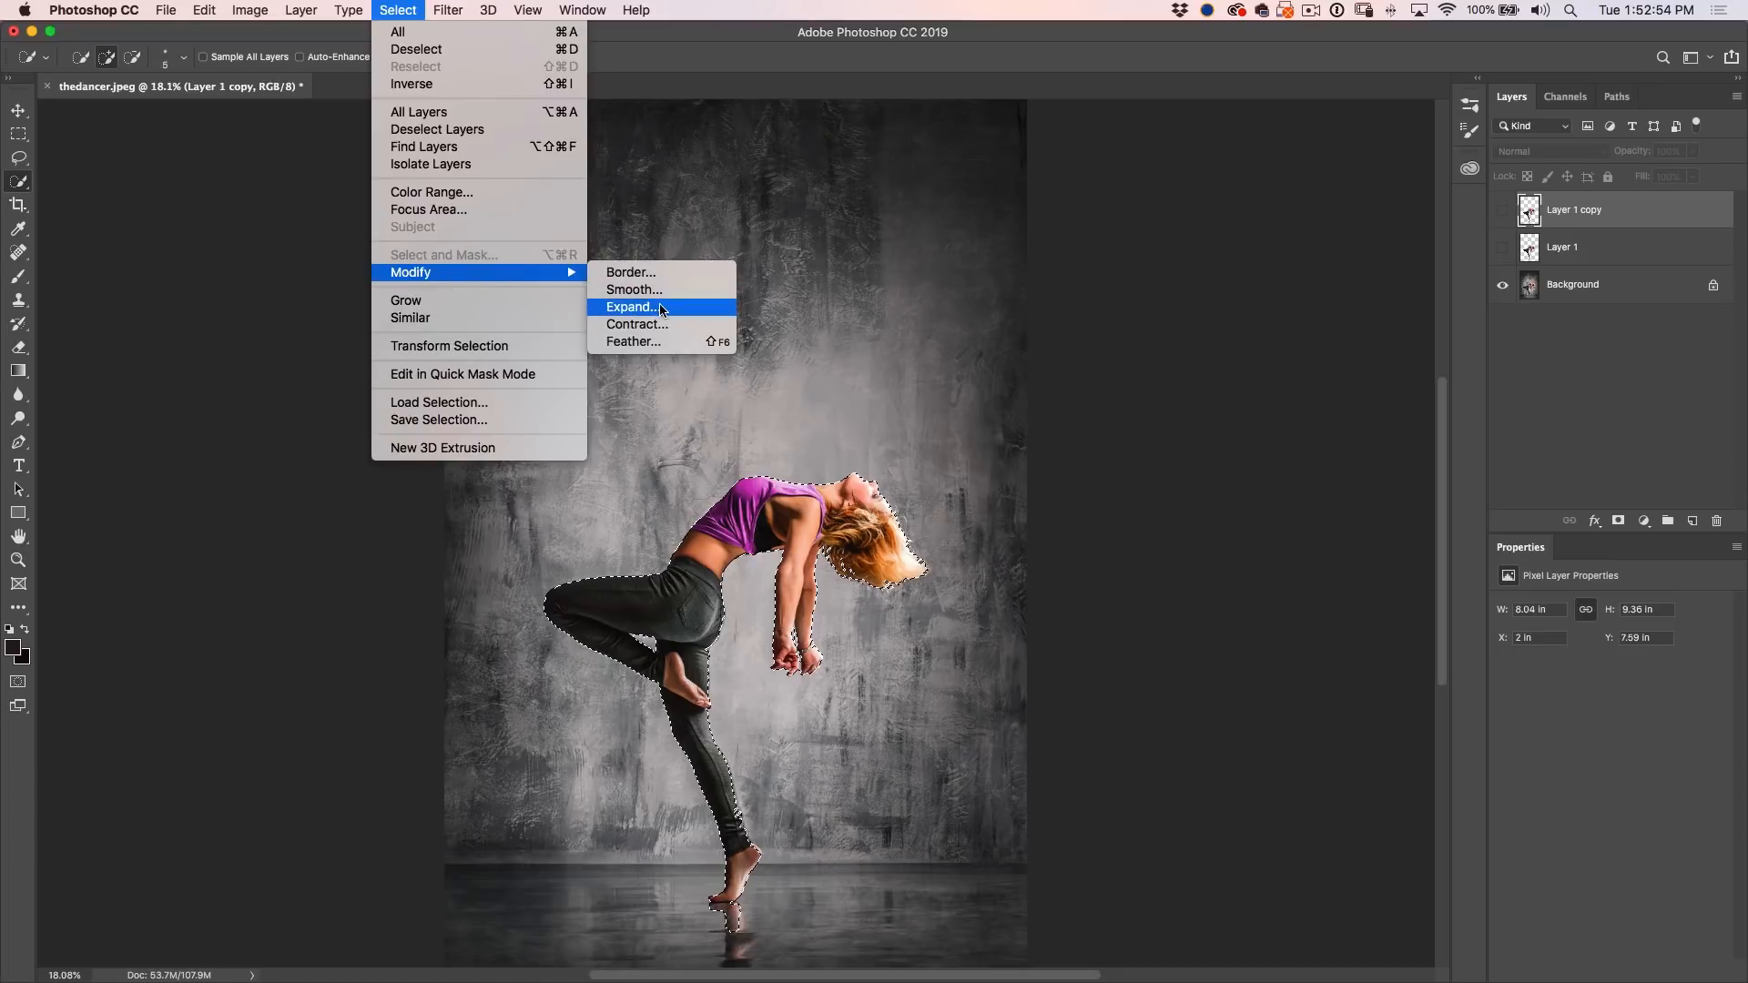
left_click(632, 306)
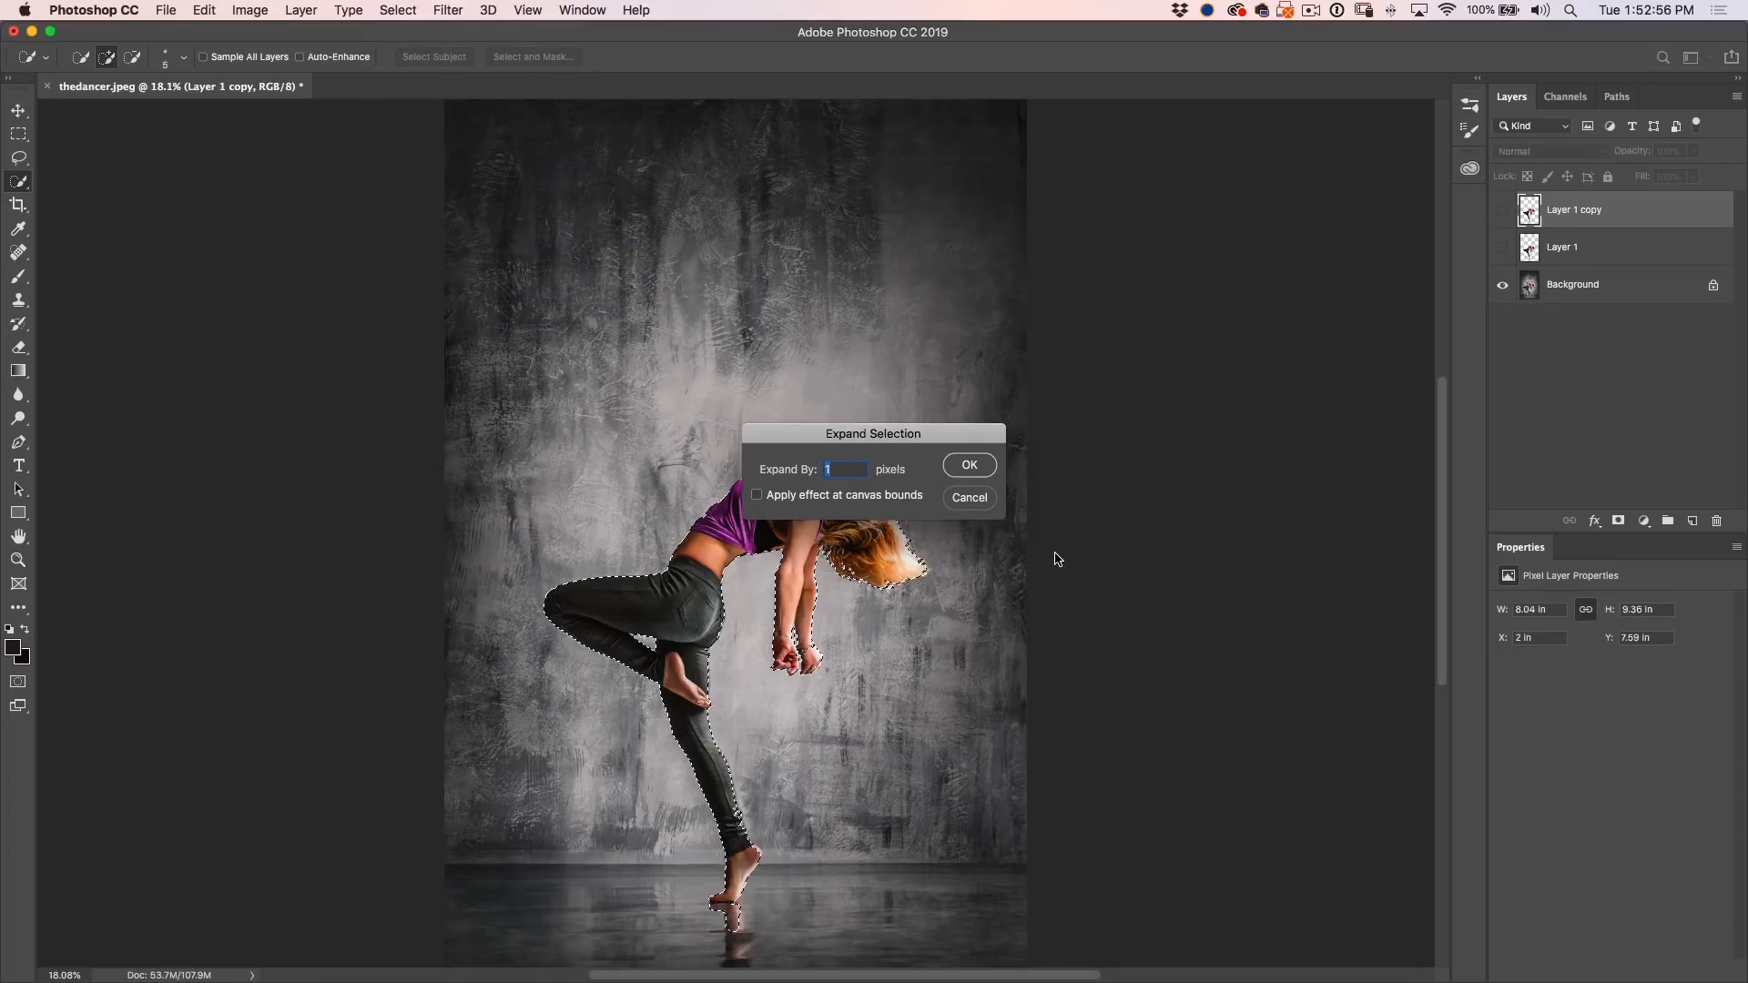
left_click(967, 464)
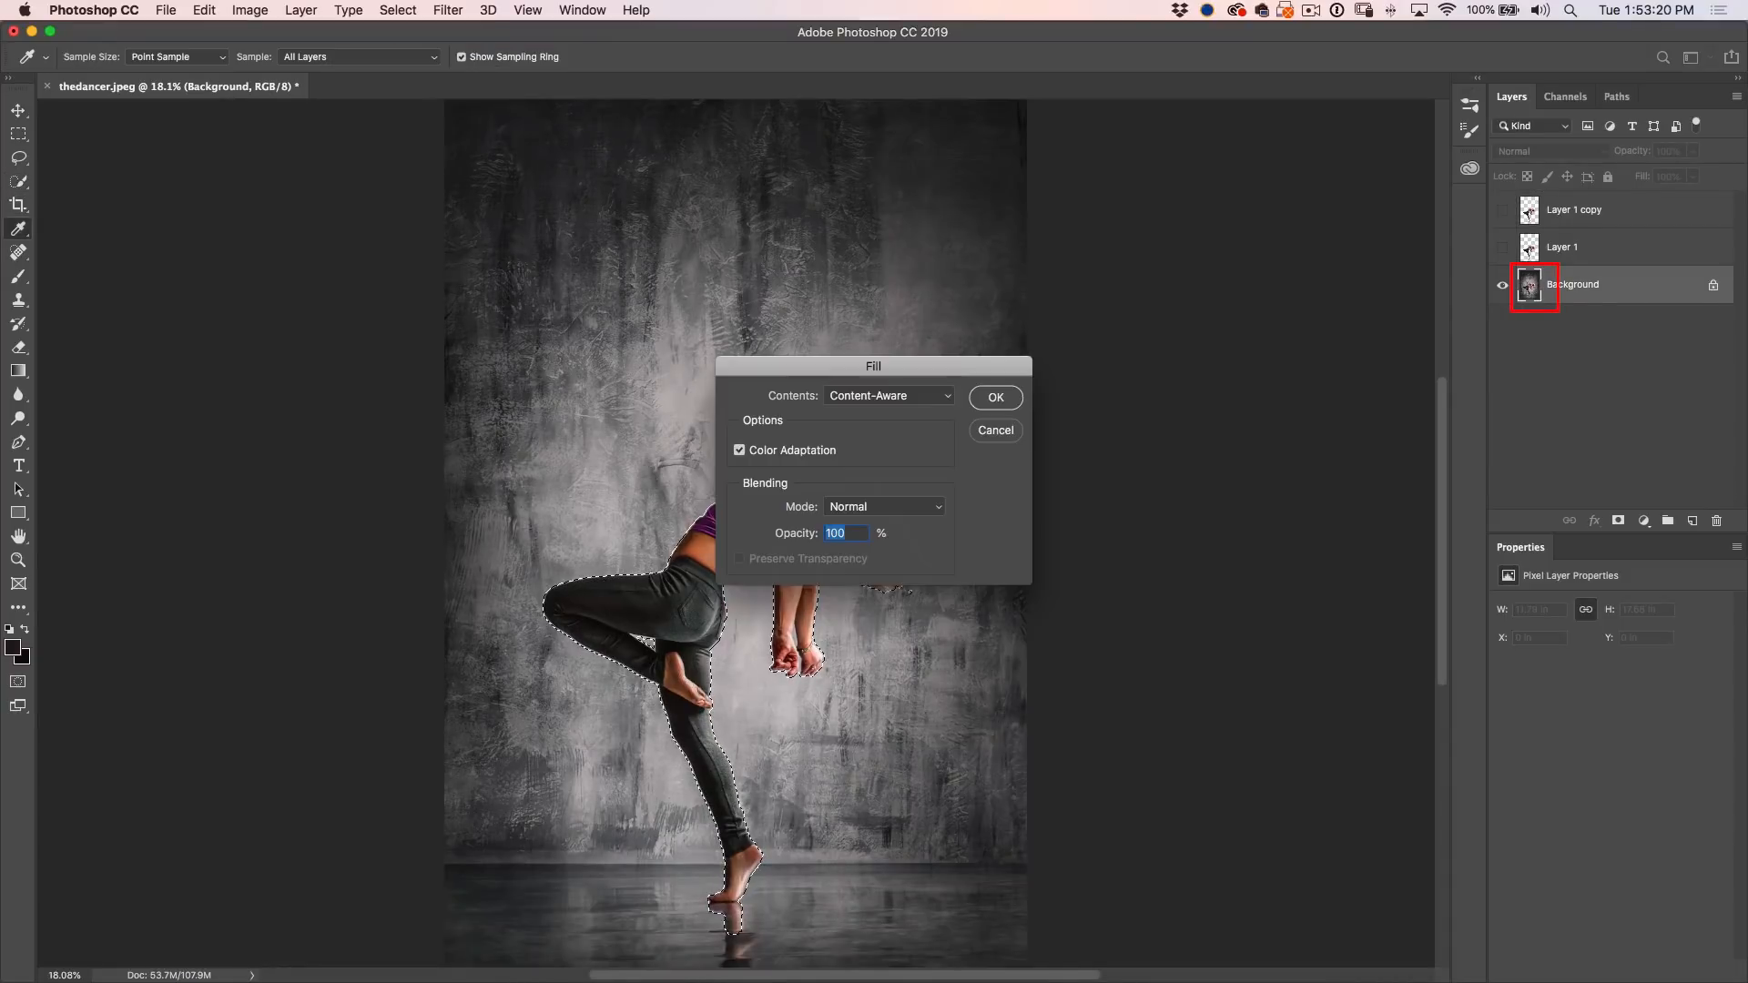
- Fill the dancer's area on the background with Content-Aware fill
key("shift+delete")
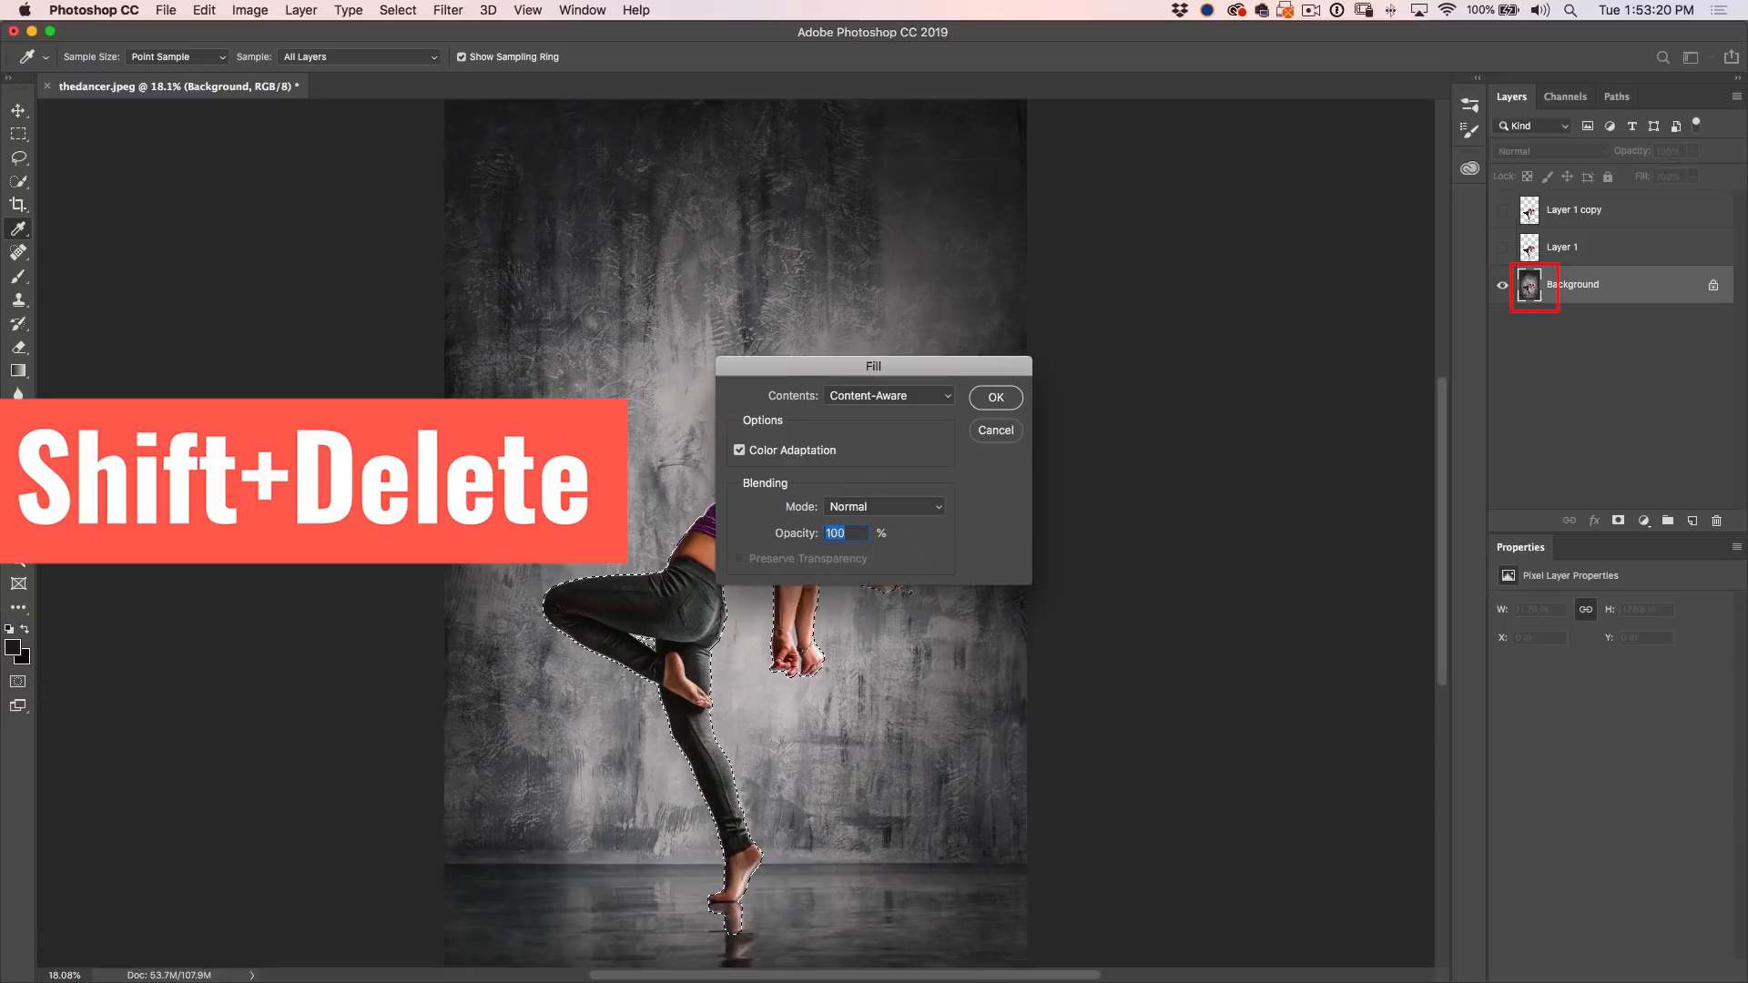
left_click(994, 397)
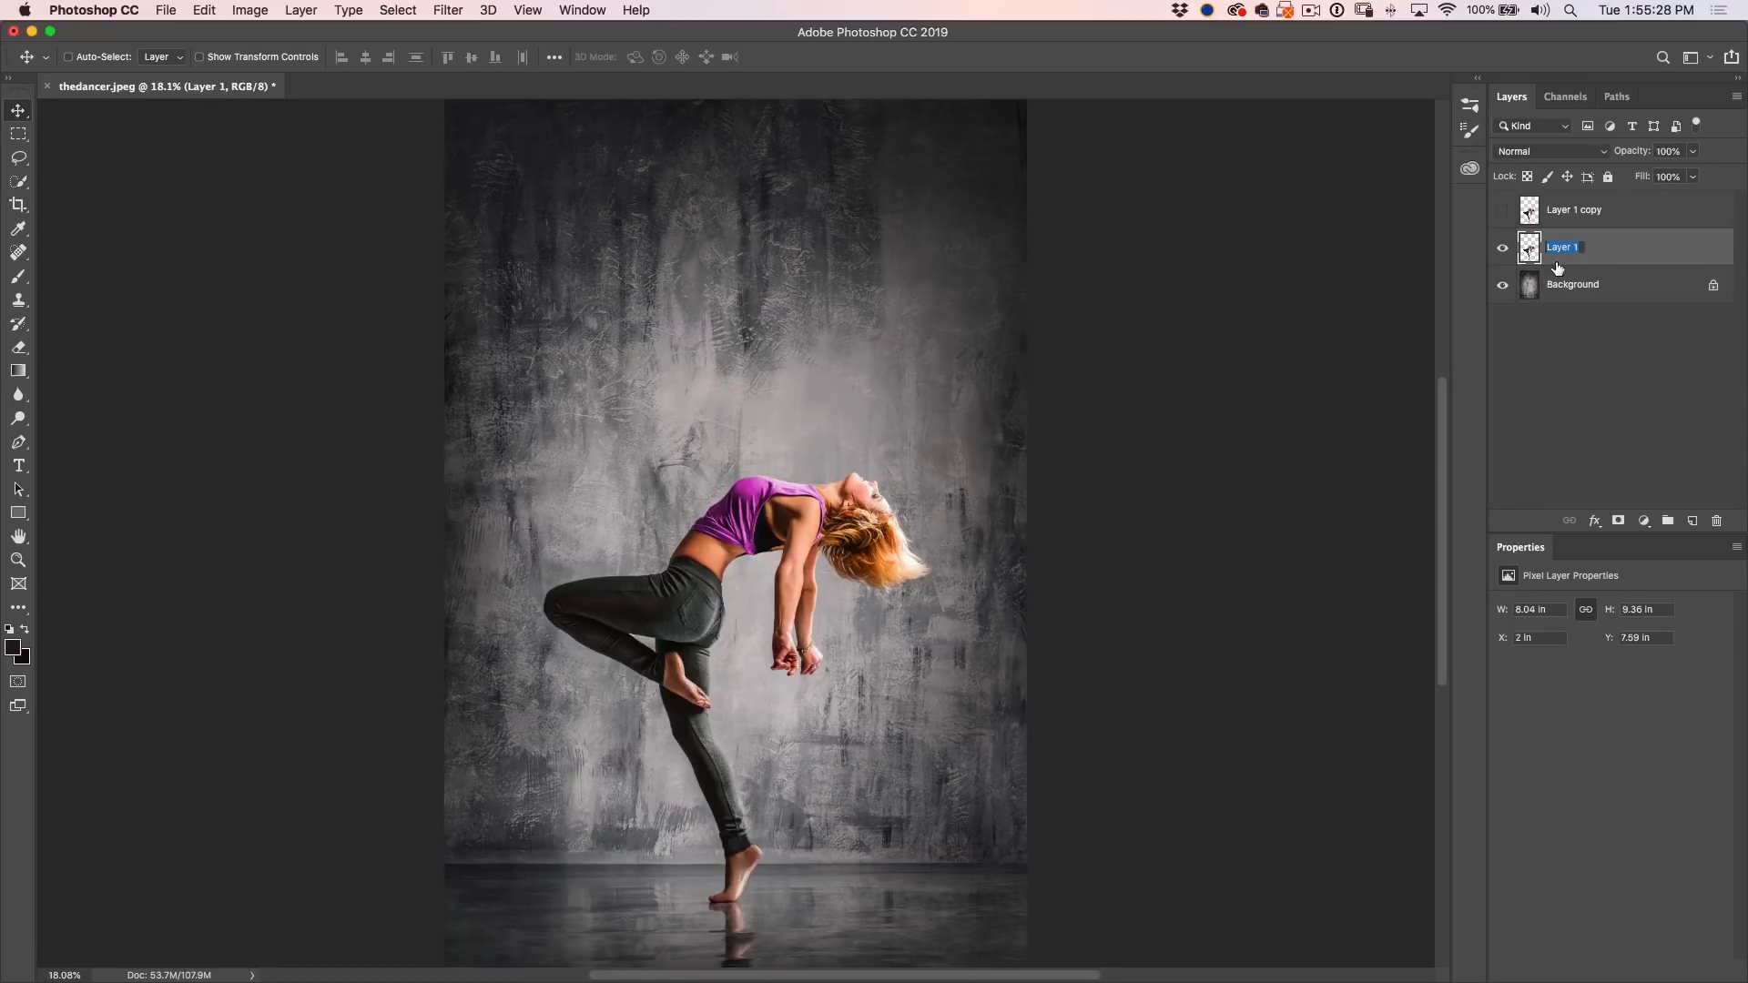
- Name the dancer layer 'expand' and make it the active layer for filtering
type("expand")
left_click(1589, 209)
type("contract")
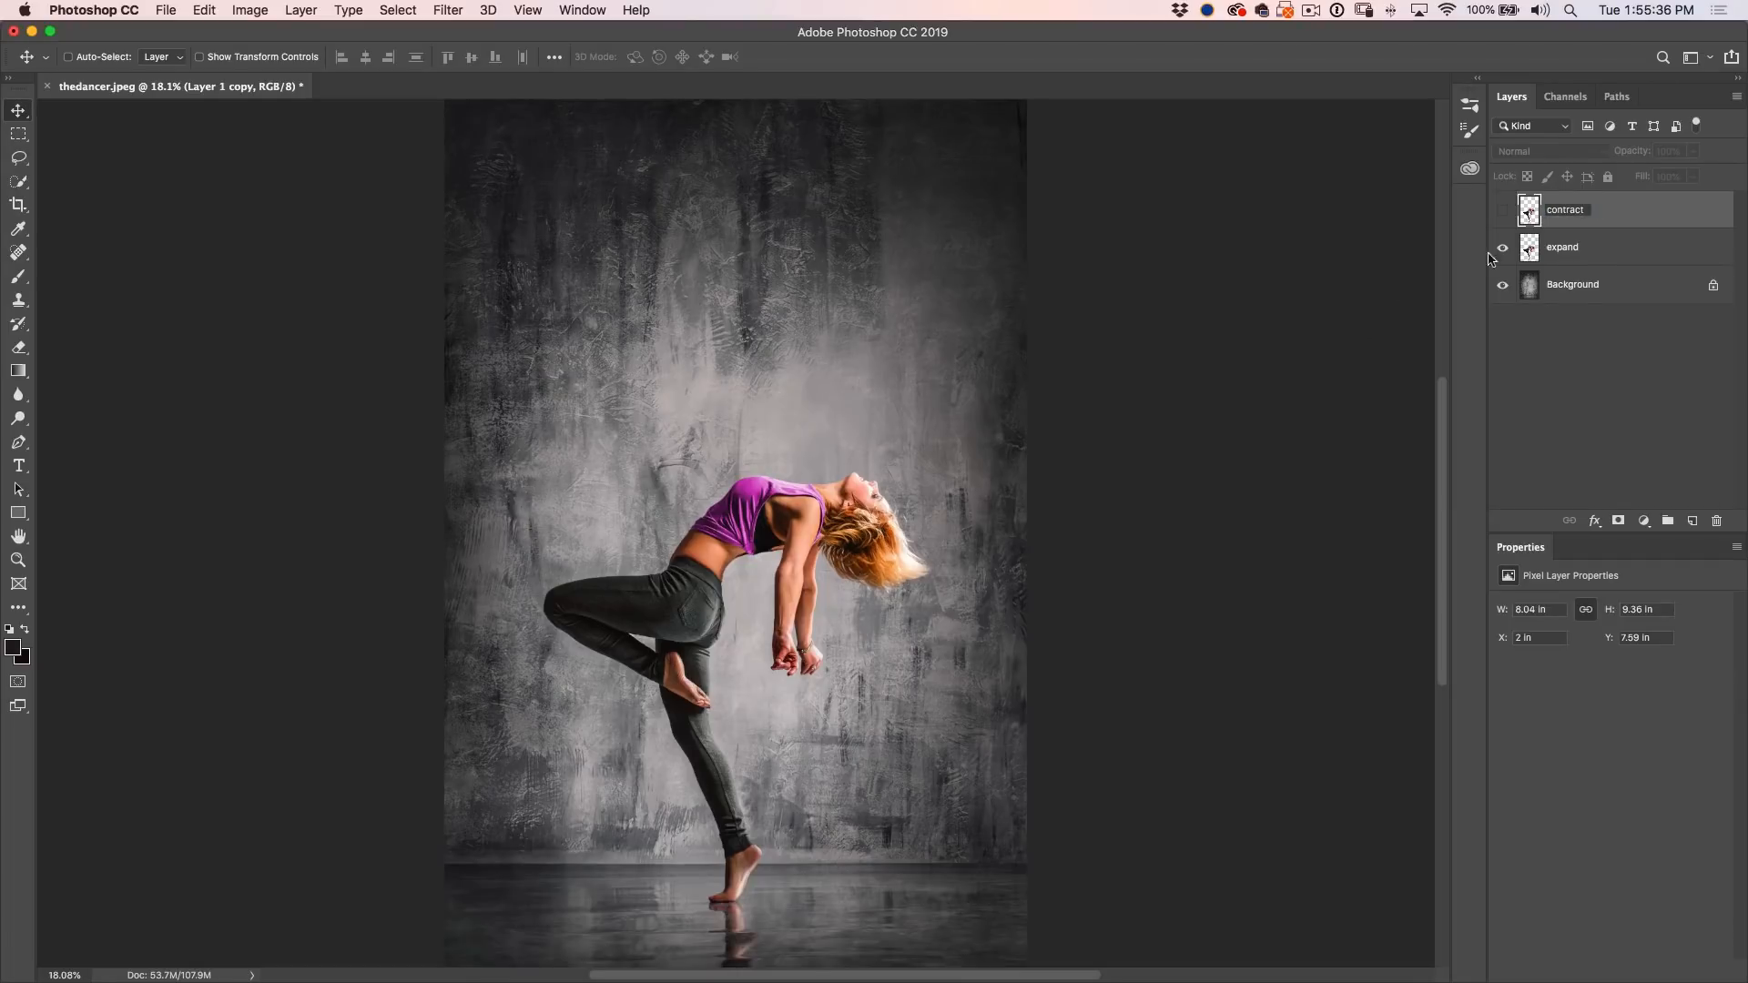
left_click(1562, 245)
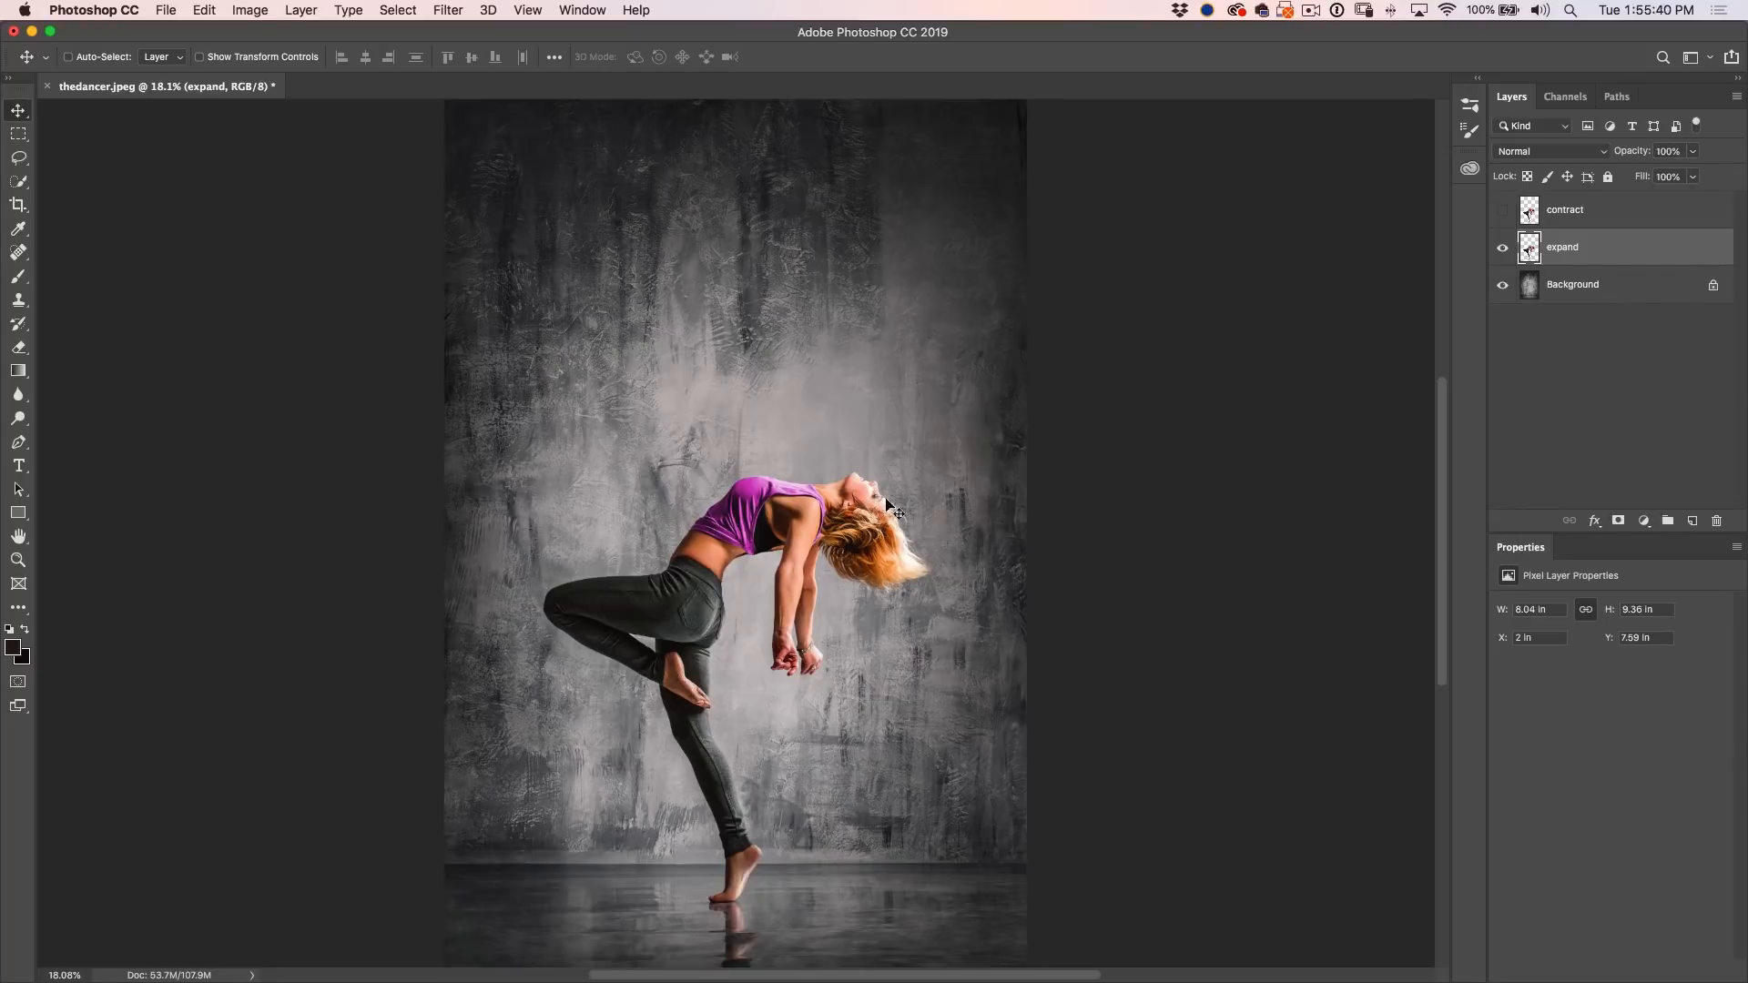
mouse_move(1284, 421)
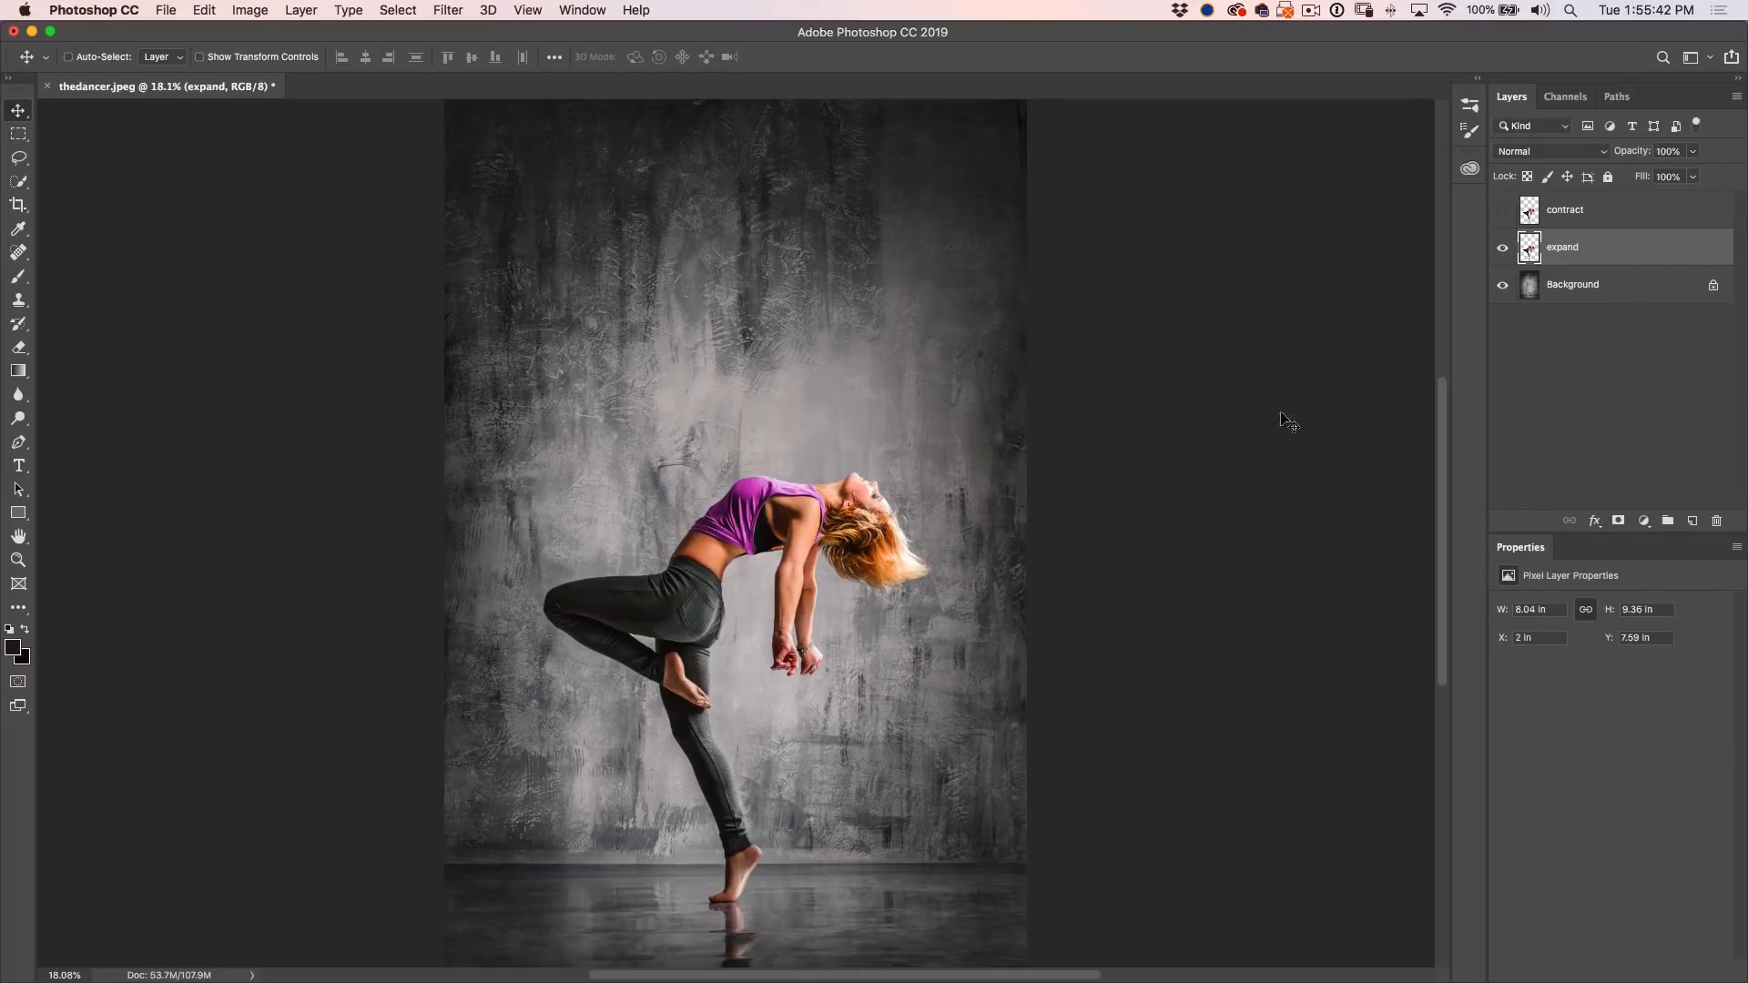
left_click(447, 11)
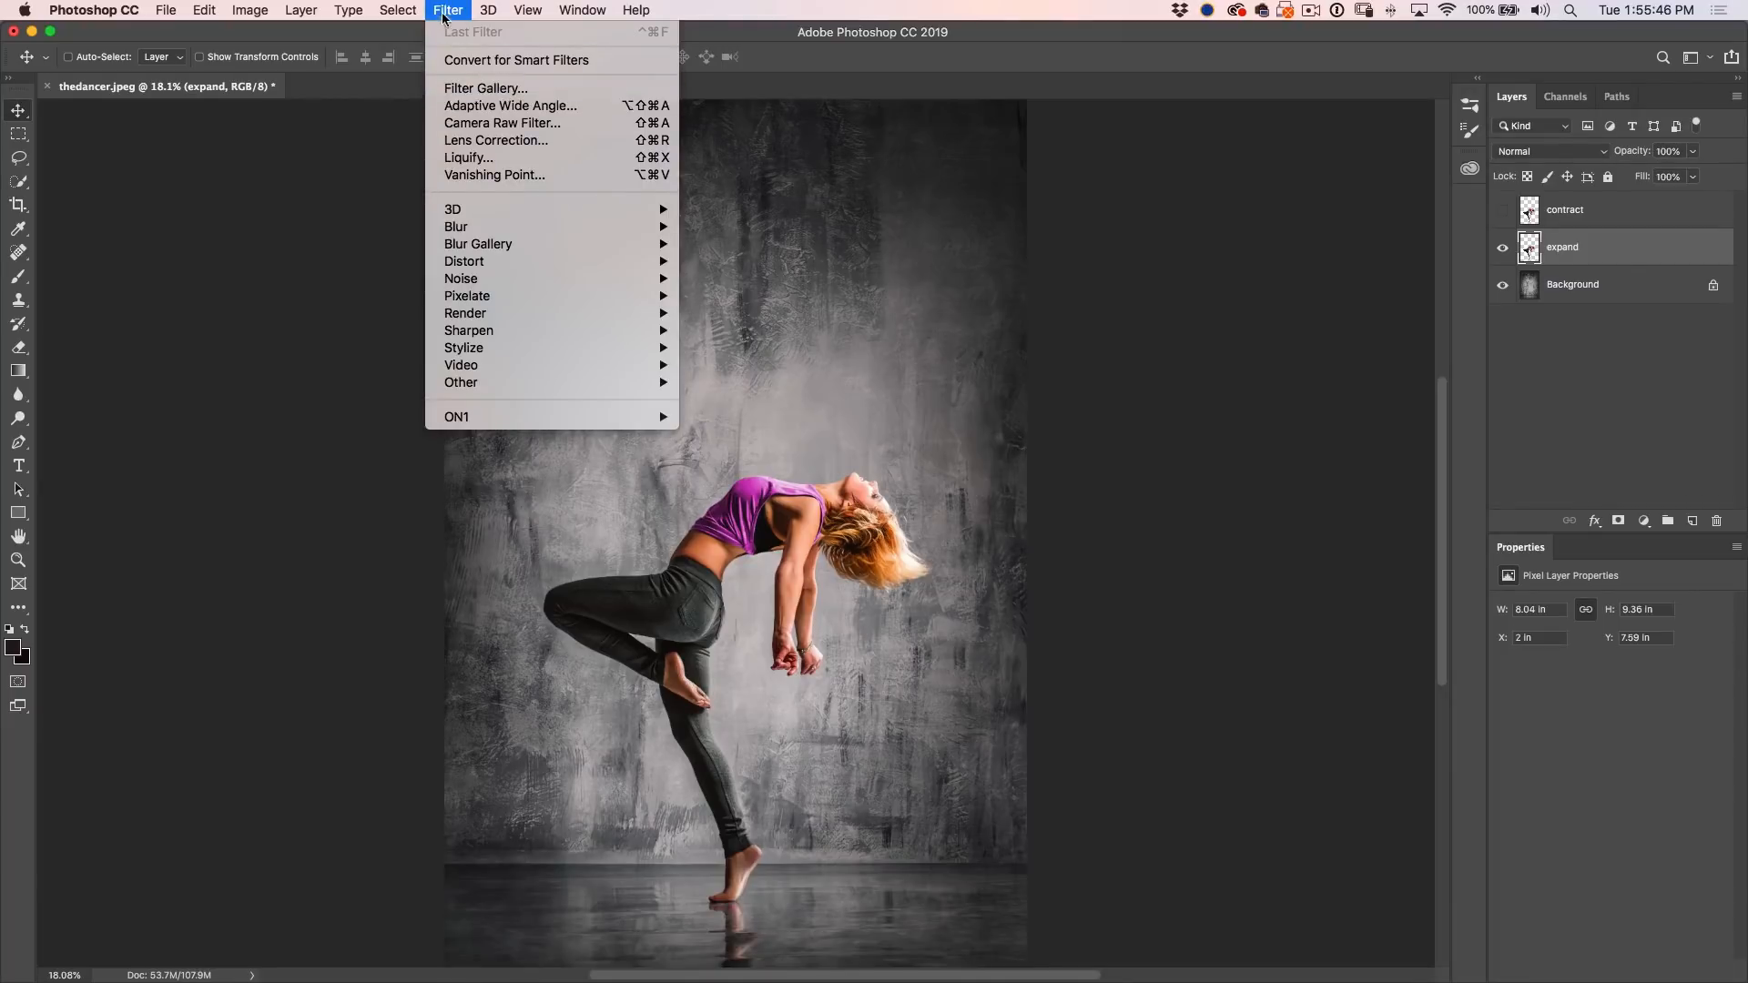
- In Liquify, smear the dancer's purple top, shoulder and hair upward
left_click(468, 157)
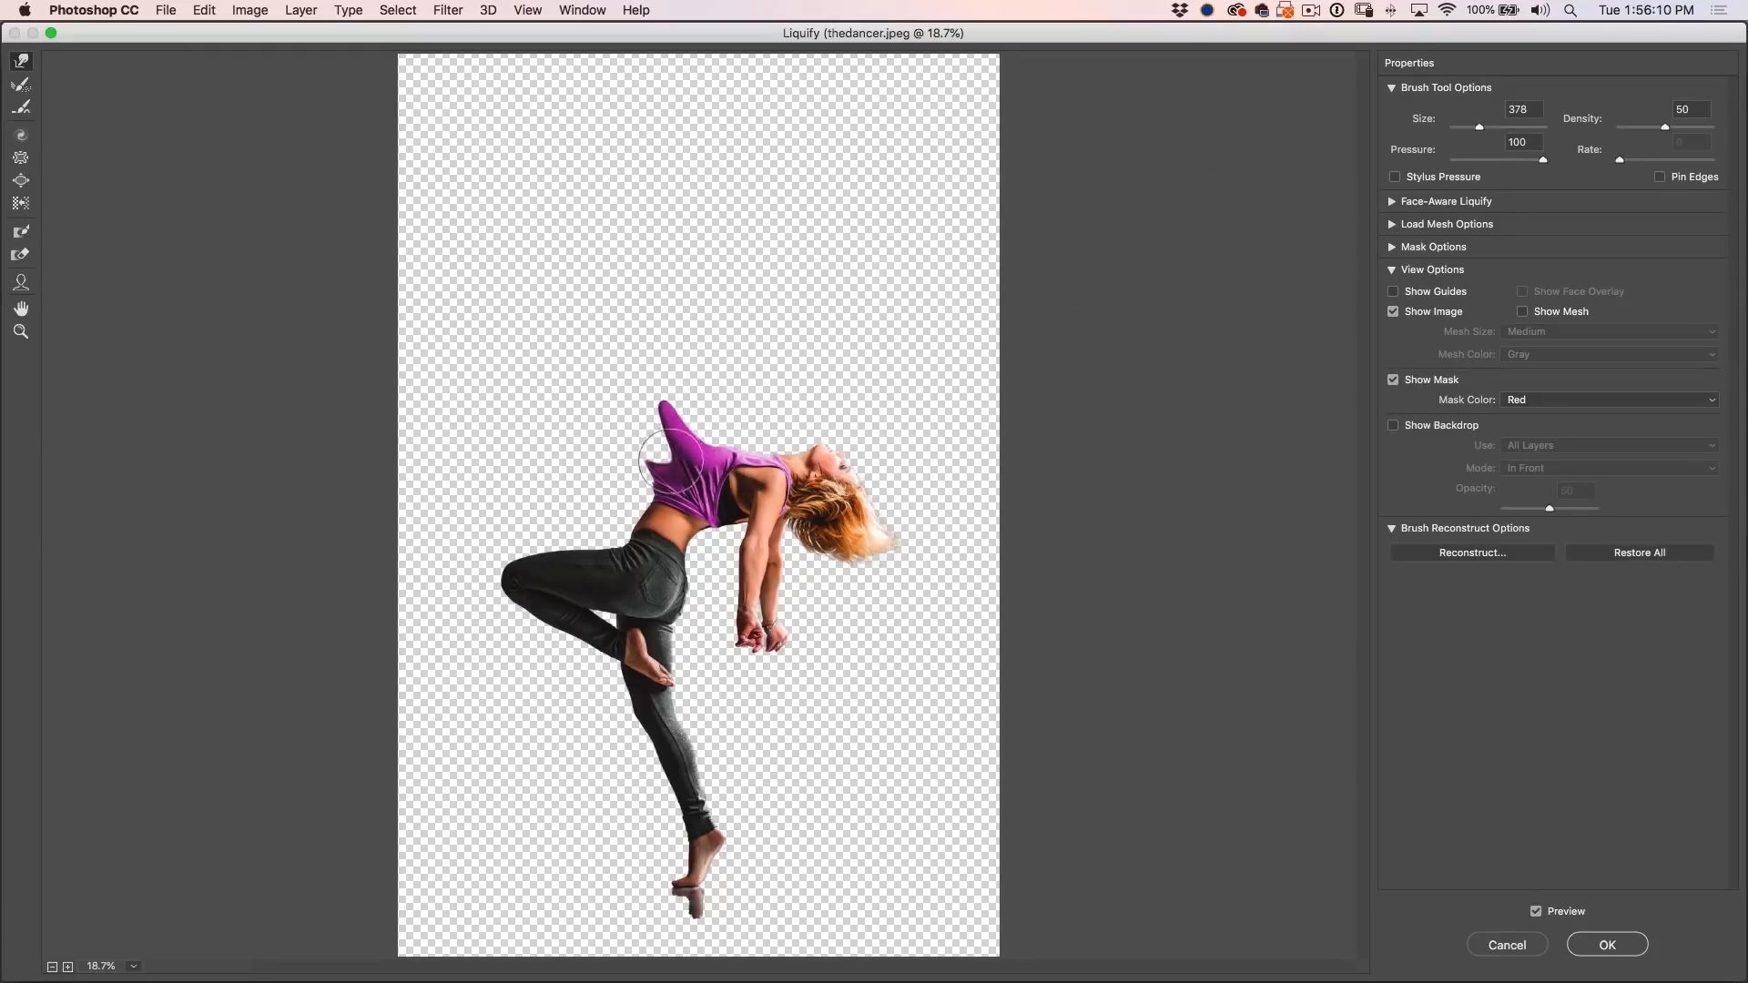
left_click_drag(663, 457, 743, 384)
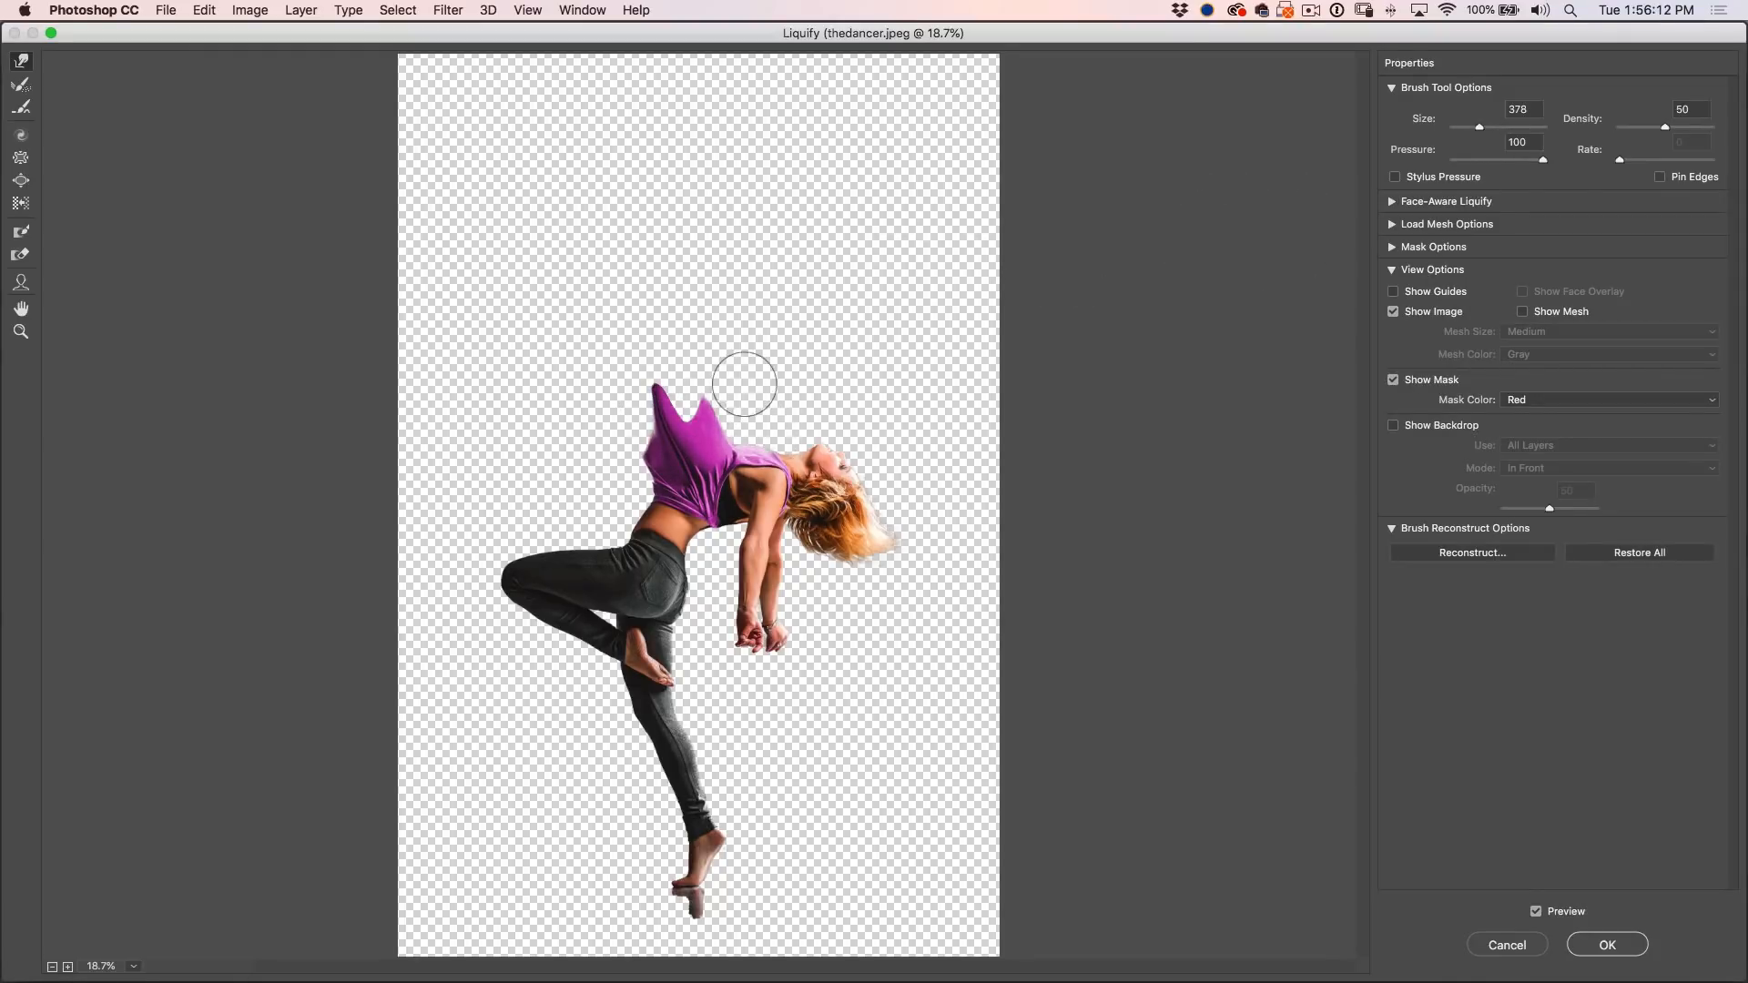
left_click_drag(743, 384, 807, 433)
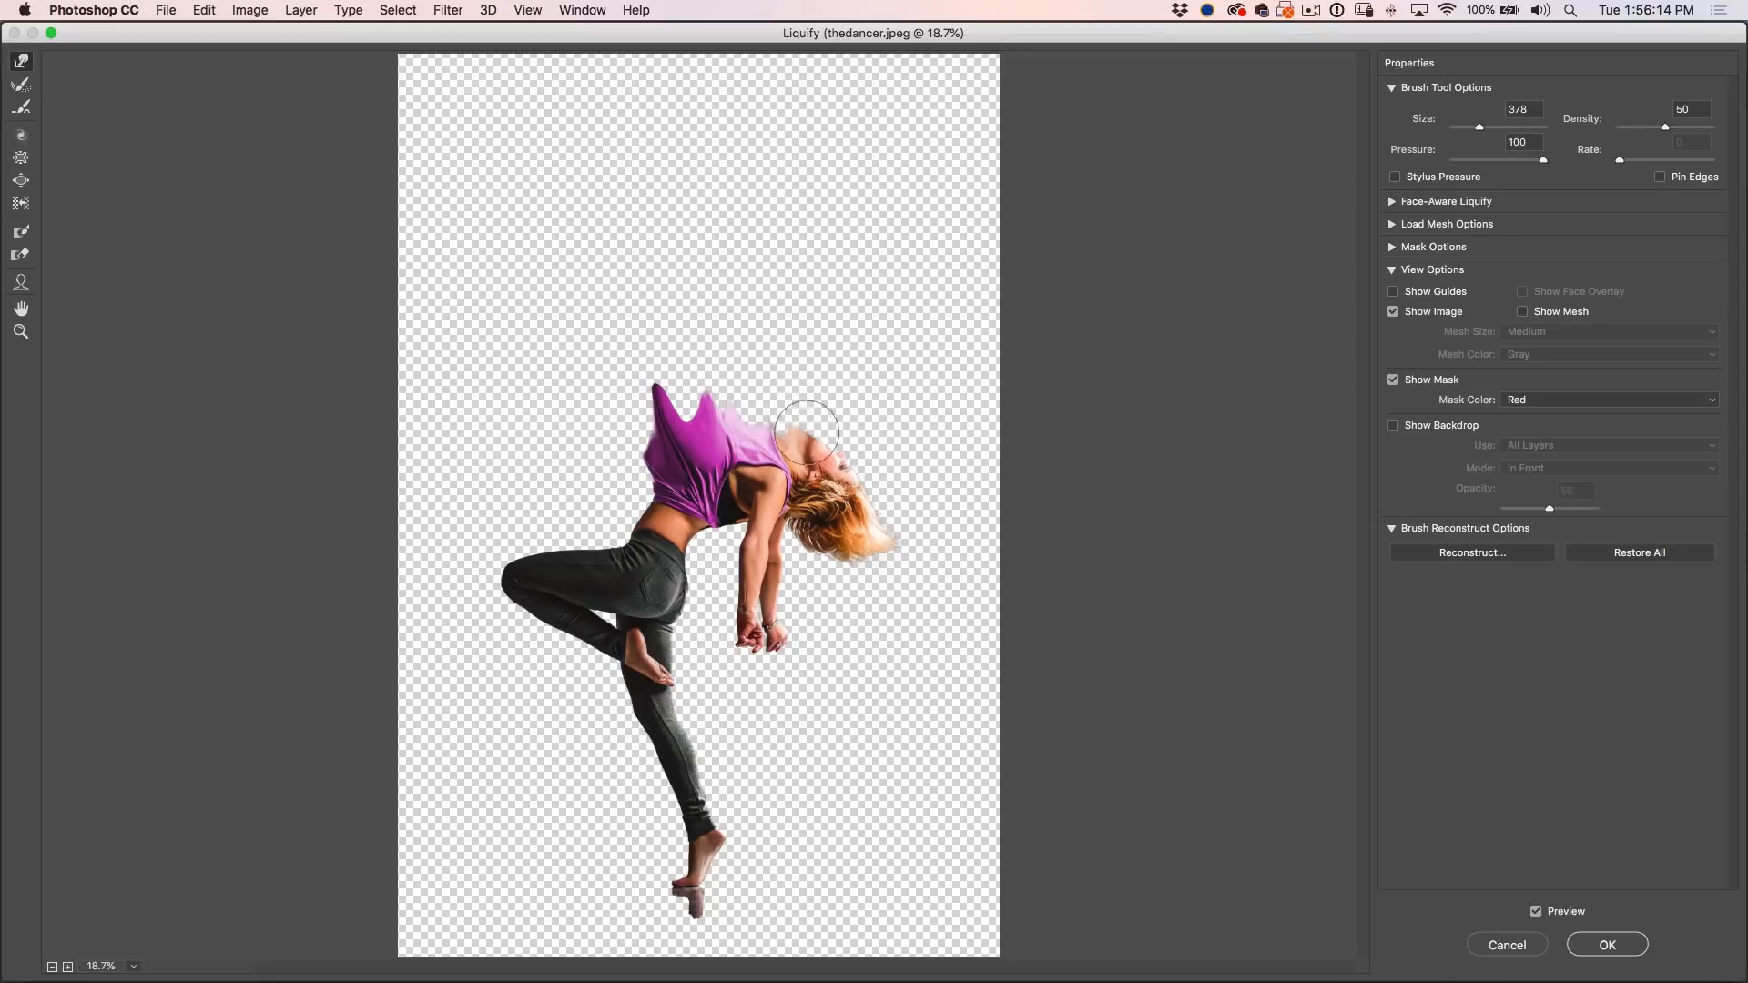
left_click_drag(809, 430, 663, 474)
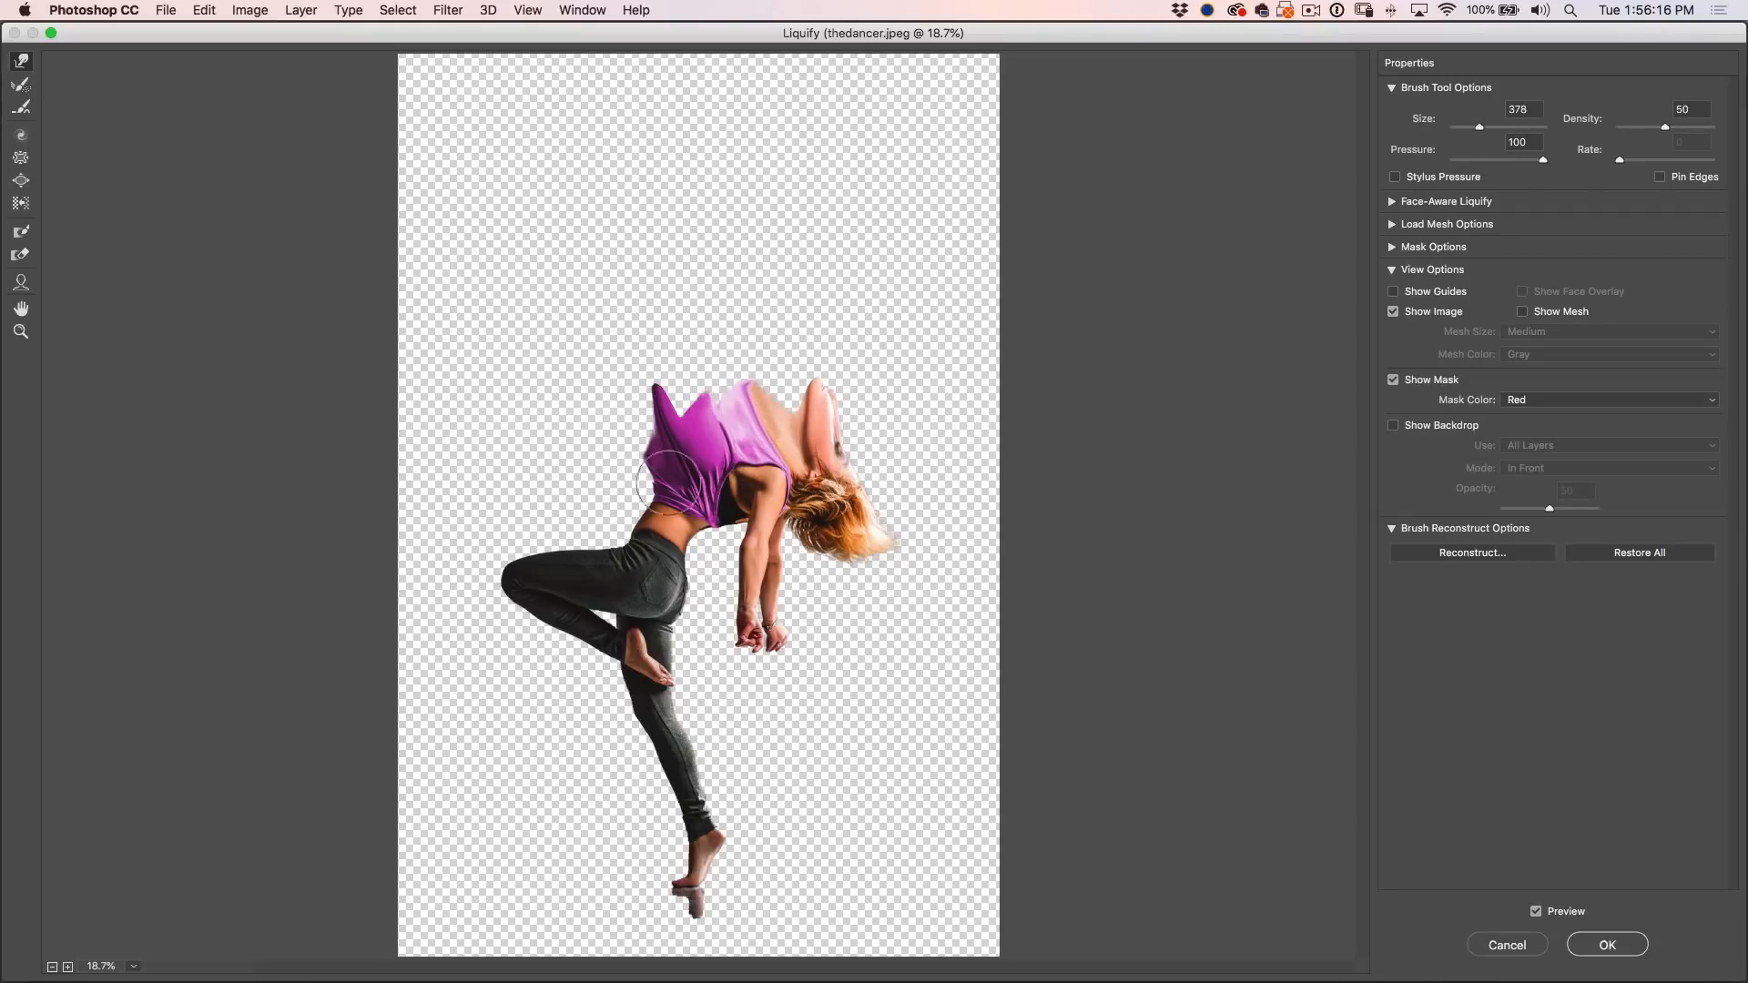
left_click_drag(679, 478, 568, 669)
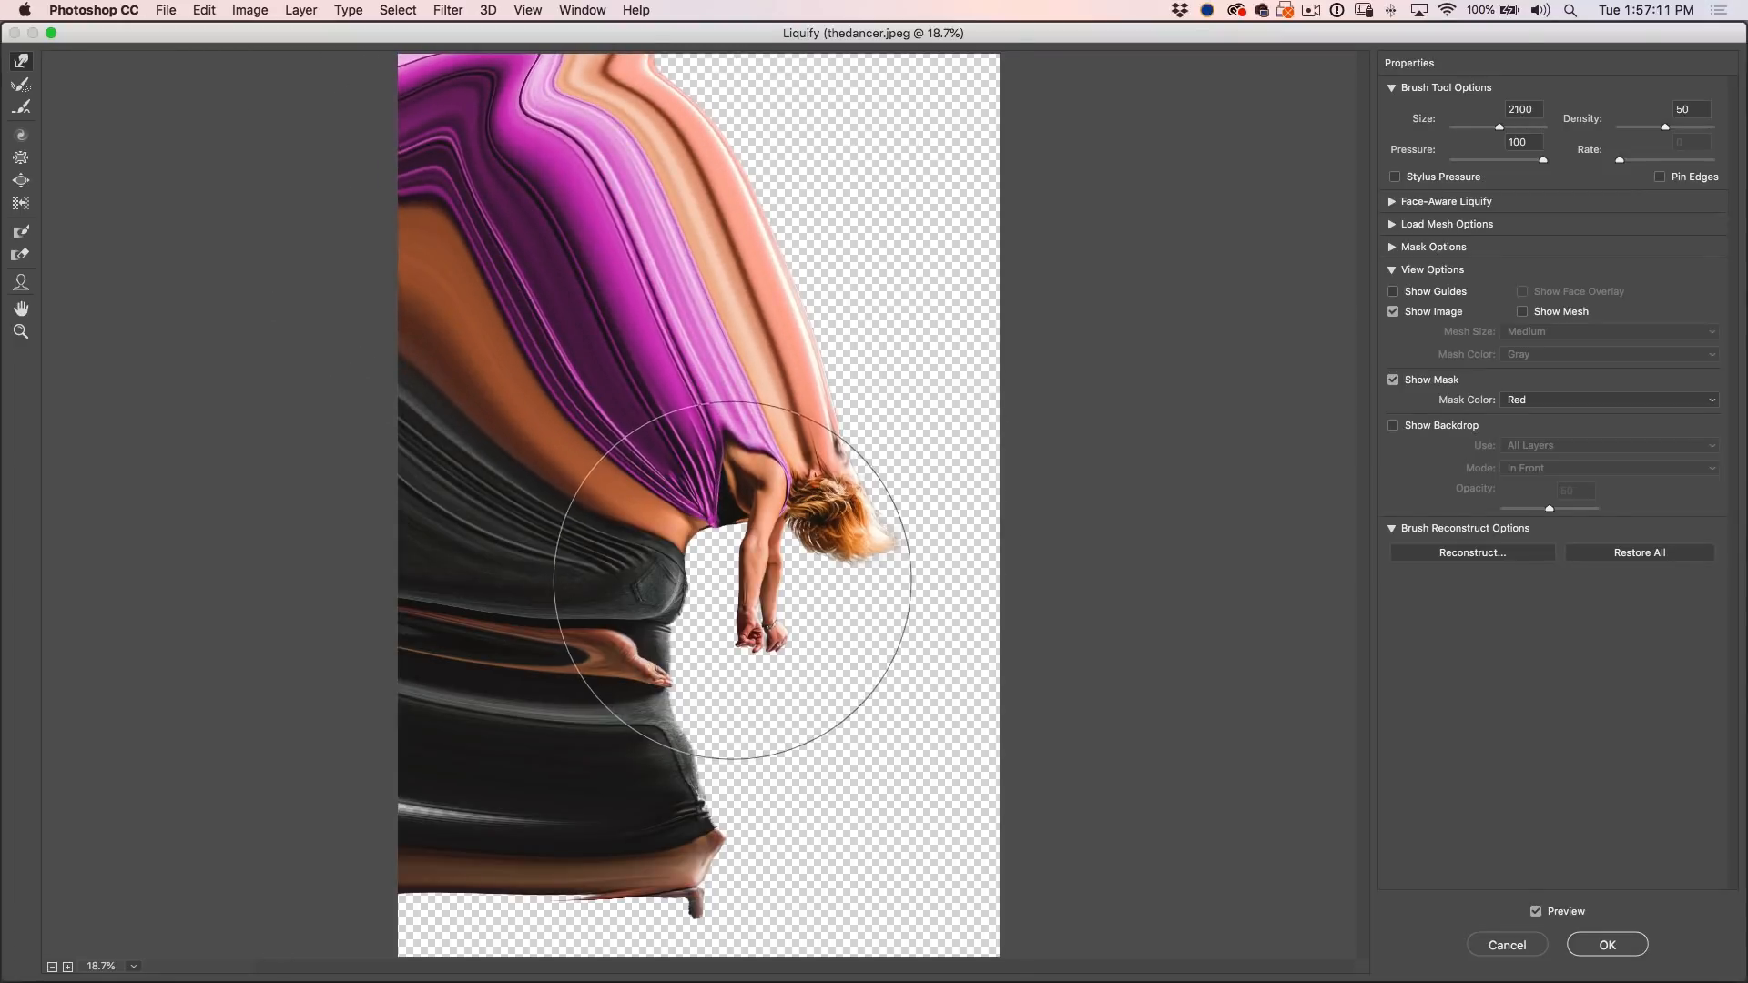
- With brush size 250, drag jagged streaks from the arm and hand edges, then preview
type("250")
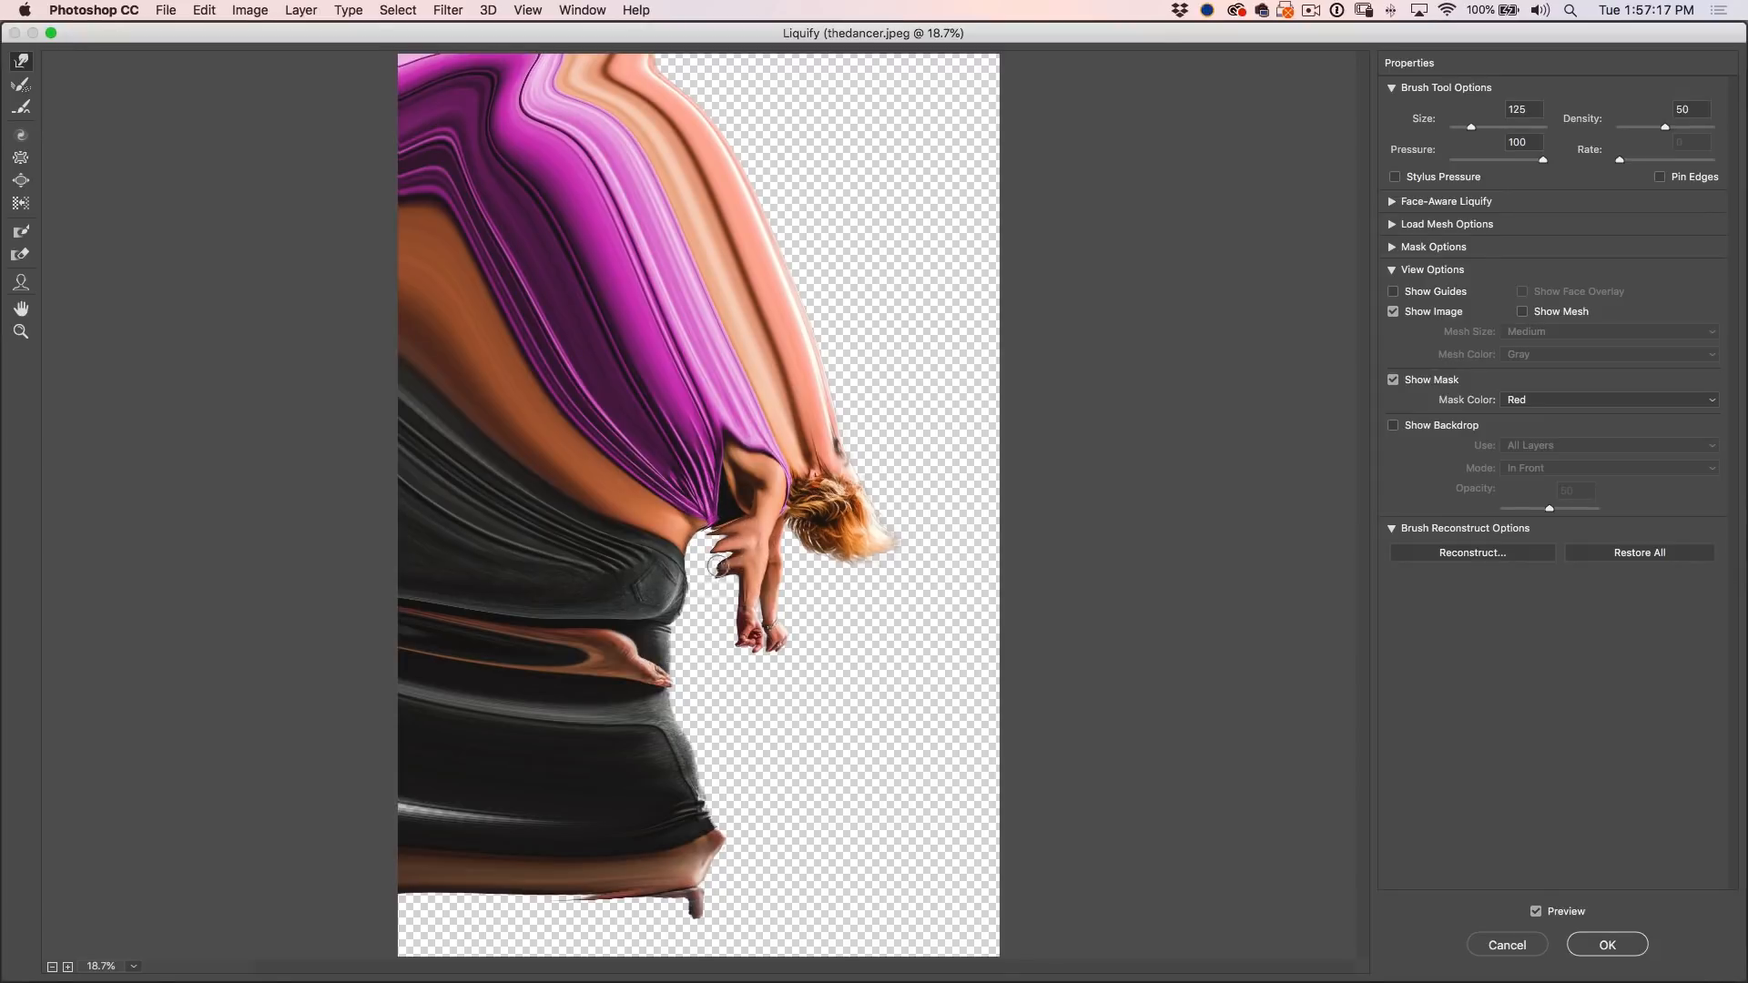
left_click_drag(757, 546, 725, 635)
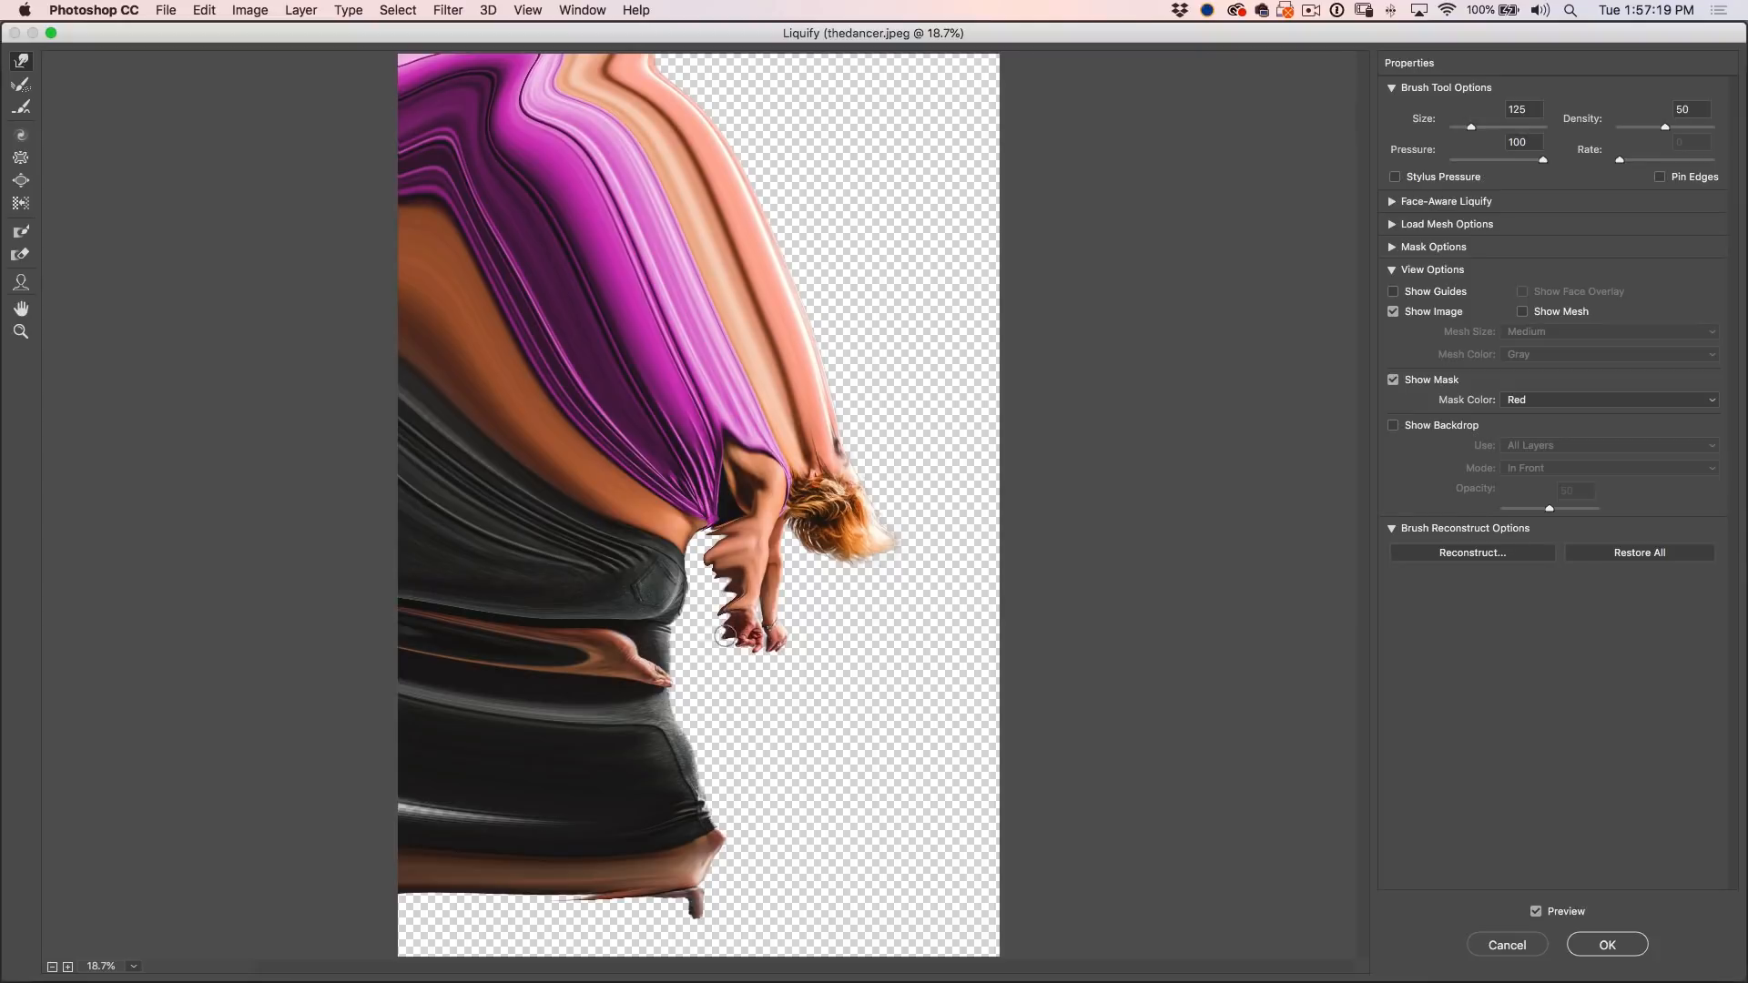
left_click_drag(724, 636, 752, 608)
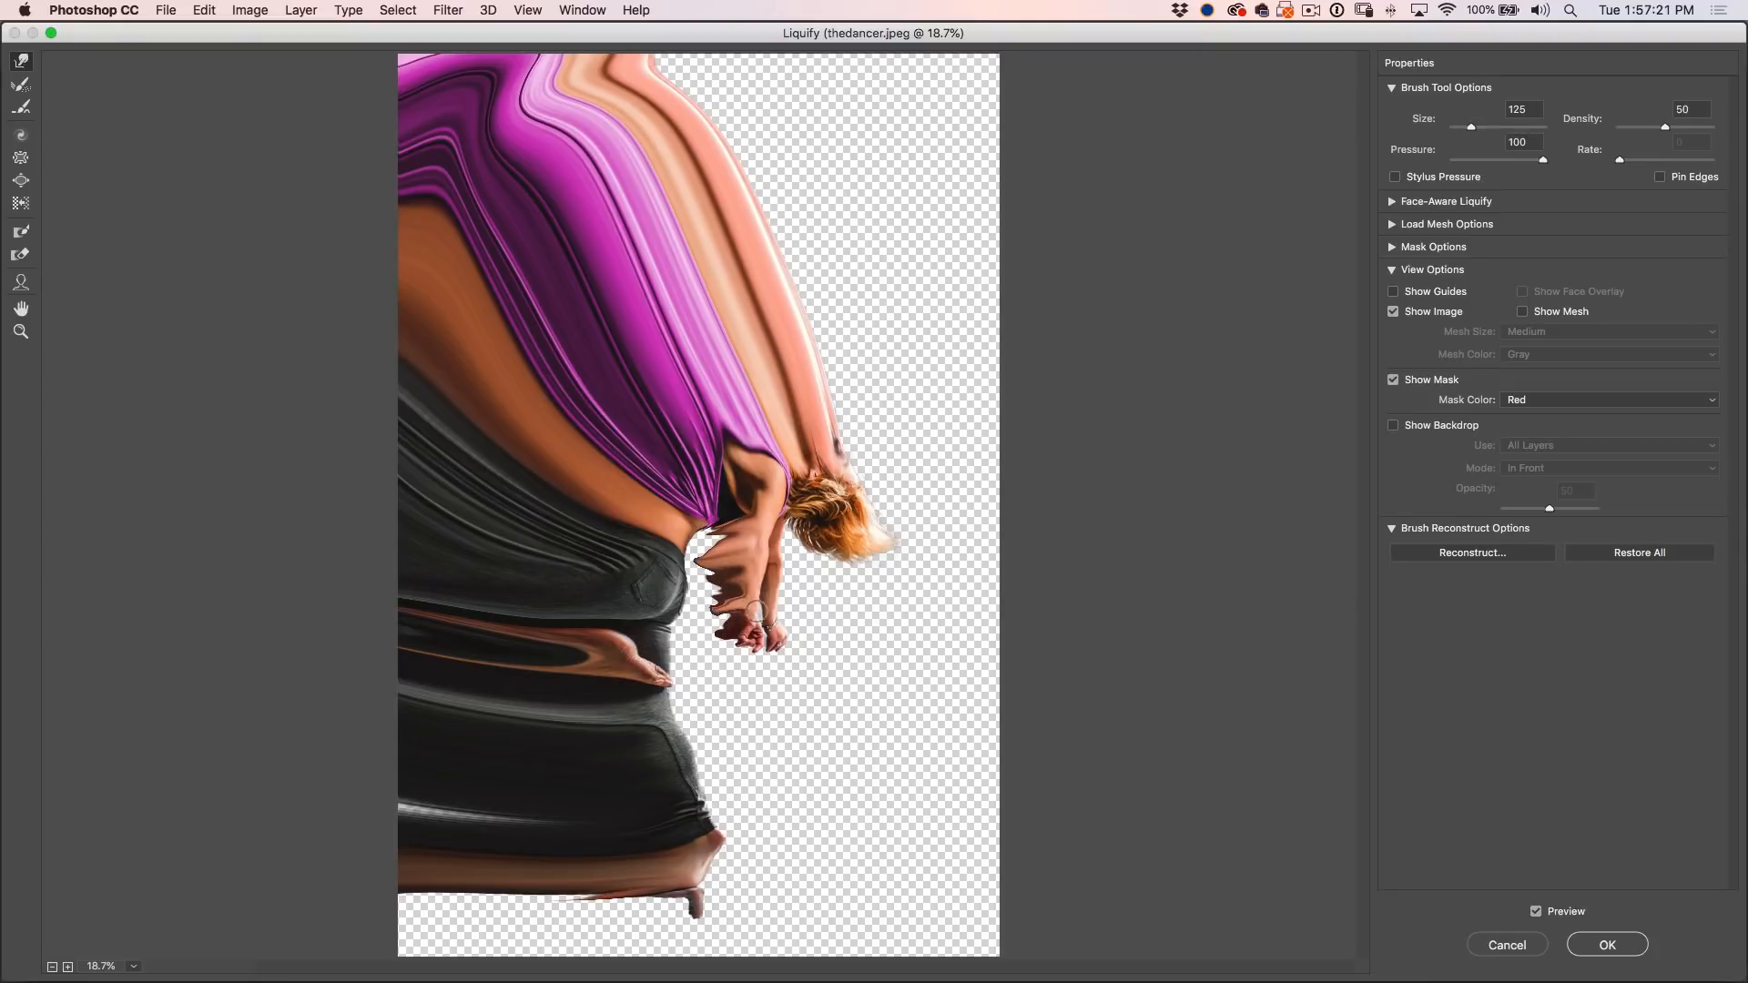
left_click_drag(725, 558, 703, 546)
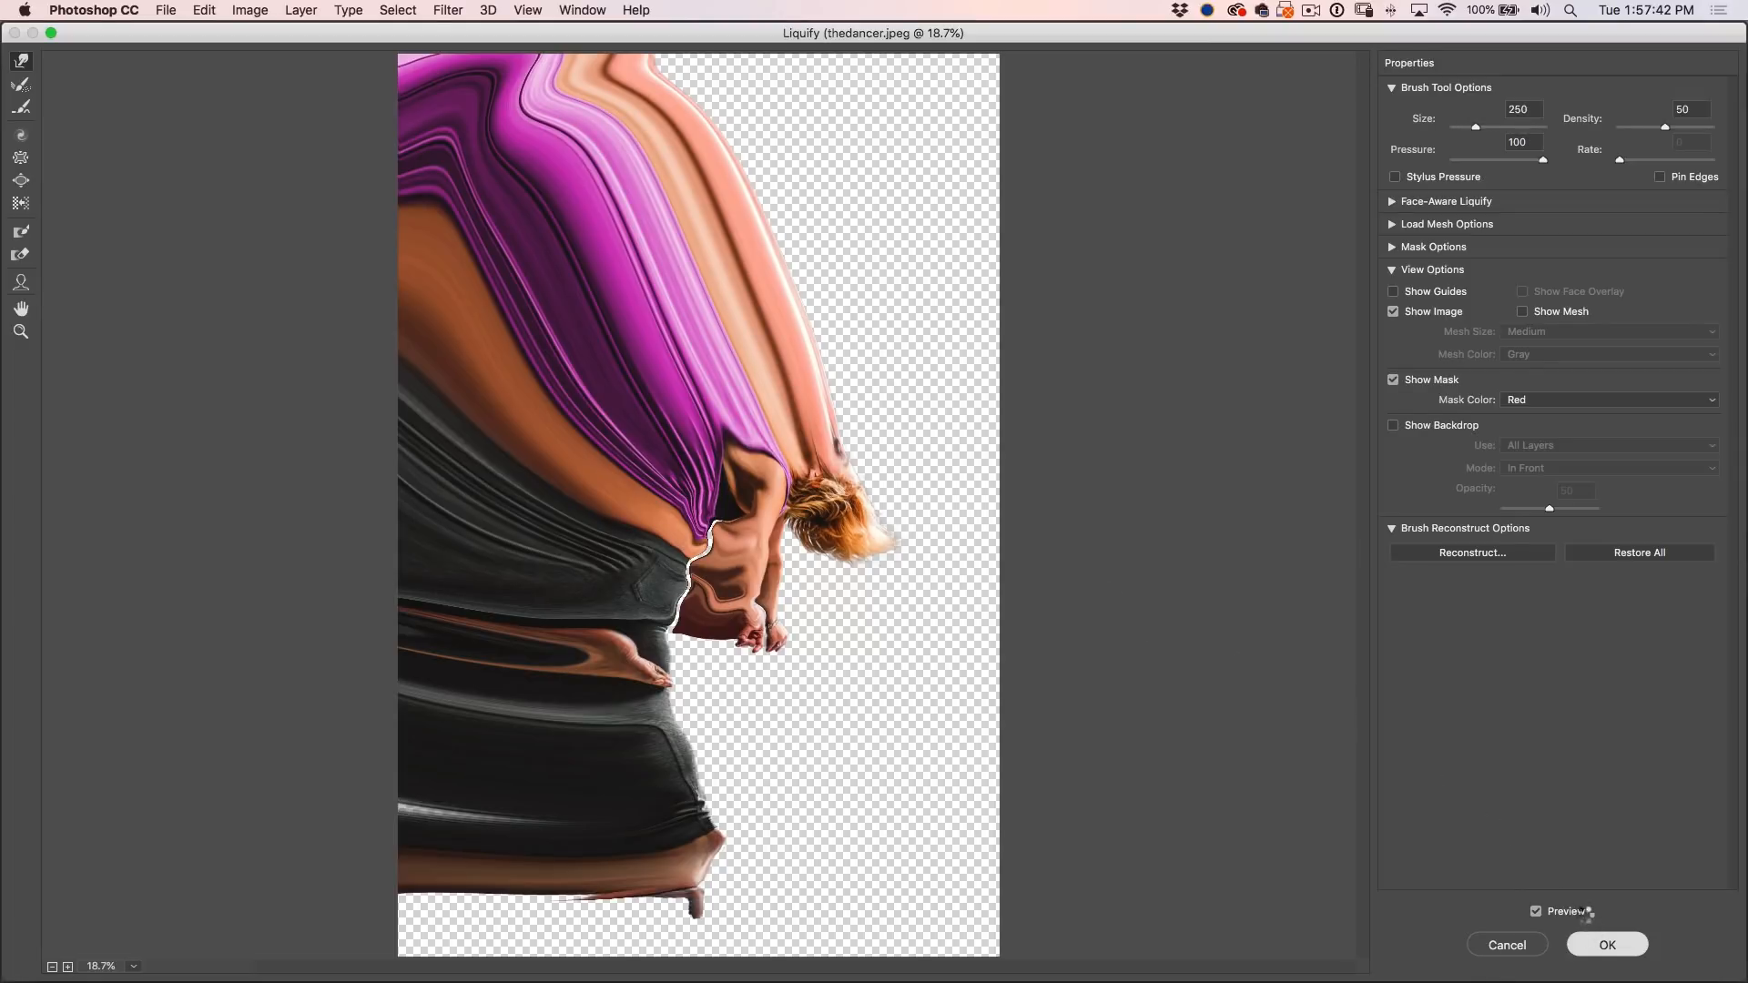
left_click(1606, 945)
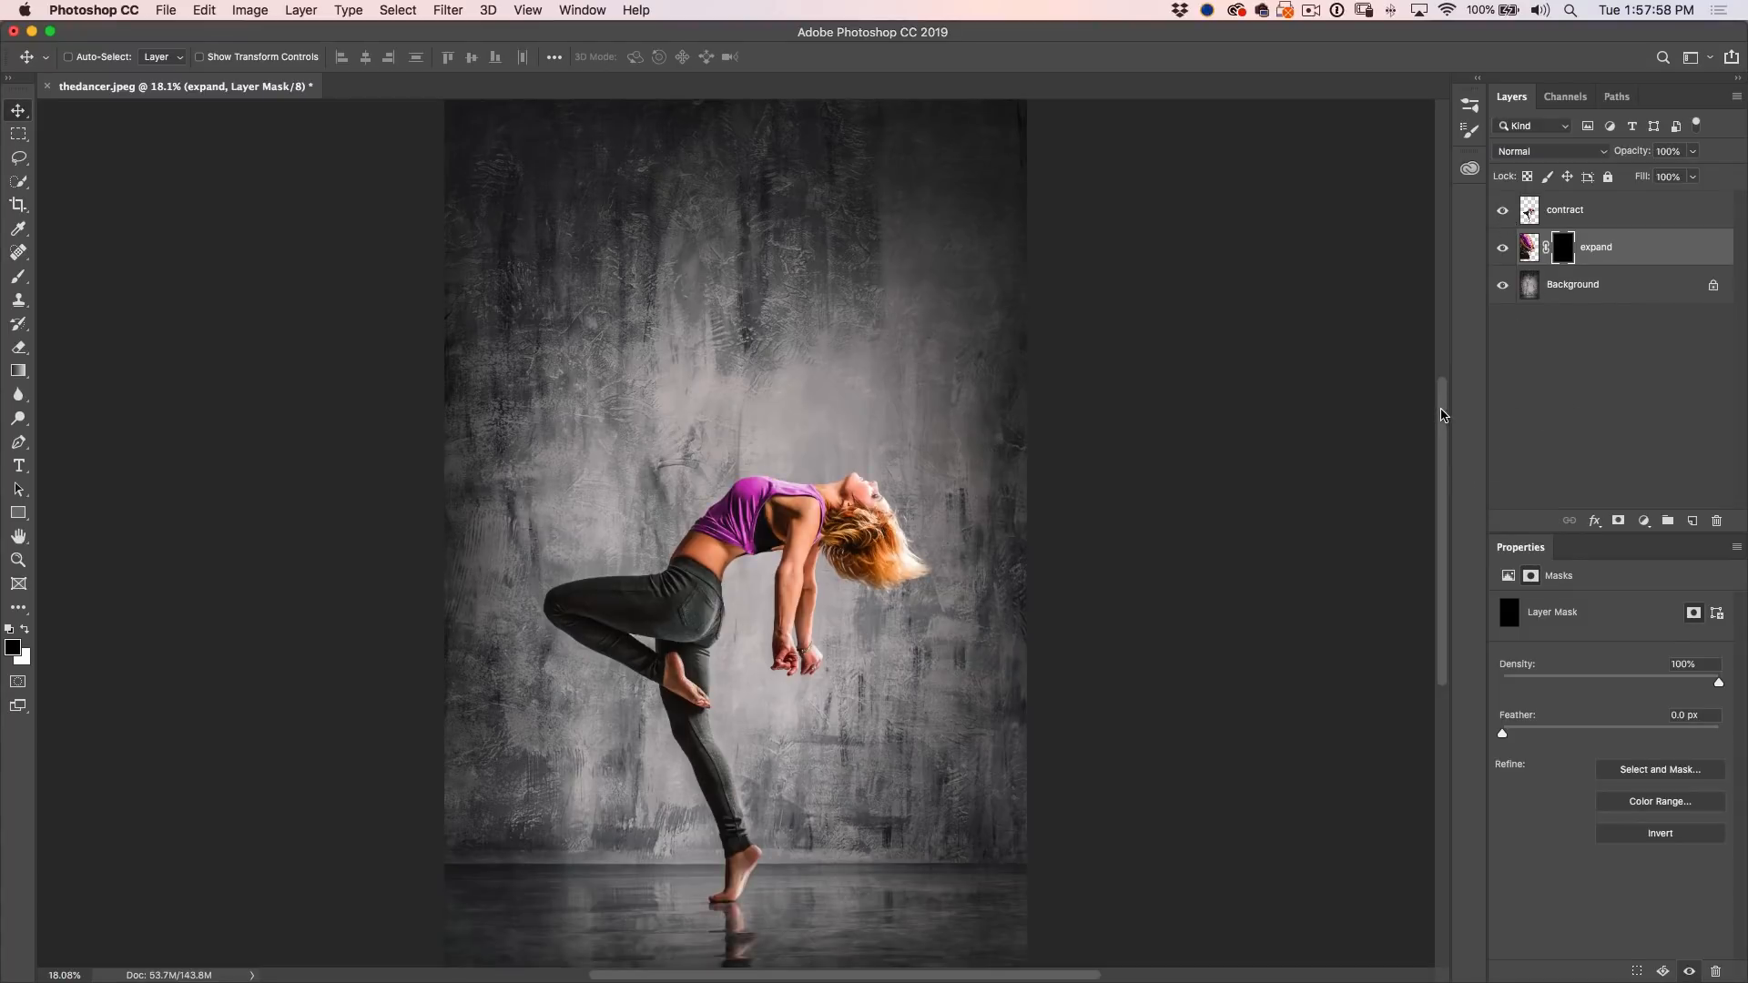
- Add a white layer mask to the contract layer
left_click(1582, 210)
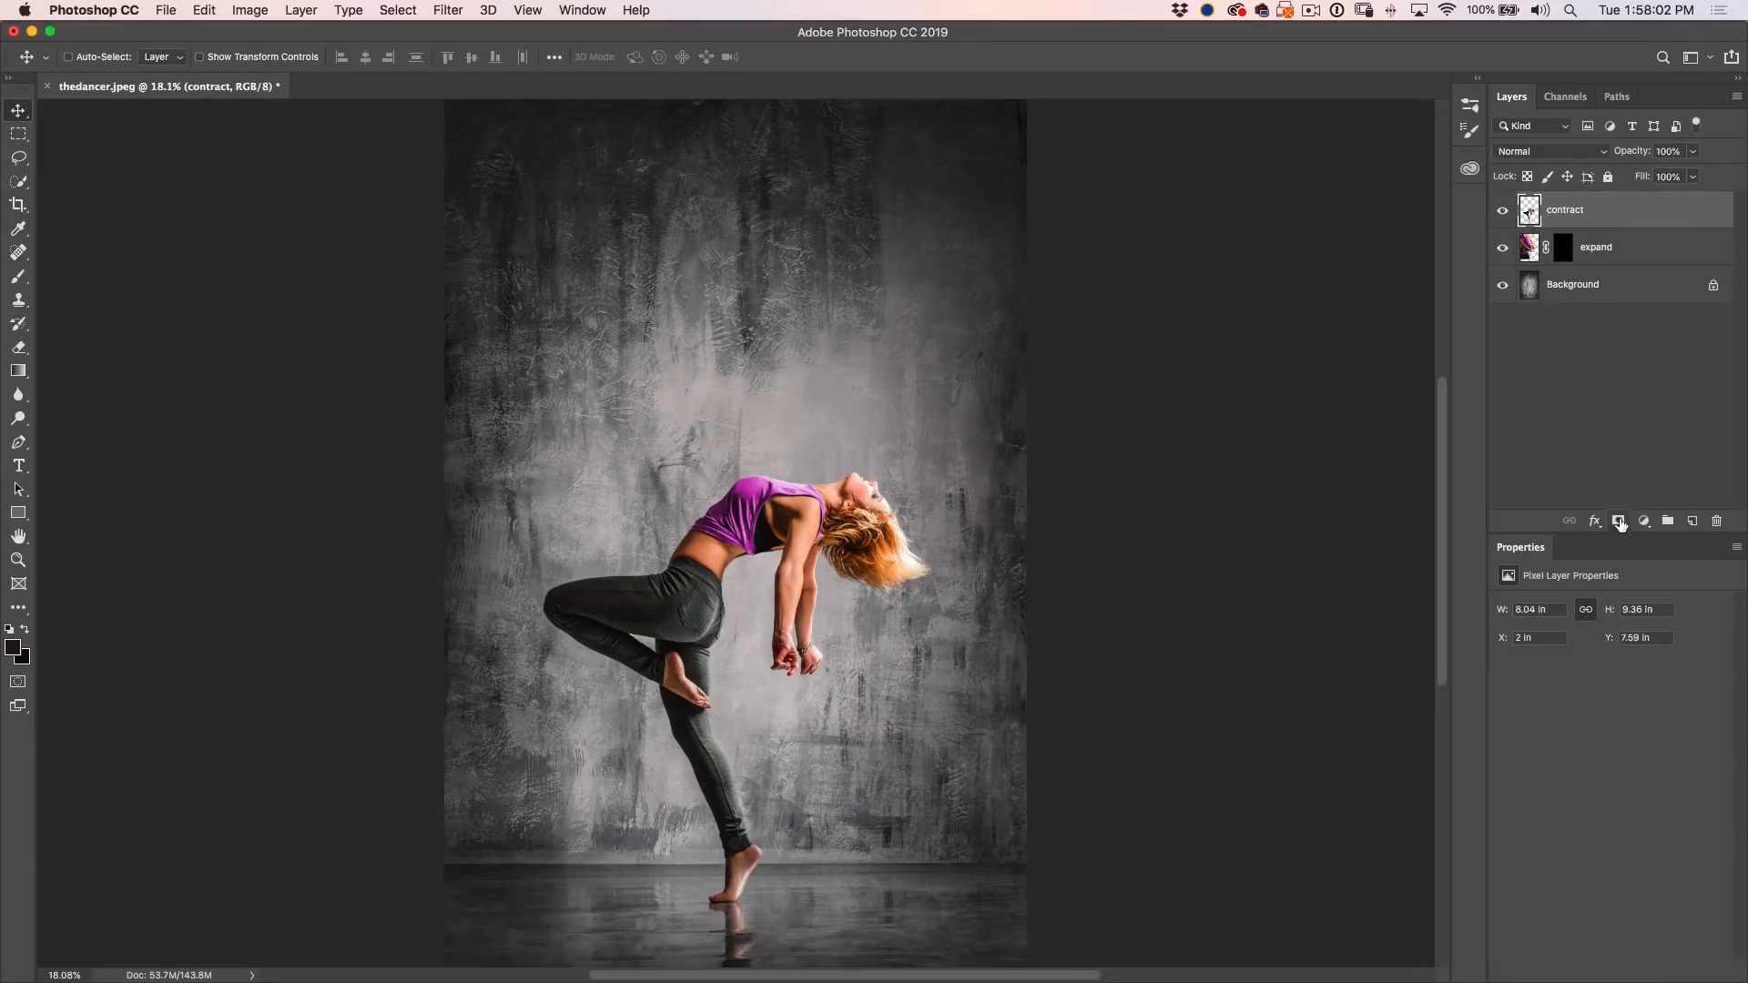
left_click(1619, 521)
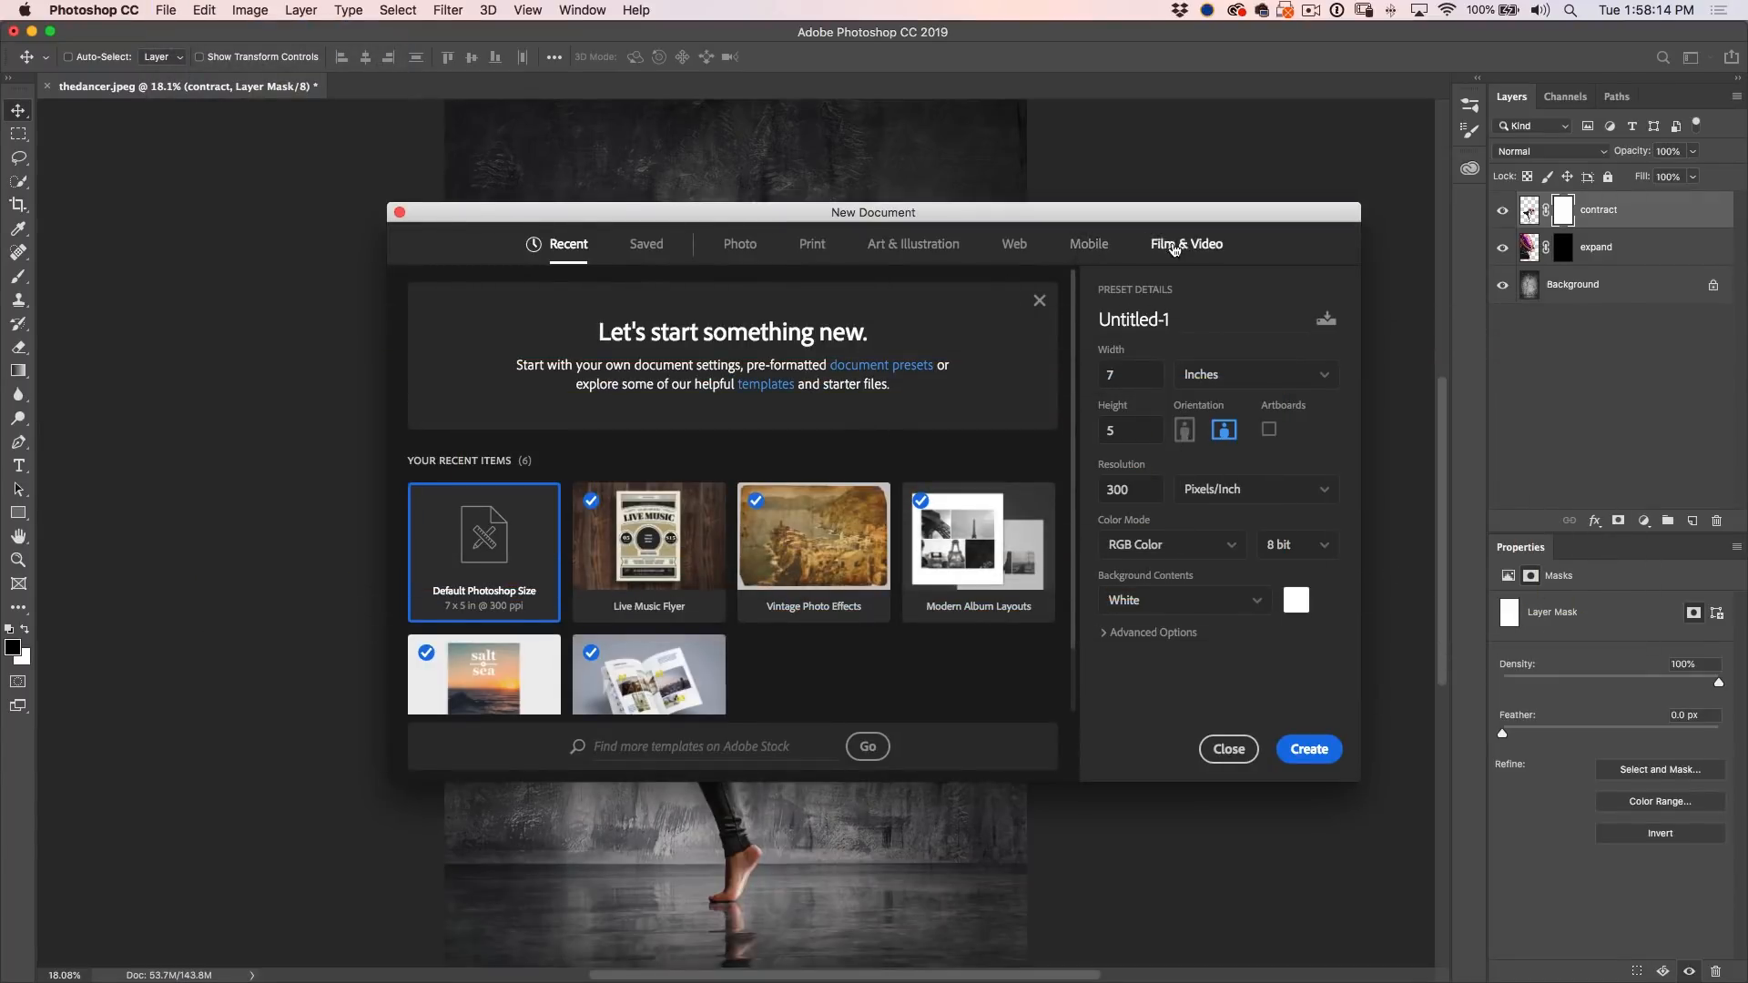
- Create a new blank document from the Film & Video HDTV 1080p preset
left_click(1186, 242)
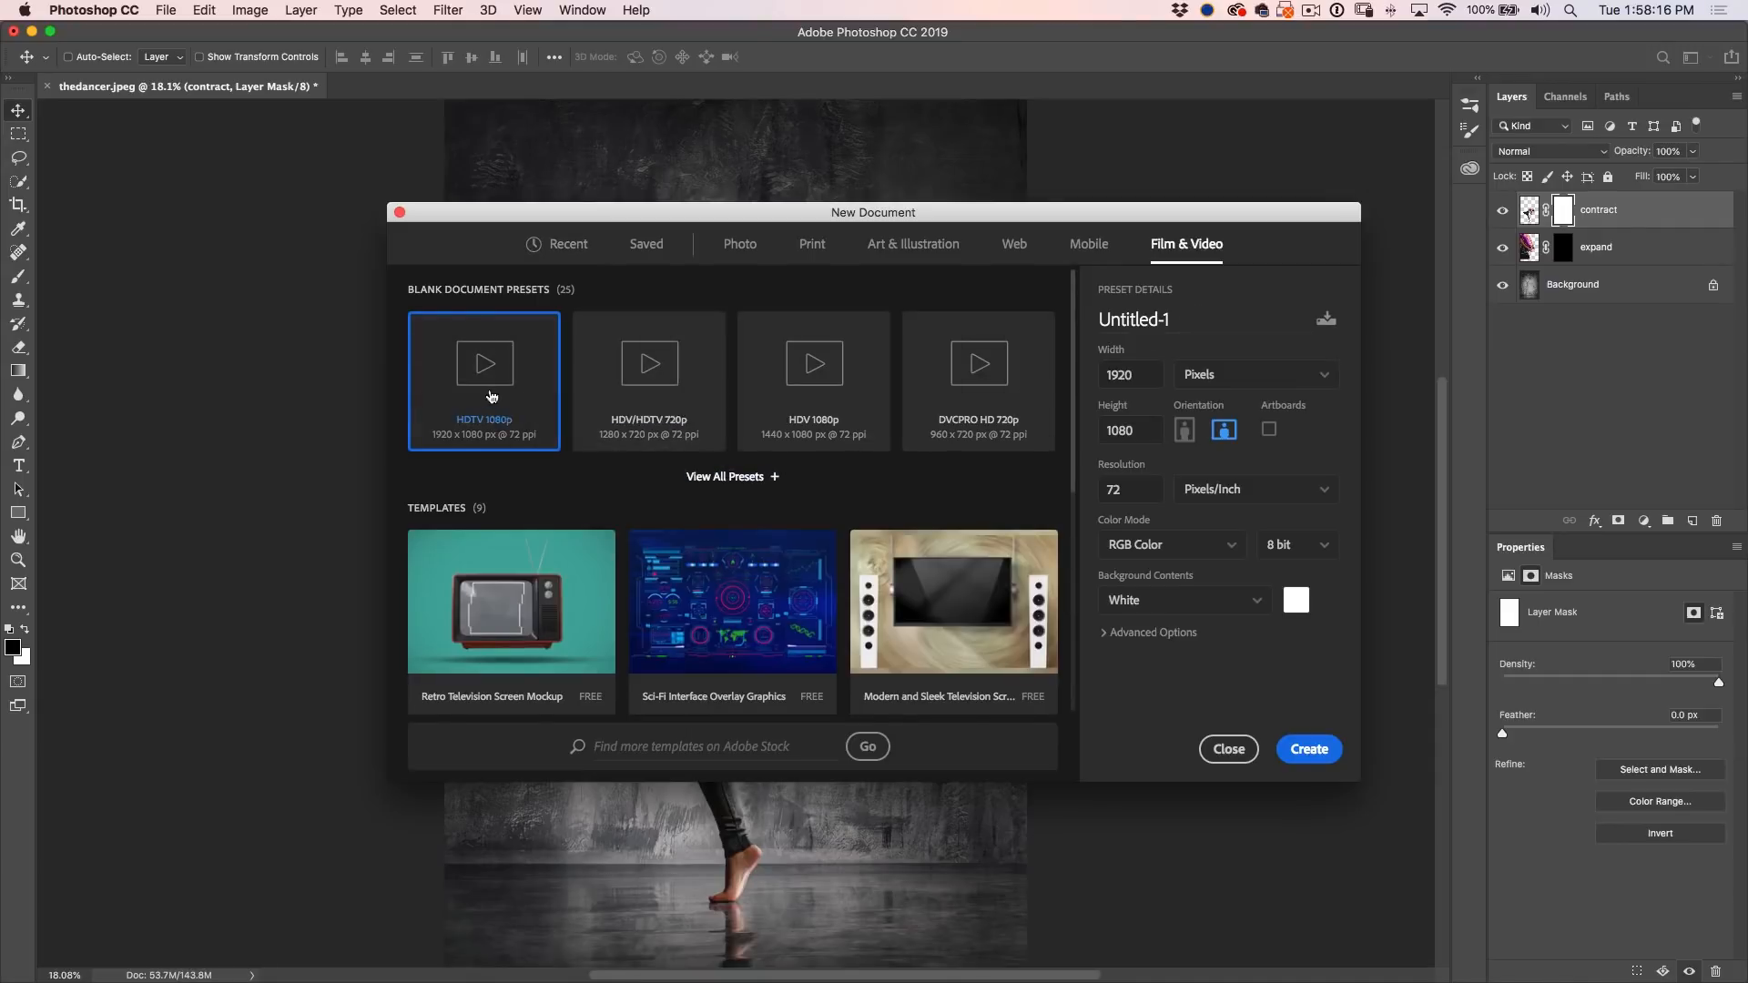
left_click(1307, 749)
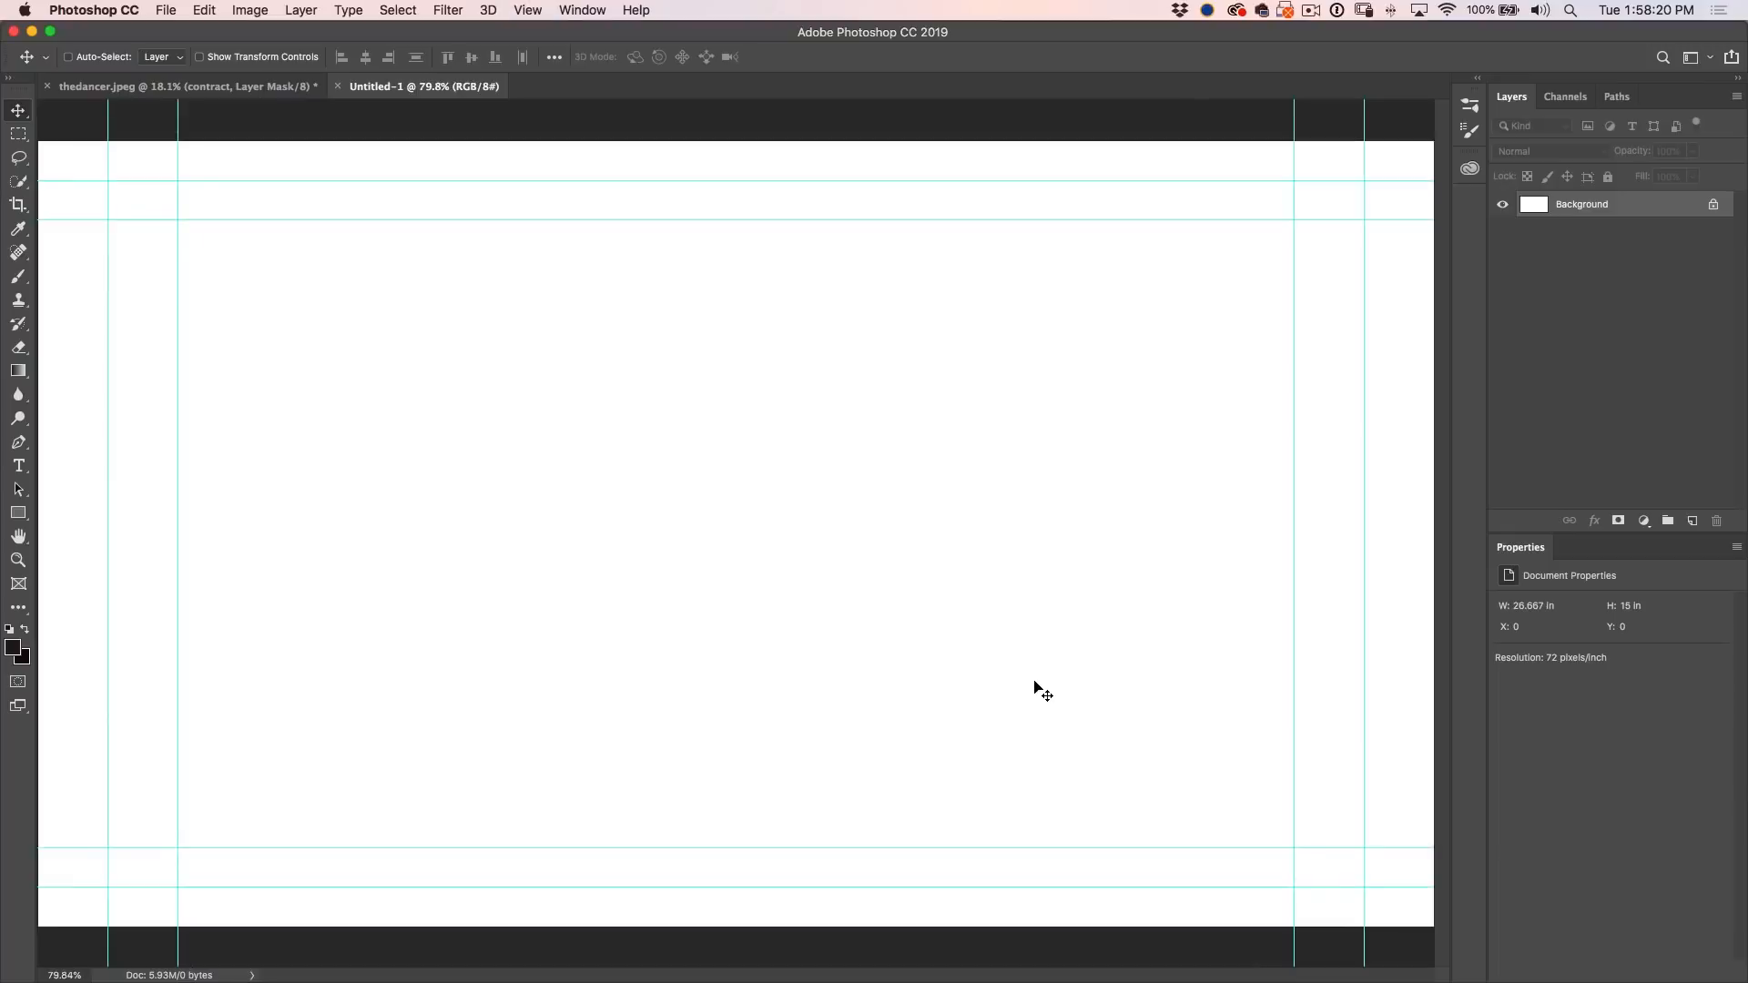
mouse_move(991, 515)
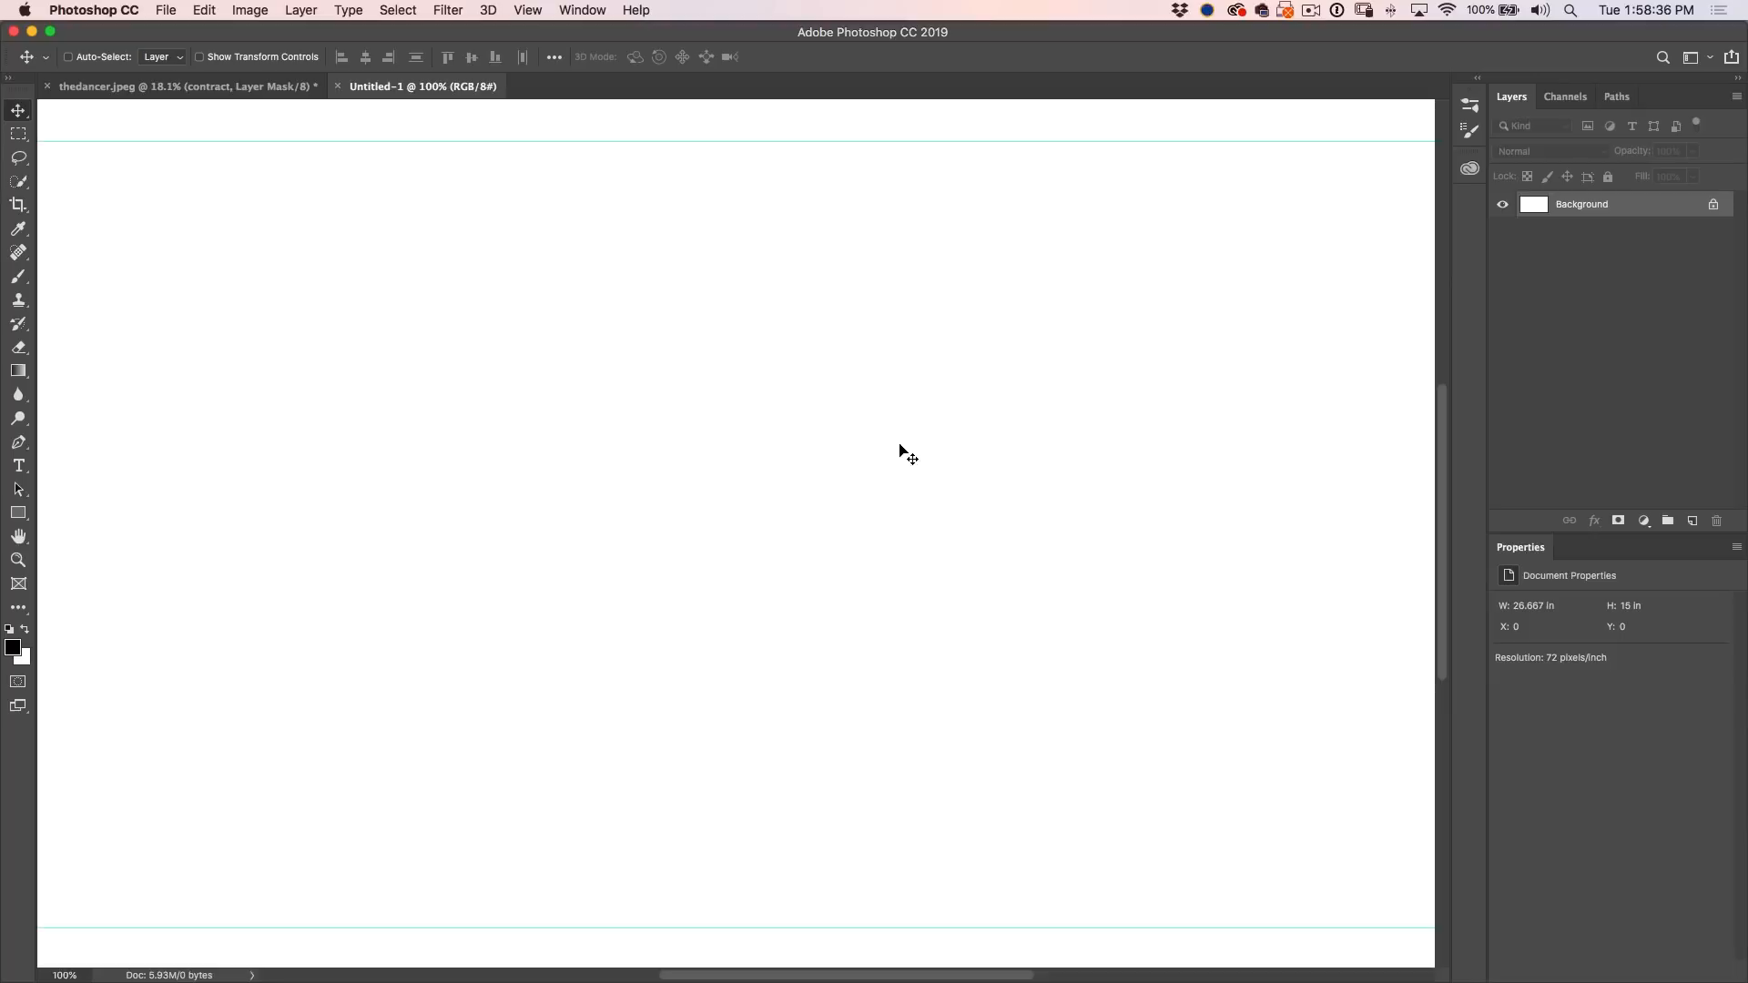
- Set up the Brush tool with a small (~15 px) round tip and show Brush Settings
left_click(19, 276)
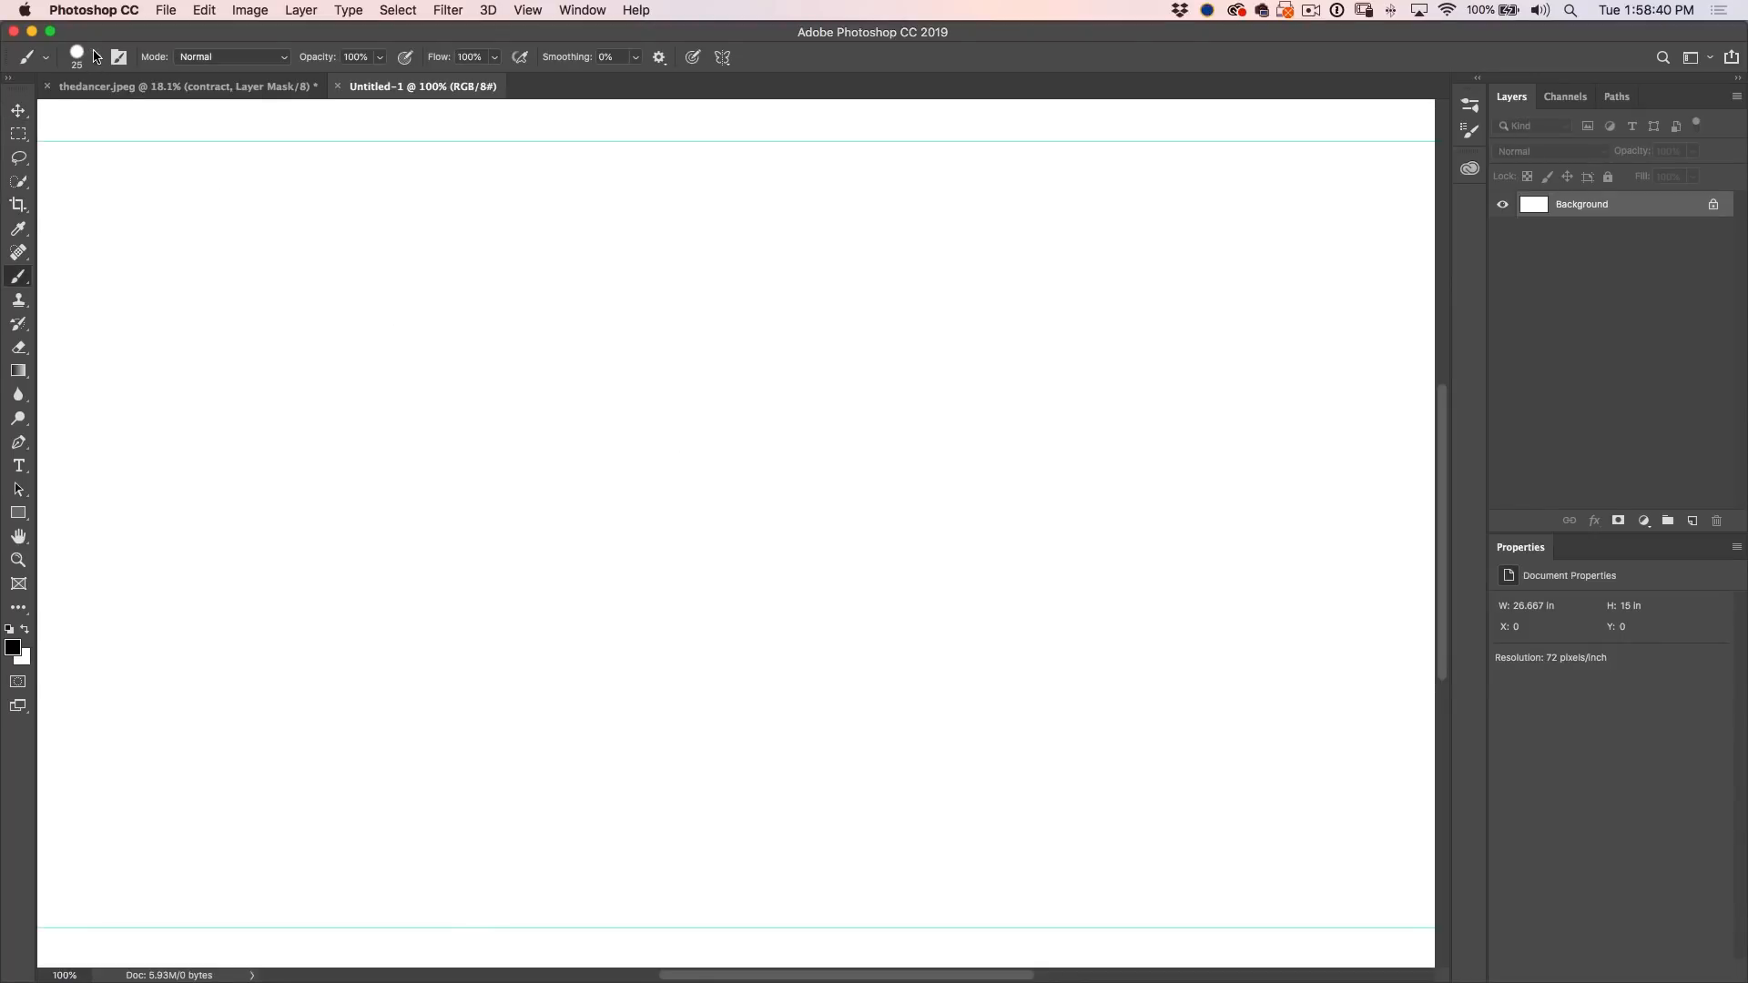
left_click(93, 56)
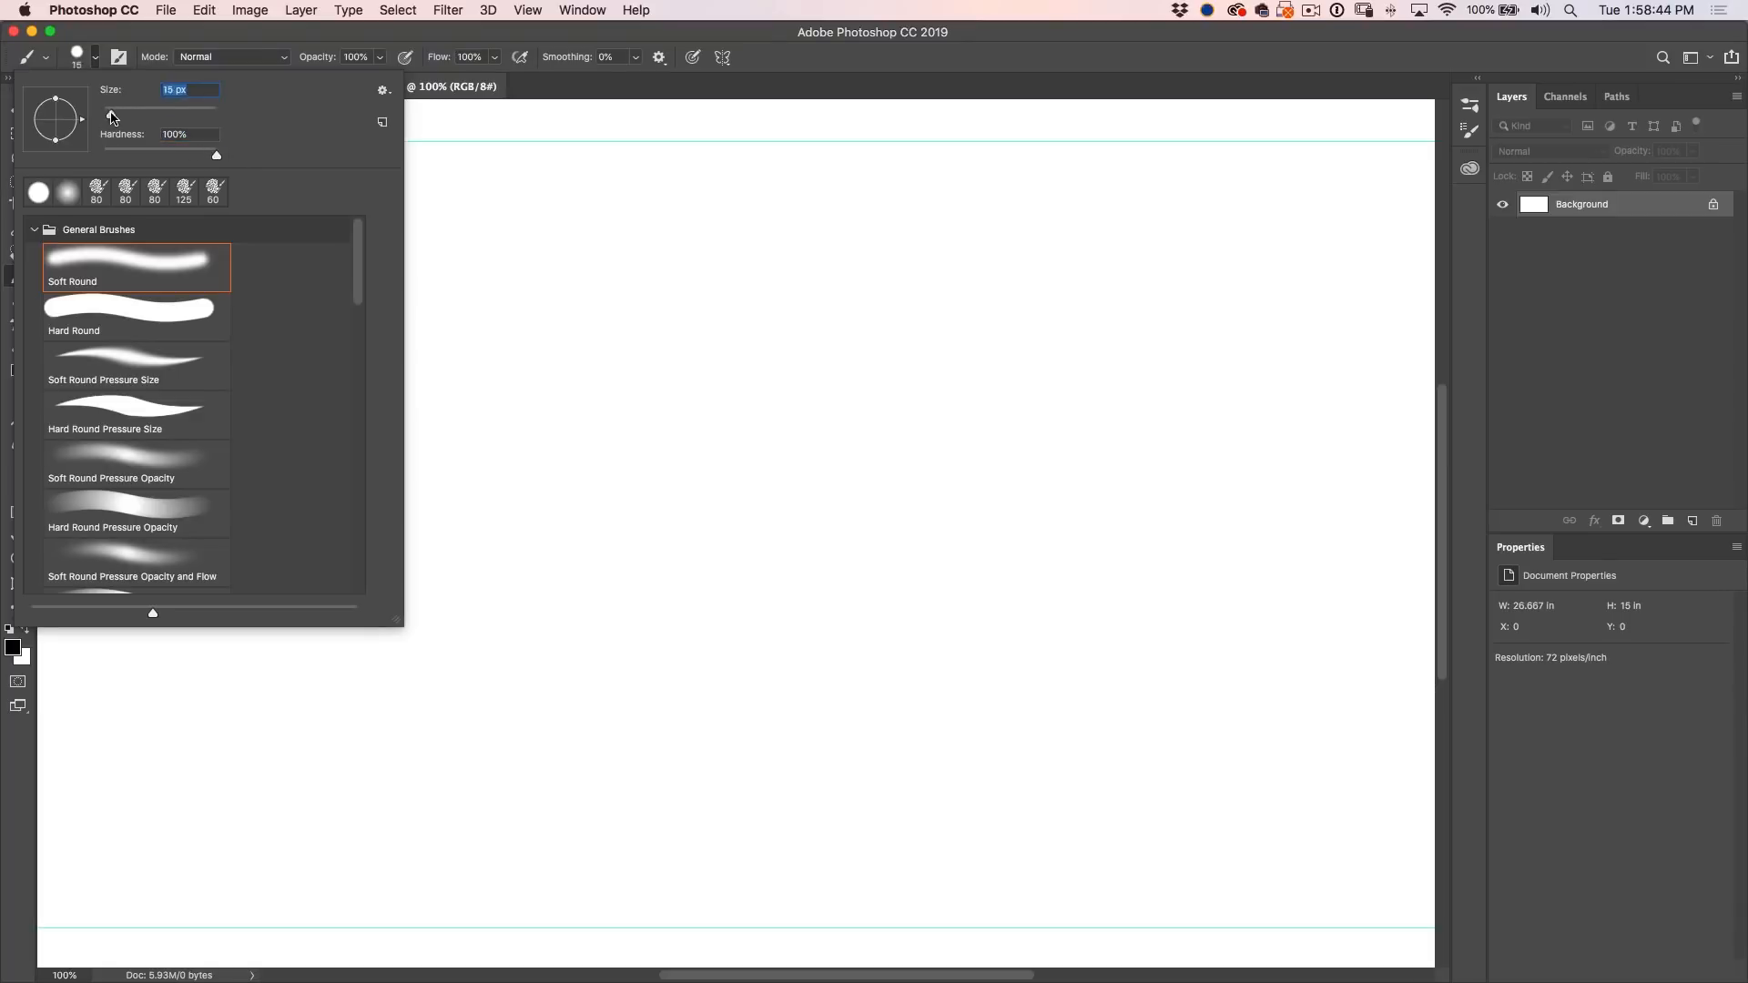
left_click_drag(133, 112, 107, 113)
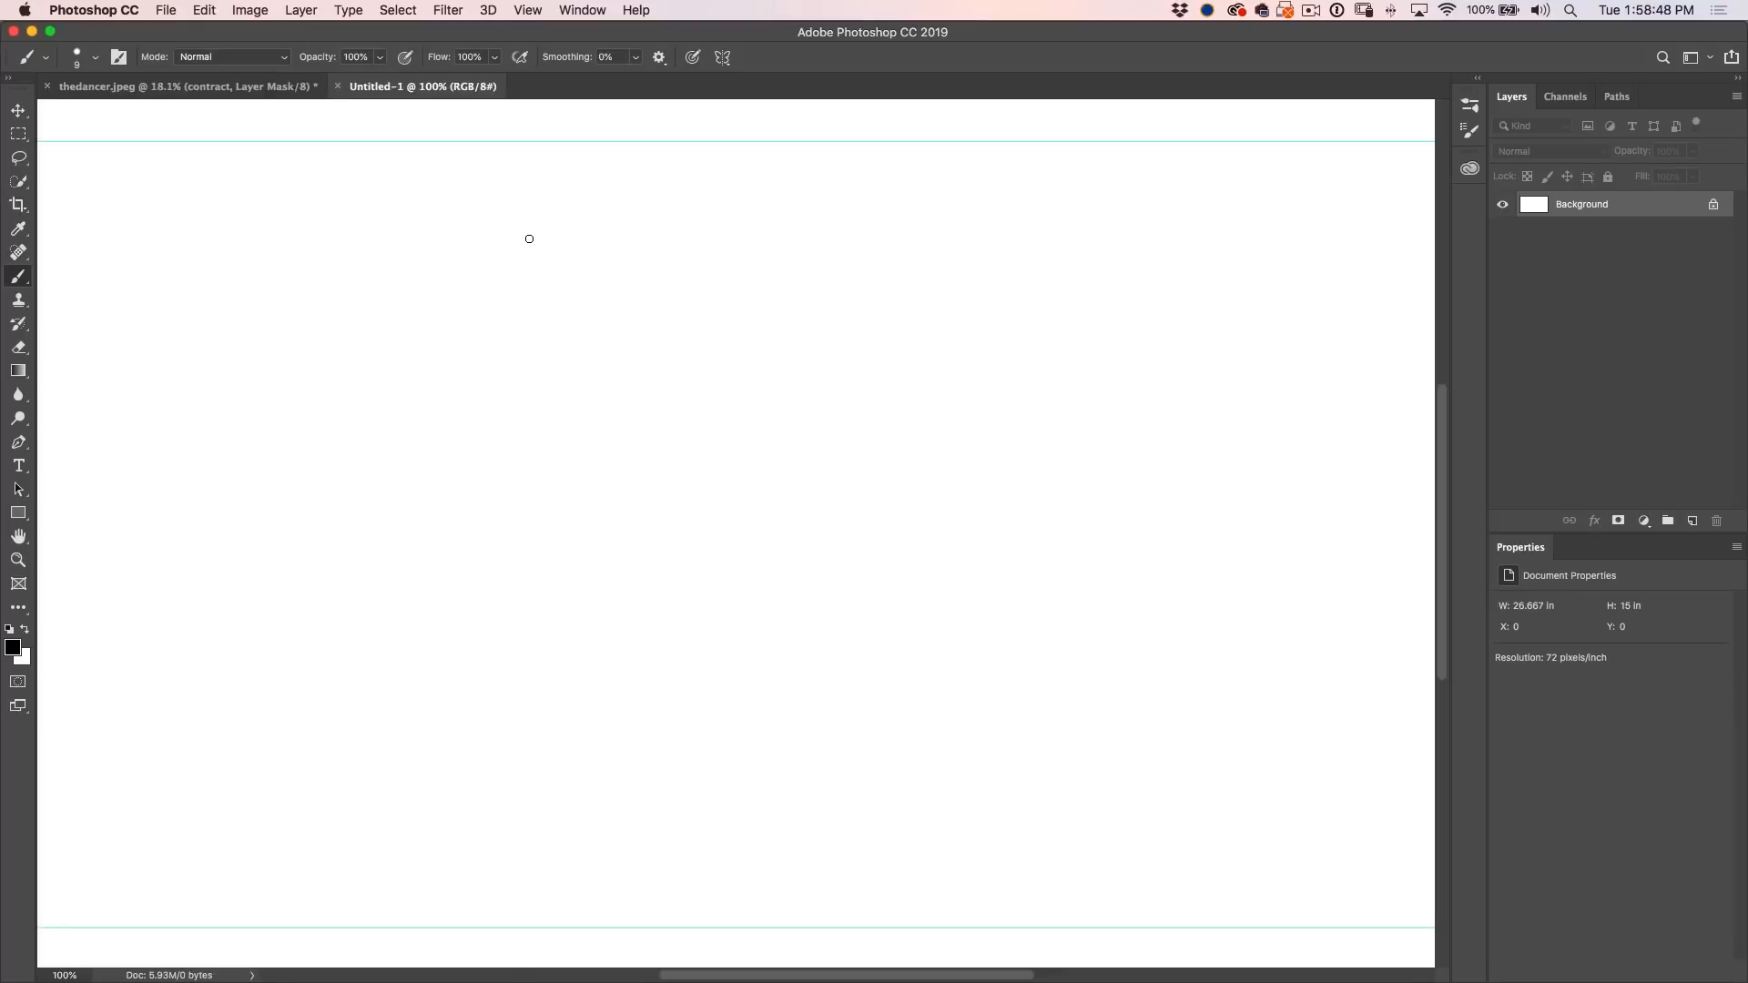
key("[")
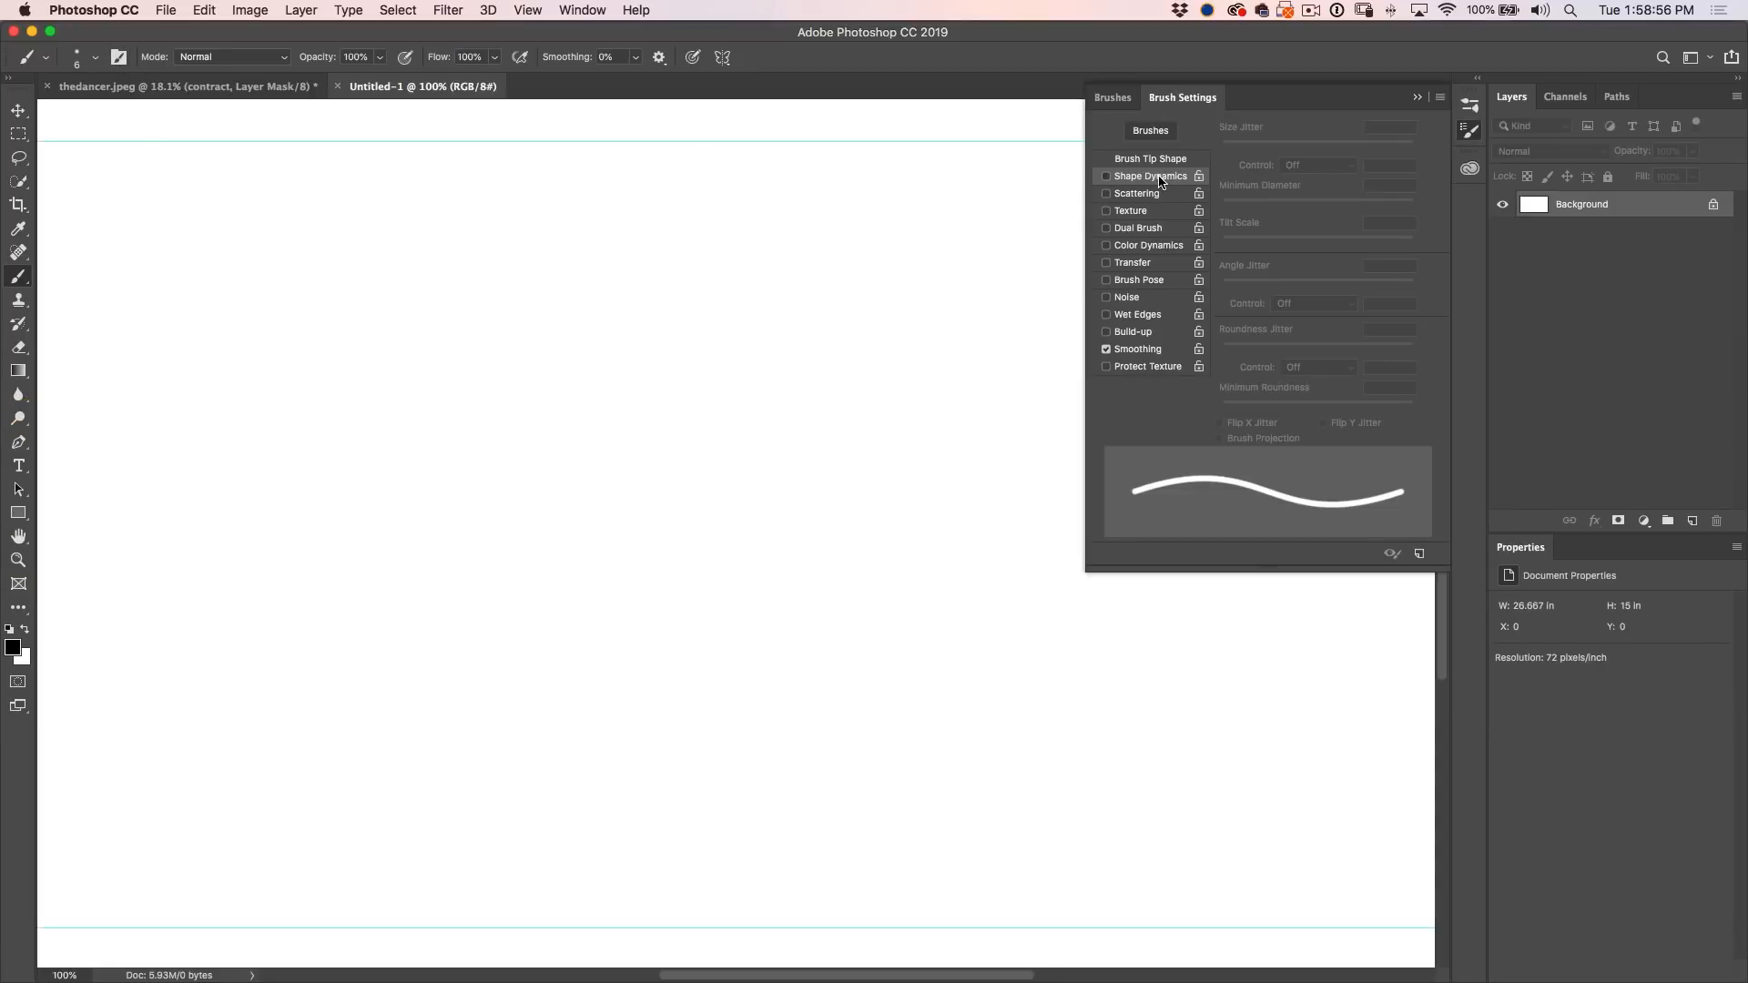
- Turn on Shape Dynamics with size controlled by Pen Pressure and paint a small black dot
left_click(1106, 175)
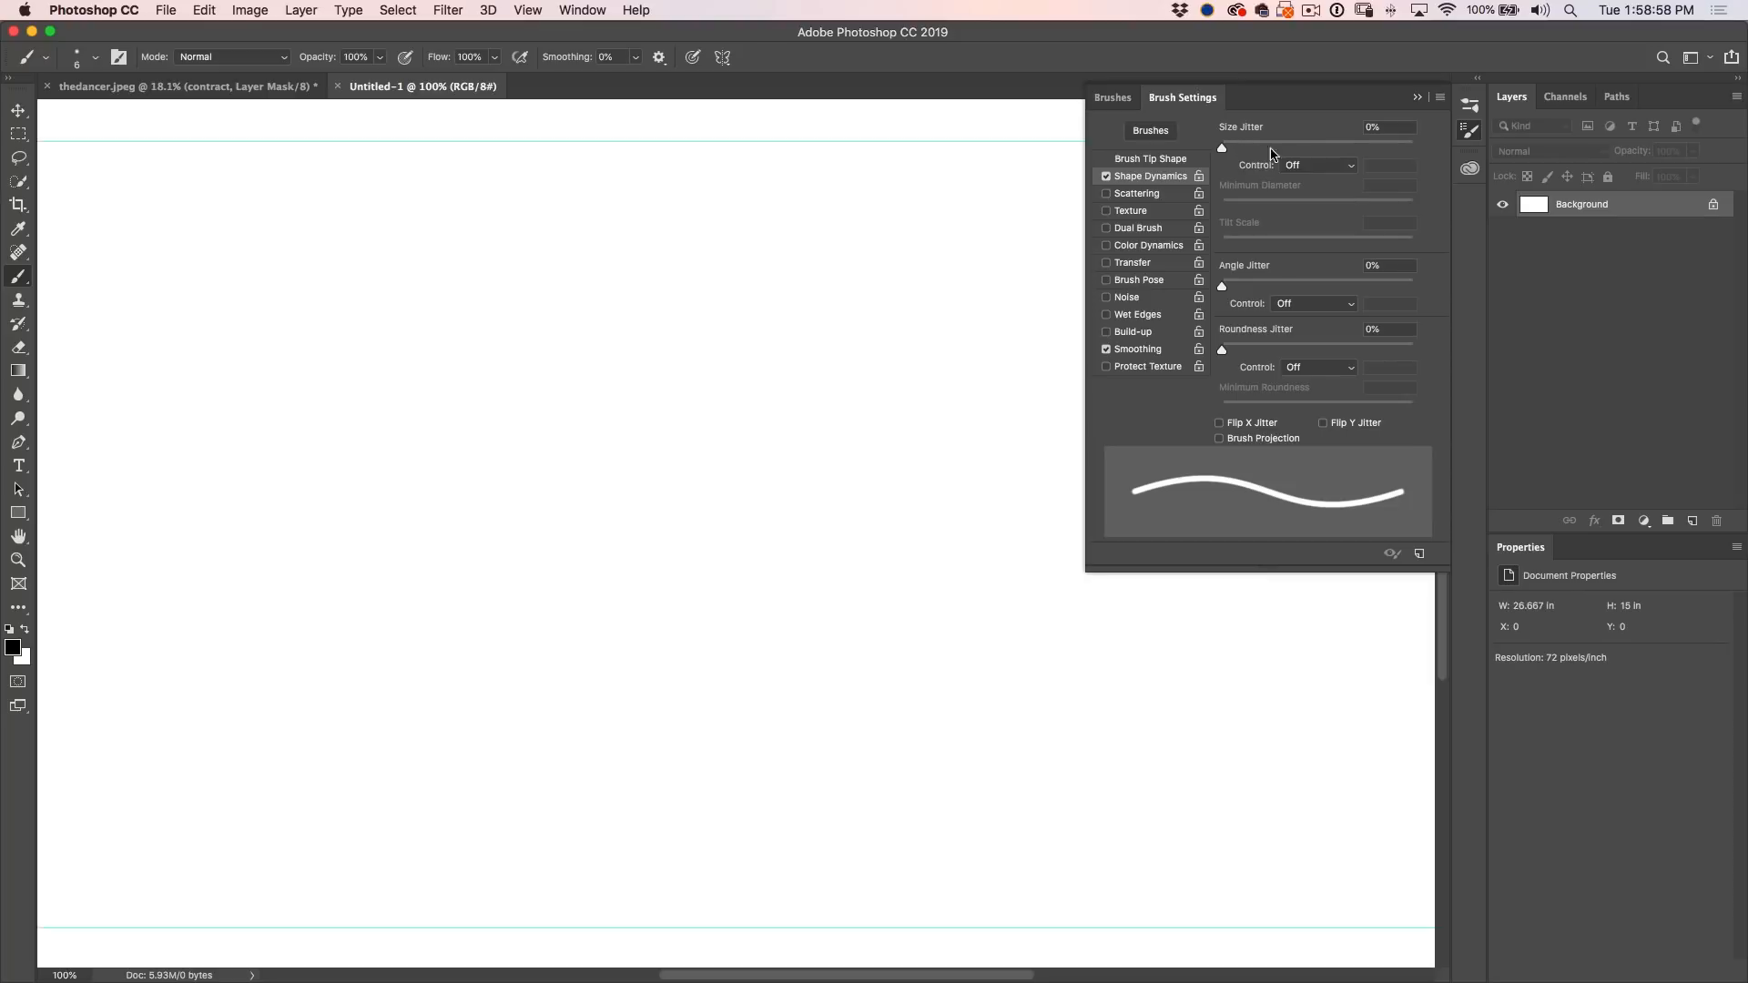
left_click(1313, 163)
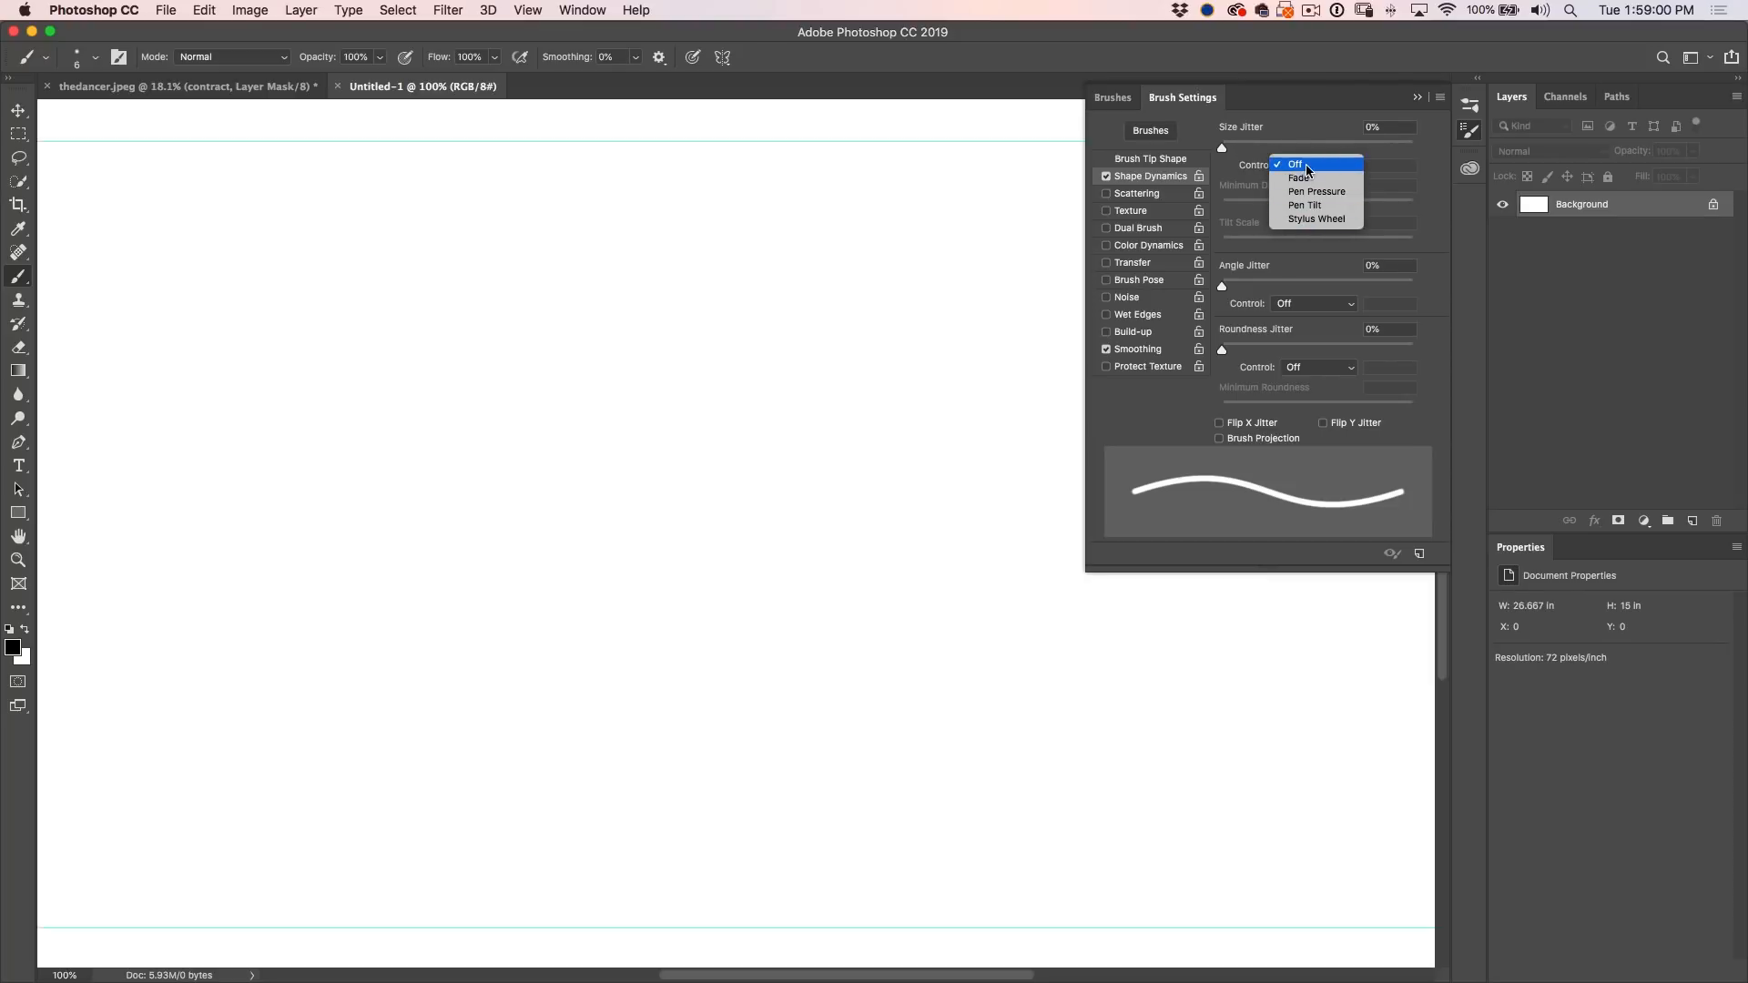
left_click(1317, 191)
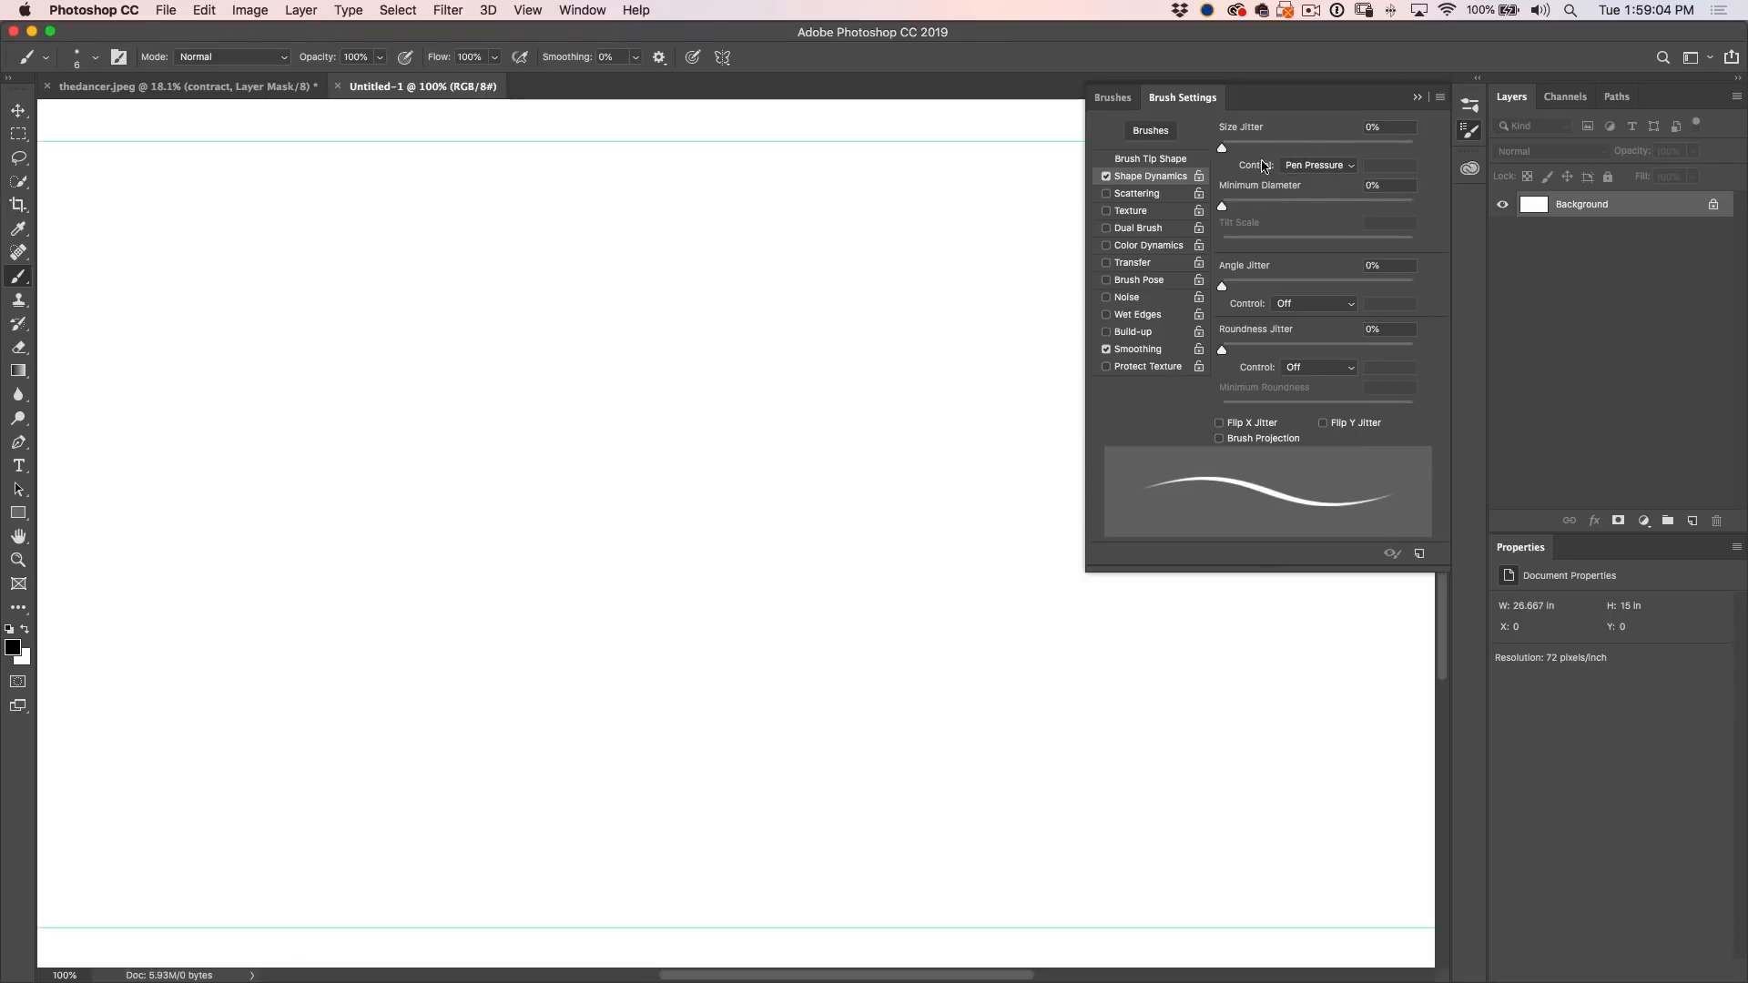
mouse_move(1233, 189)
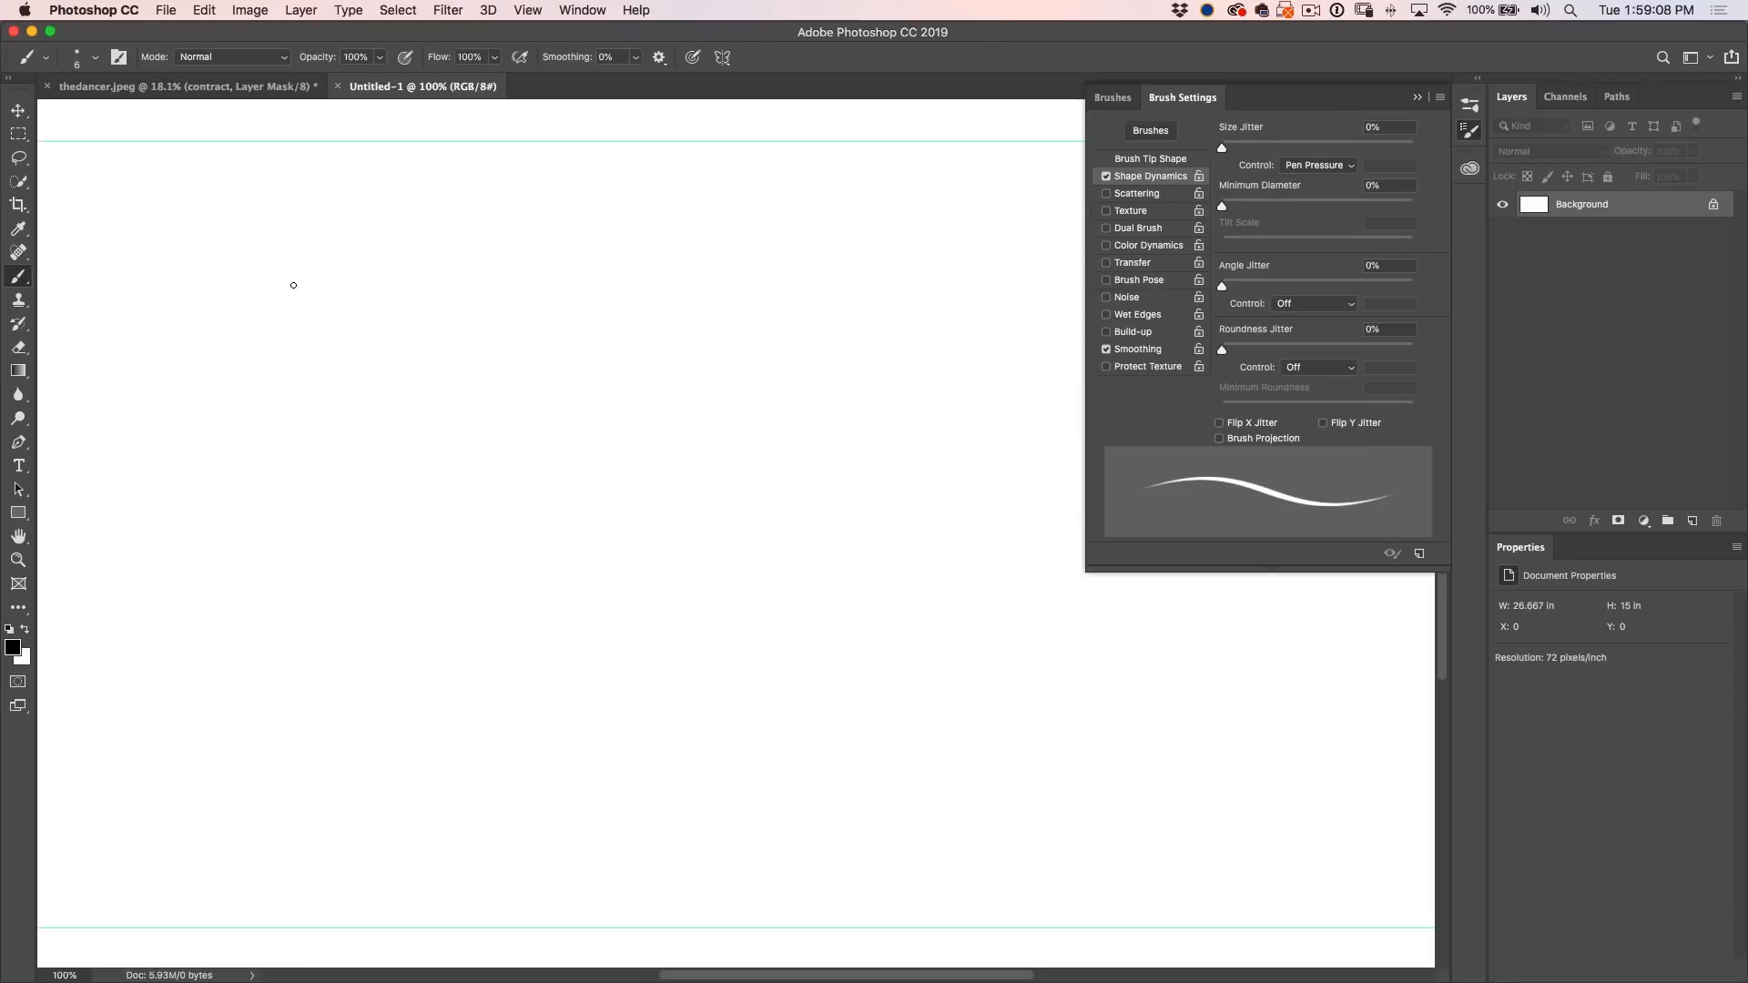
left_click(301, 289)
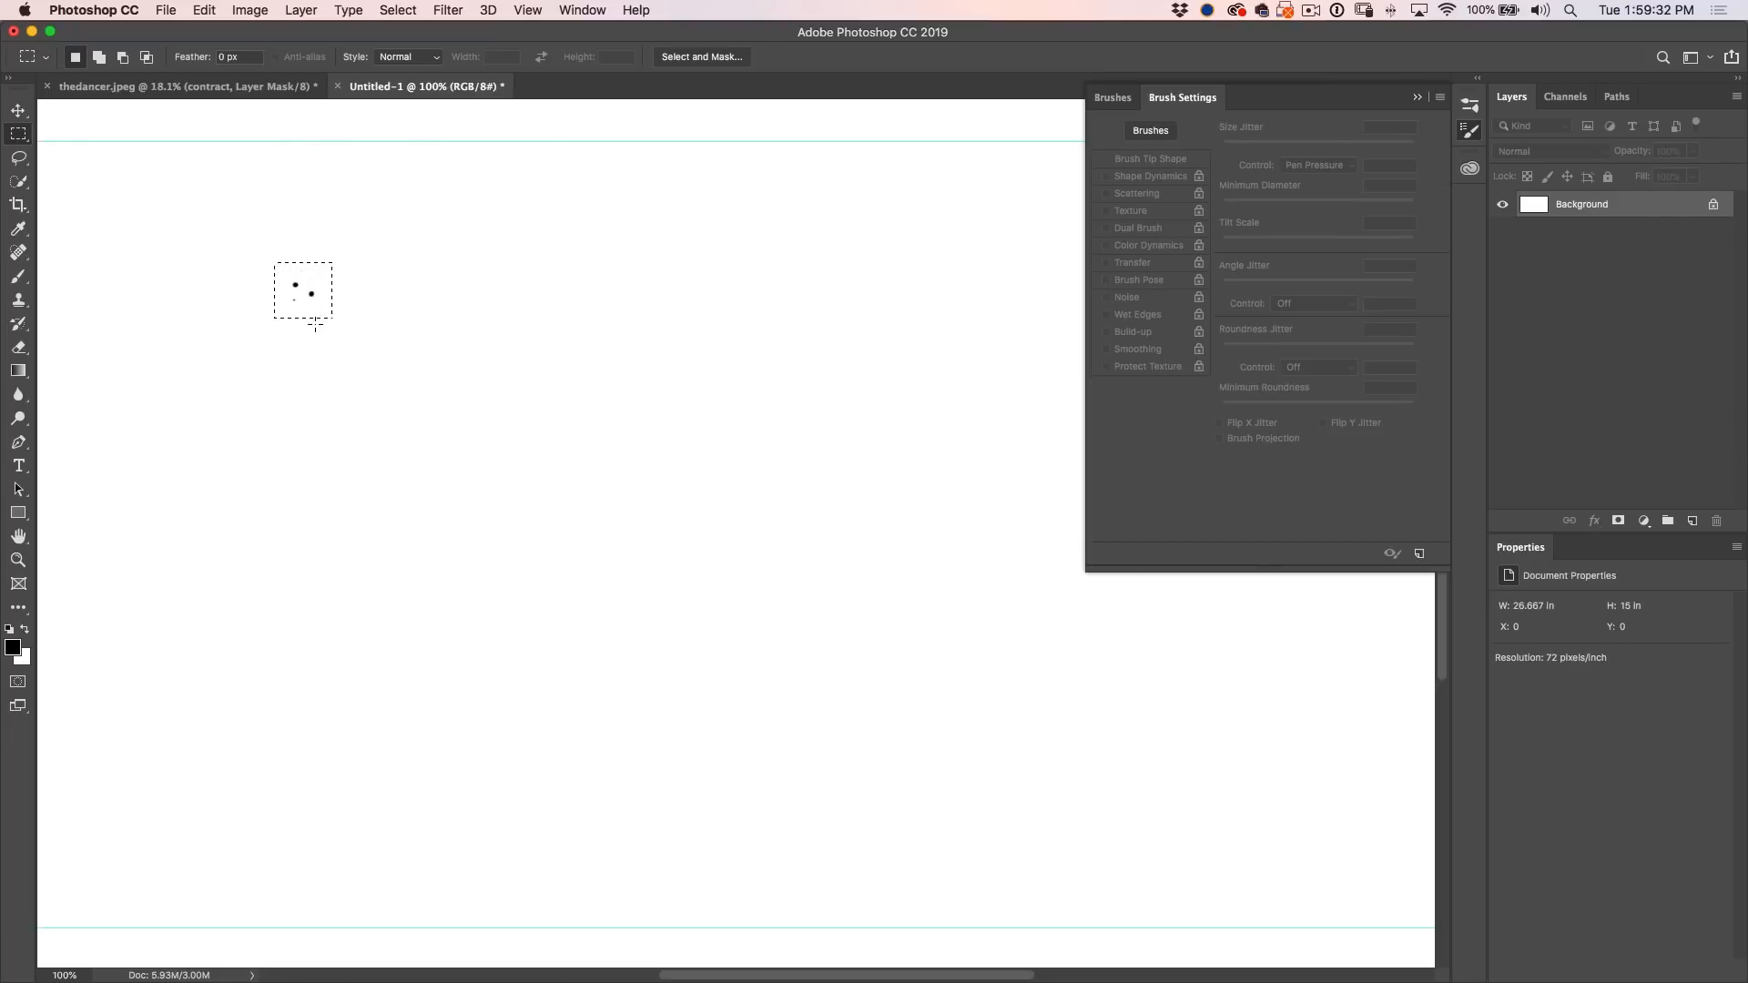
- Define the selected dots as a brush preset named 'avengers' and stamp it on the canvas
left_click(202, 11)
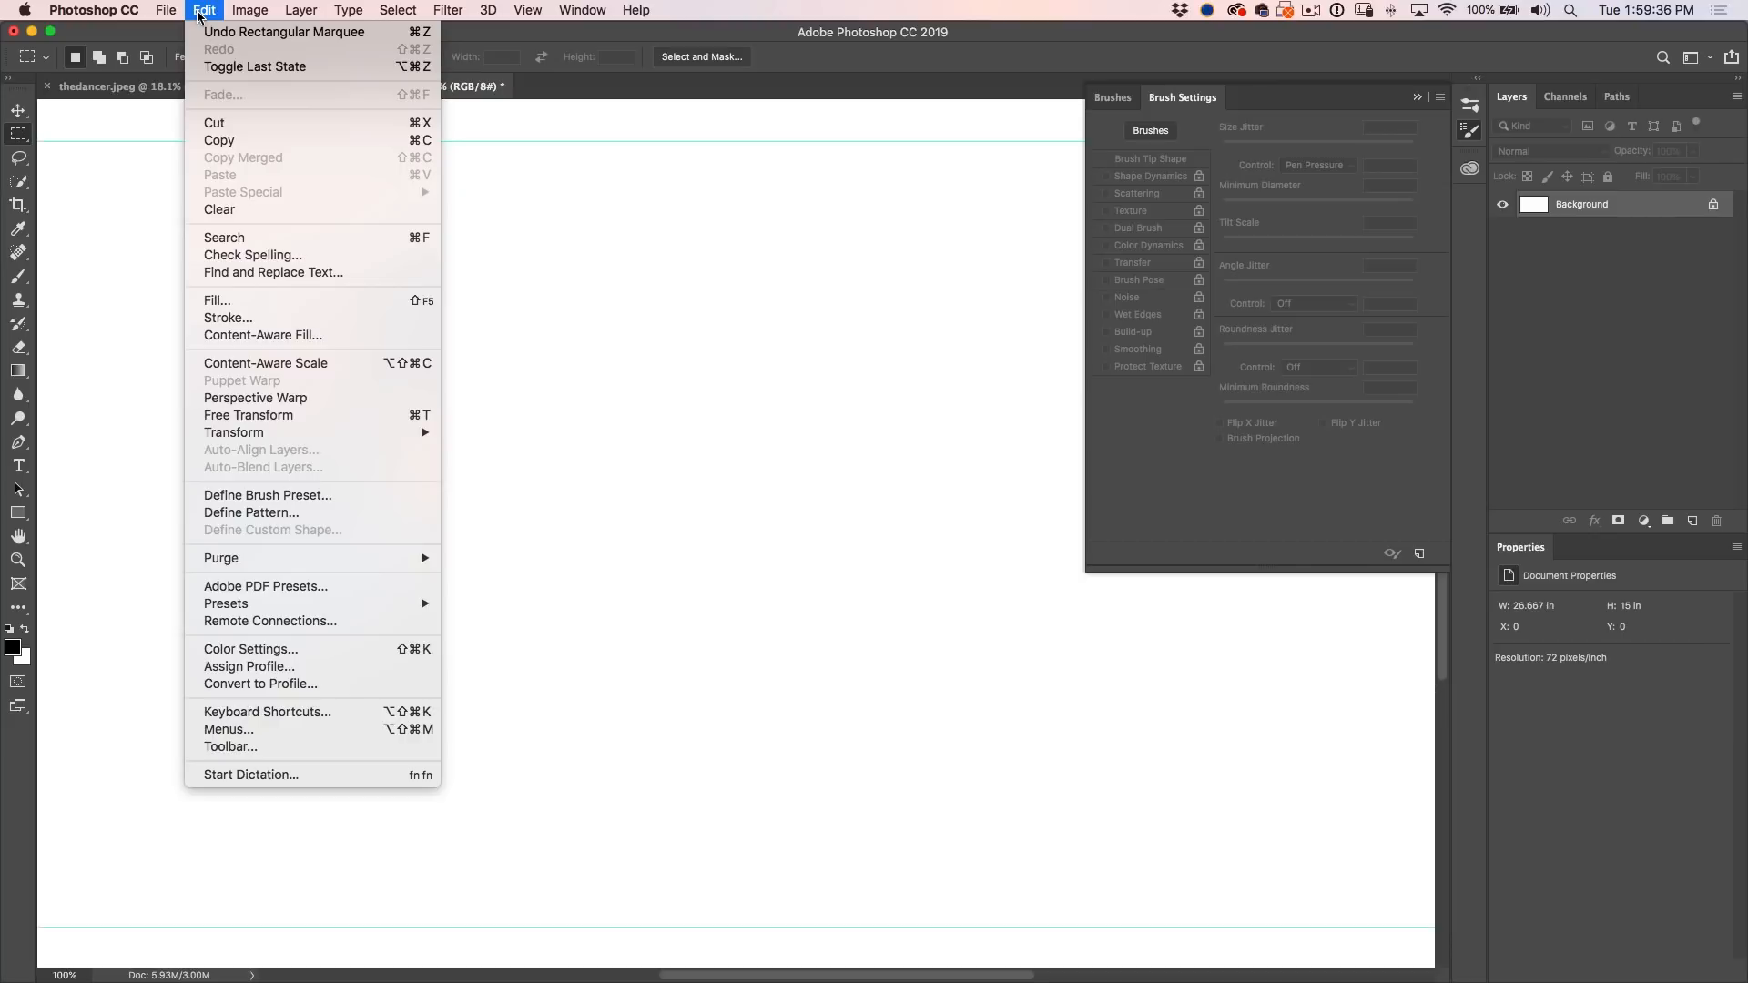
mouse_move(267, 493)
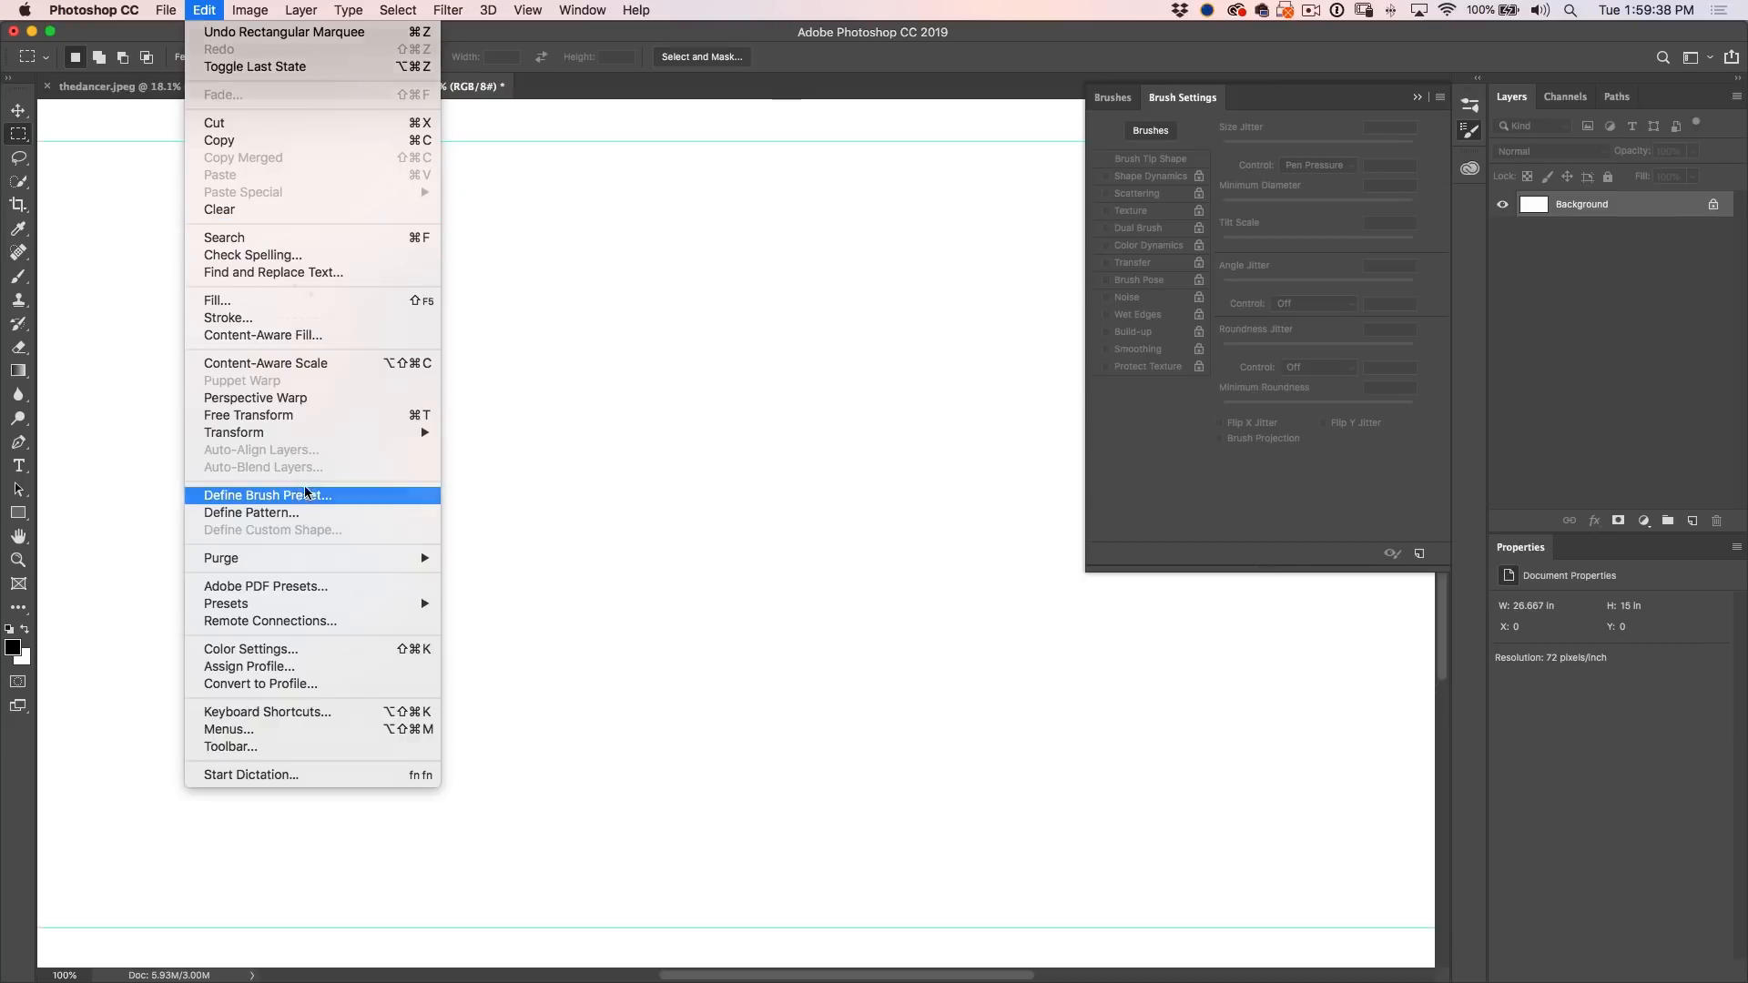
left_click(266, 493)
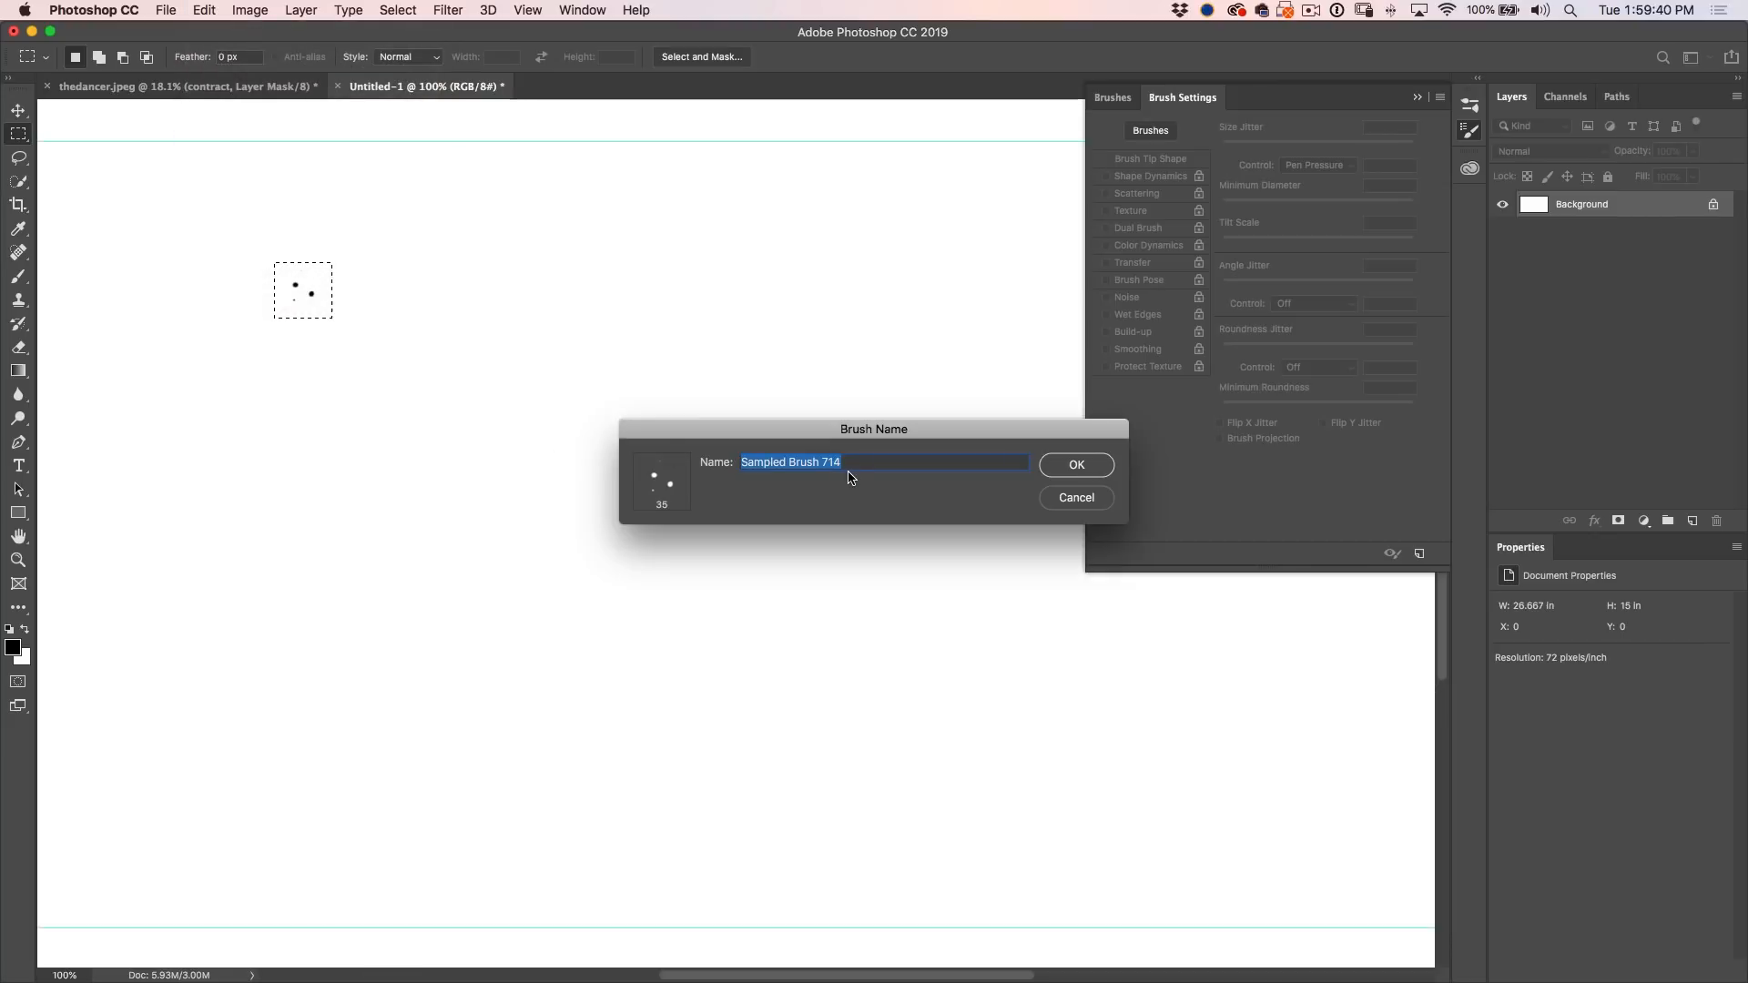
type("aven")
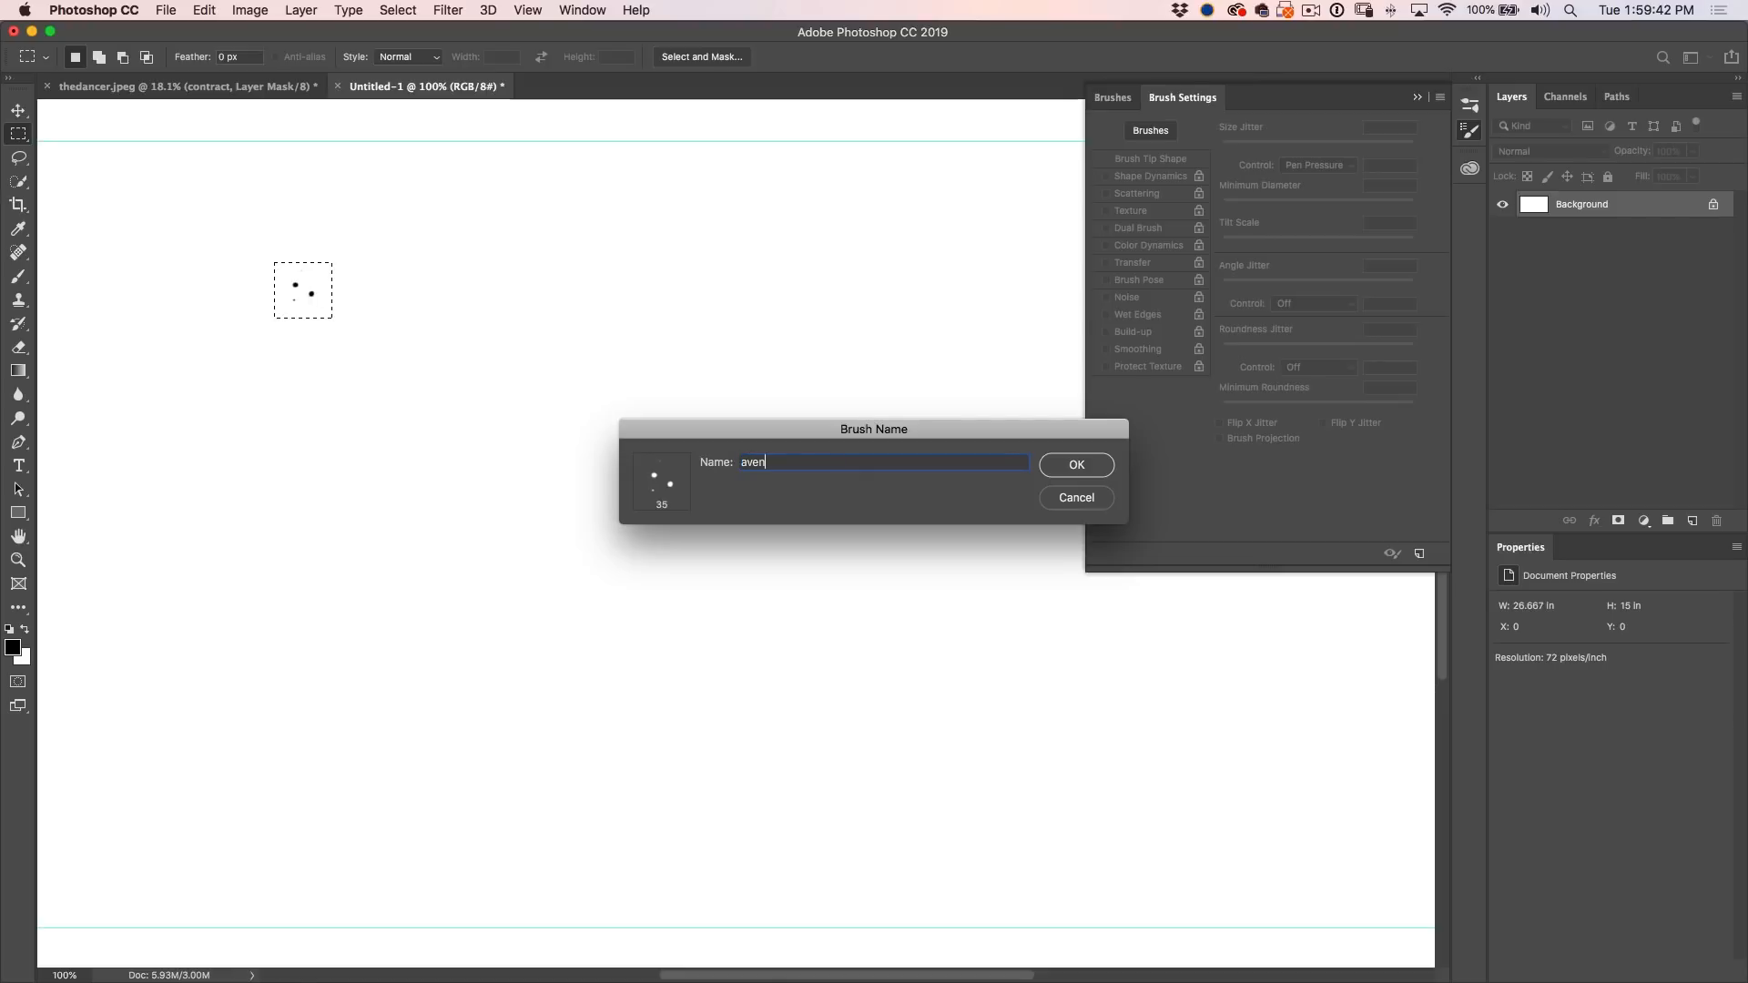
type("gers")
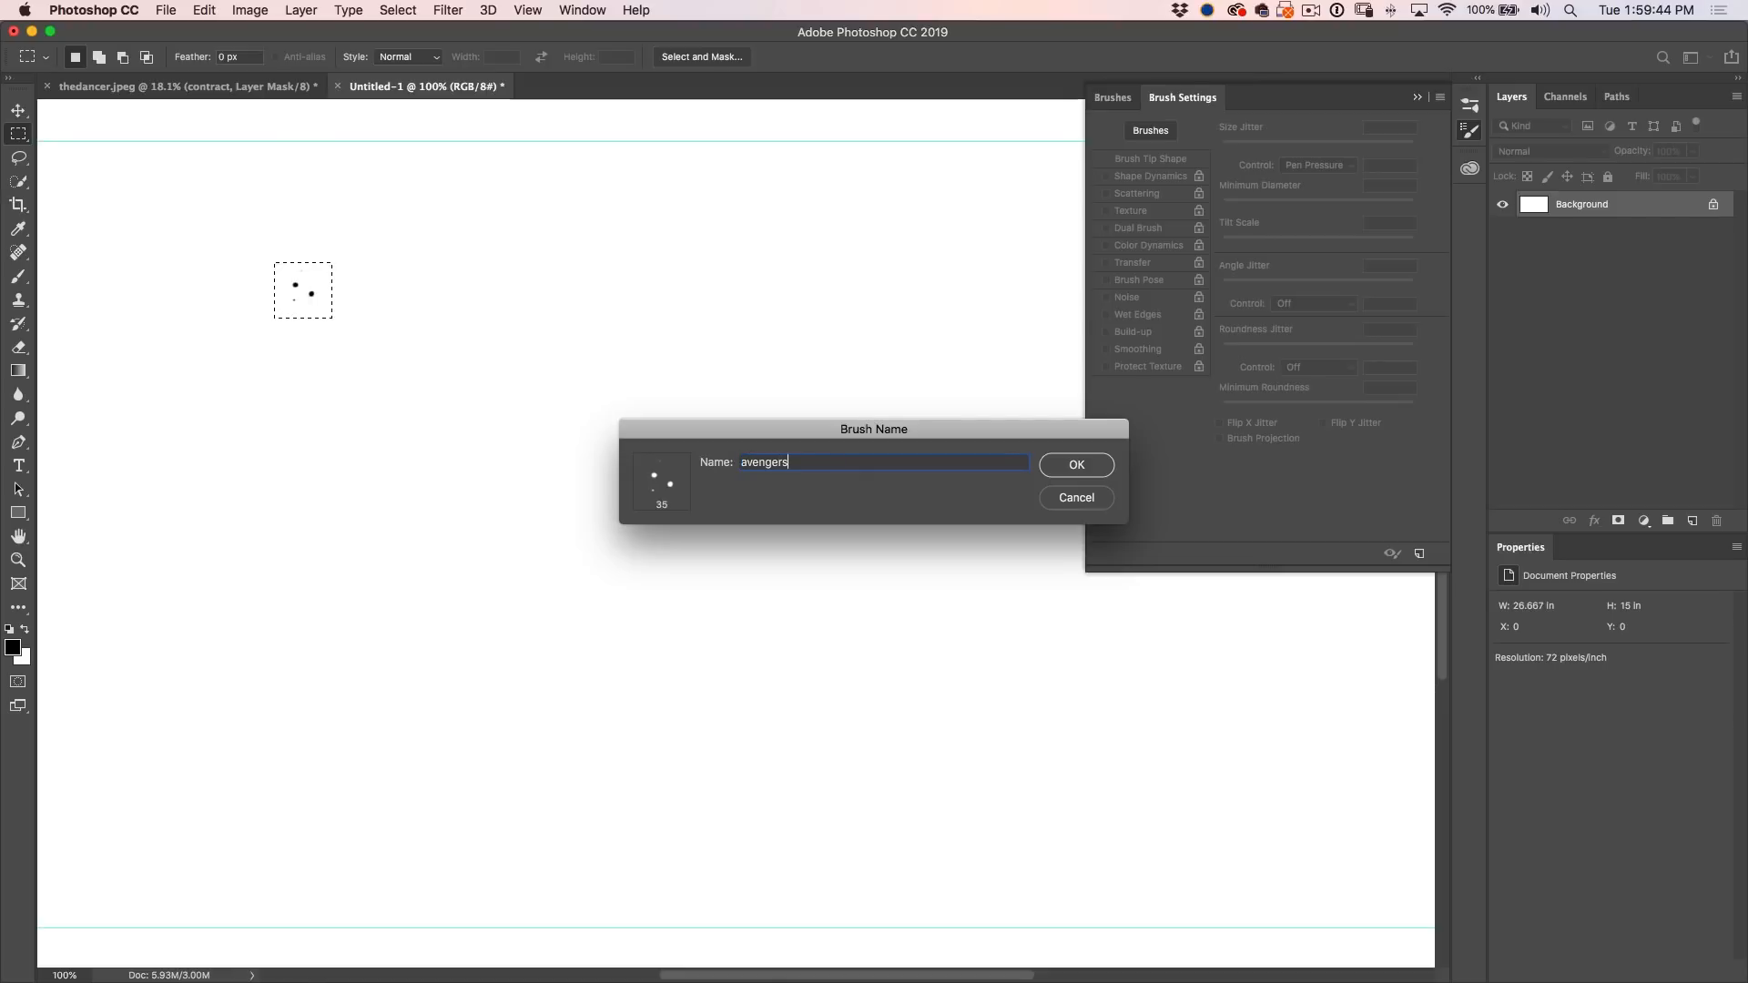
left_click(1074, 464)
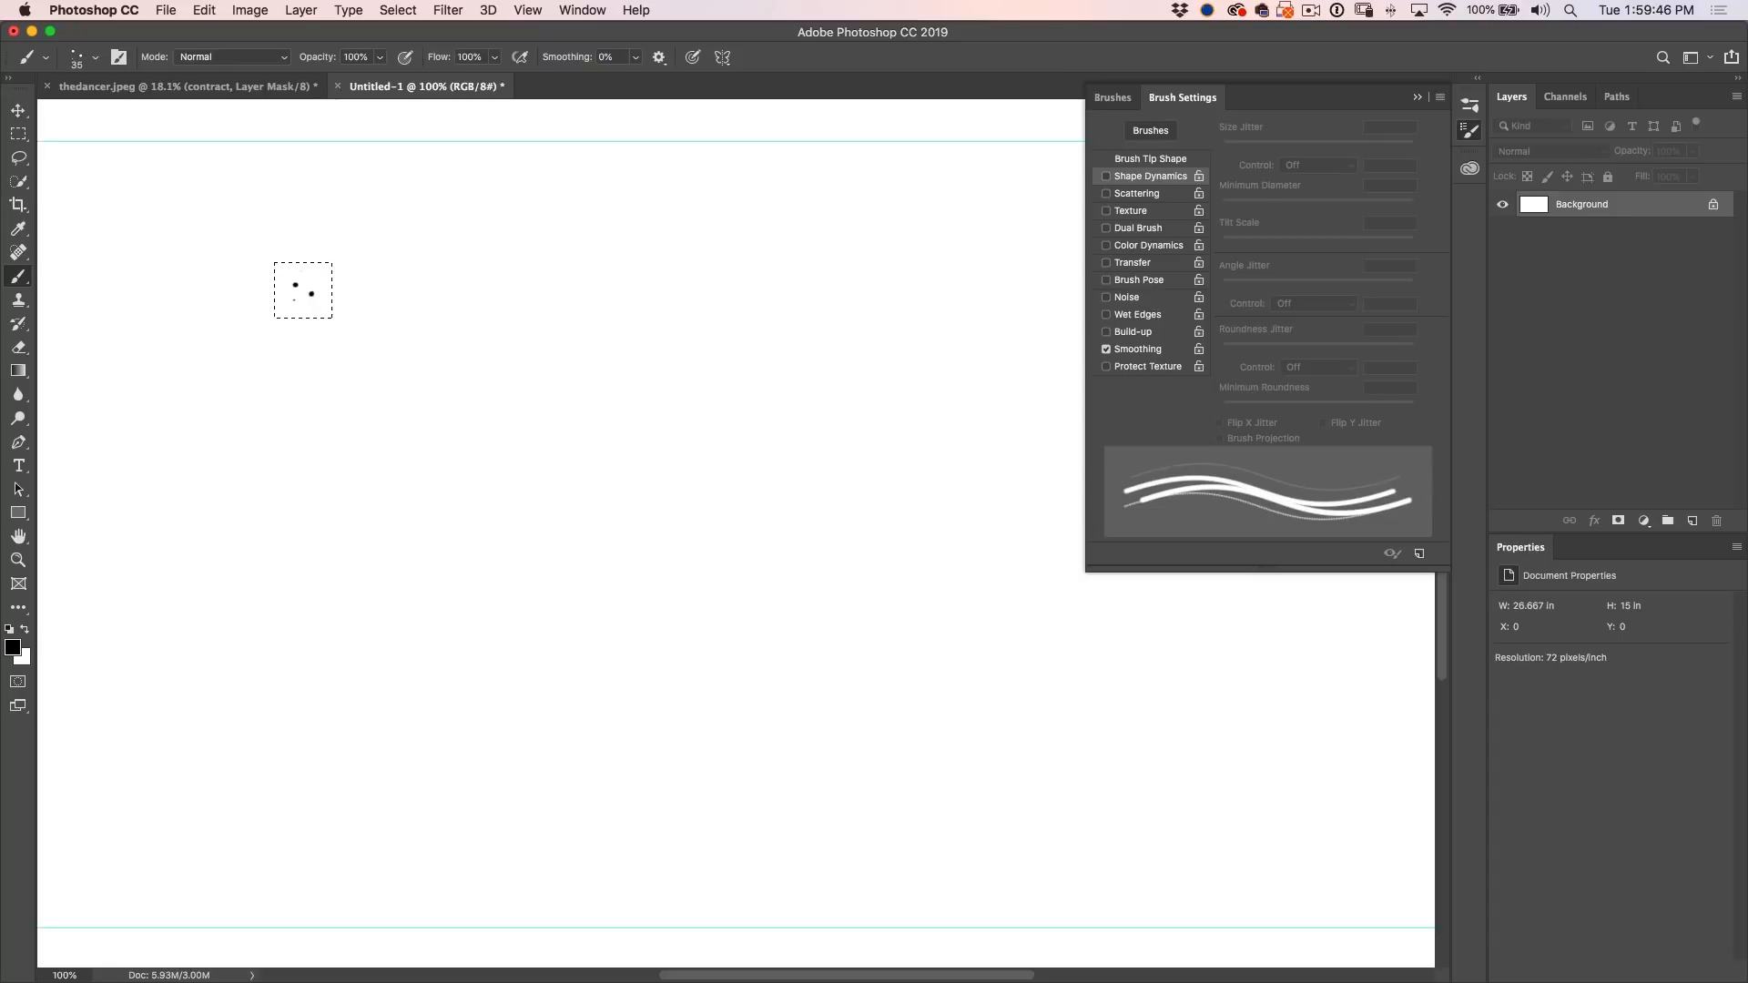
left_click(457, 335)
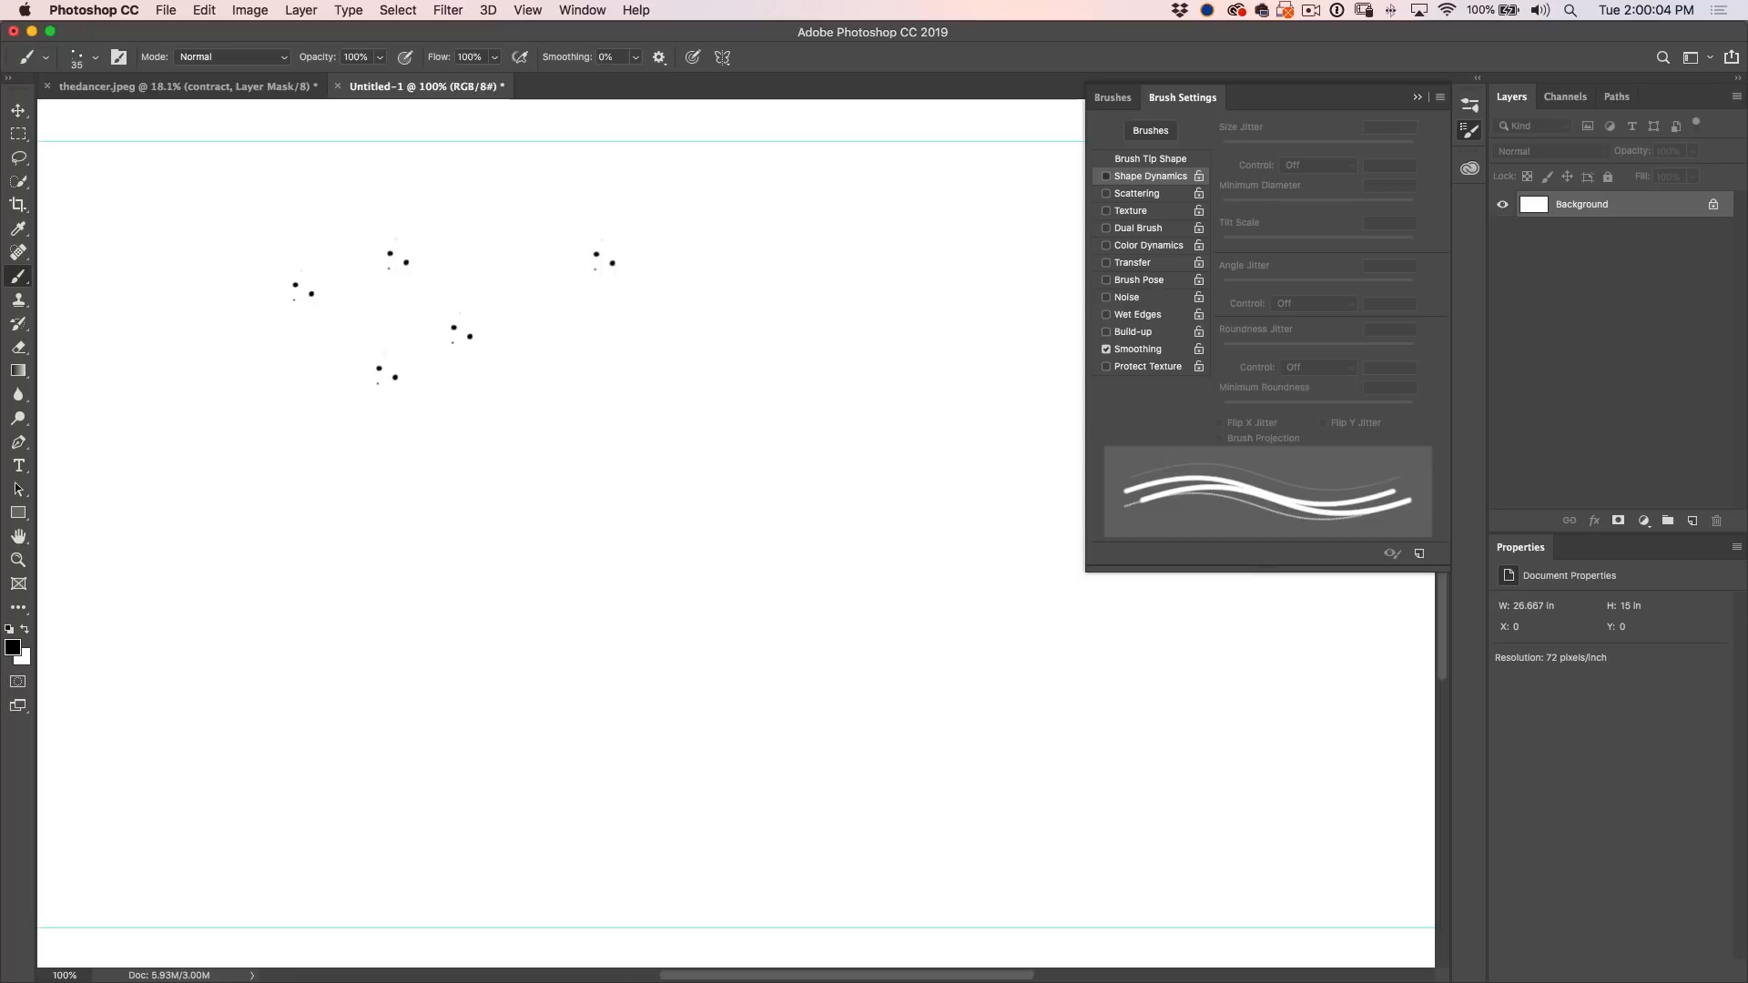
- Turn on Scattering for the avengers brush, paint a scattered dot trail, then enable Shape Dynamics
left_click(1136, 193)
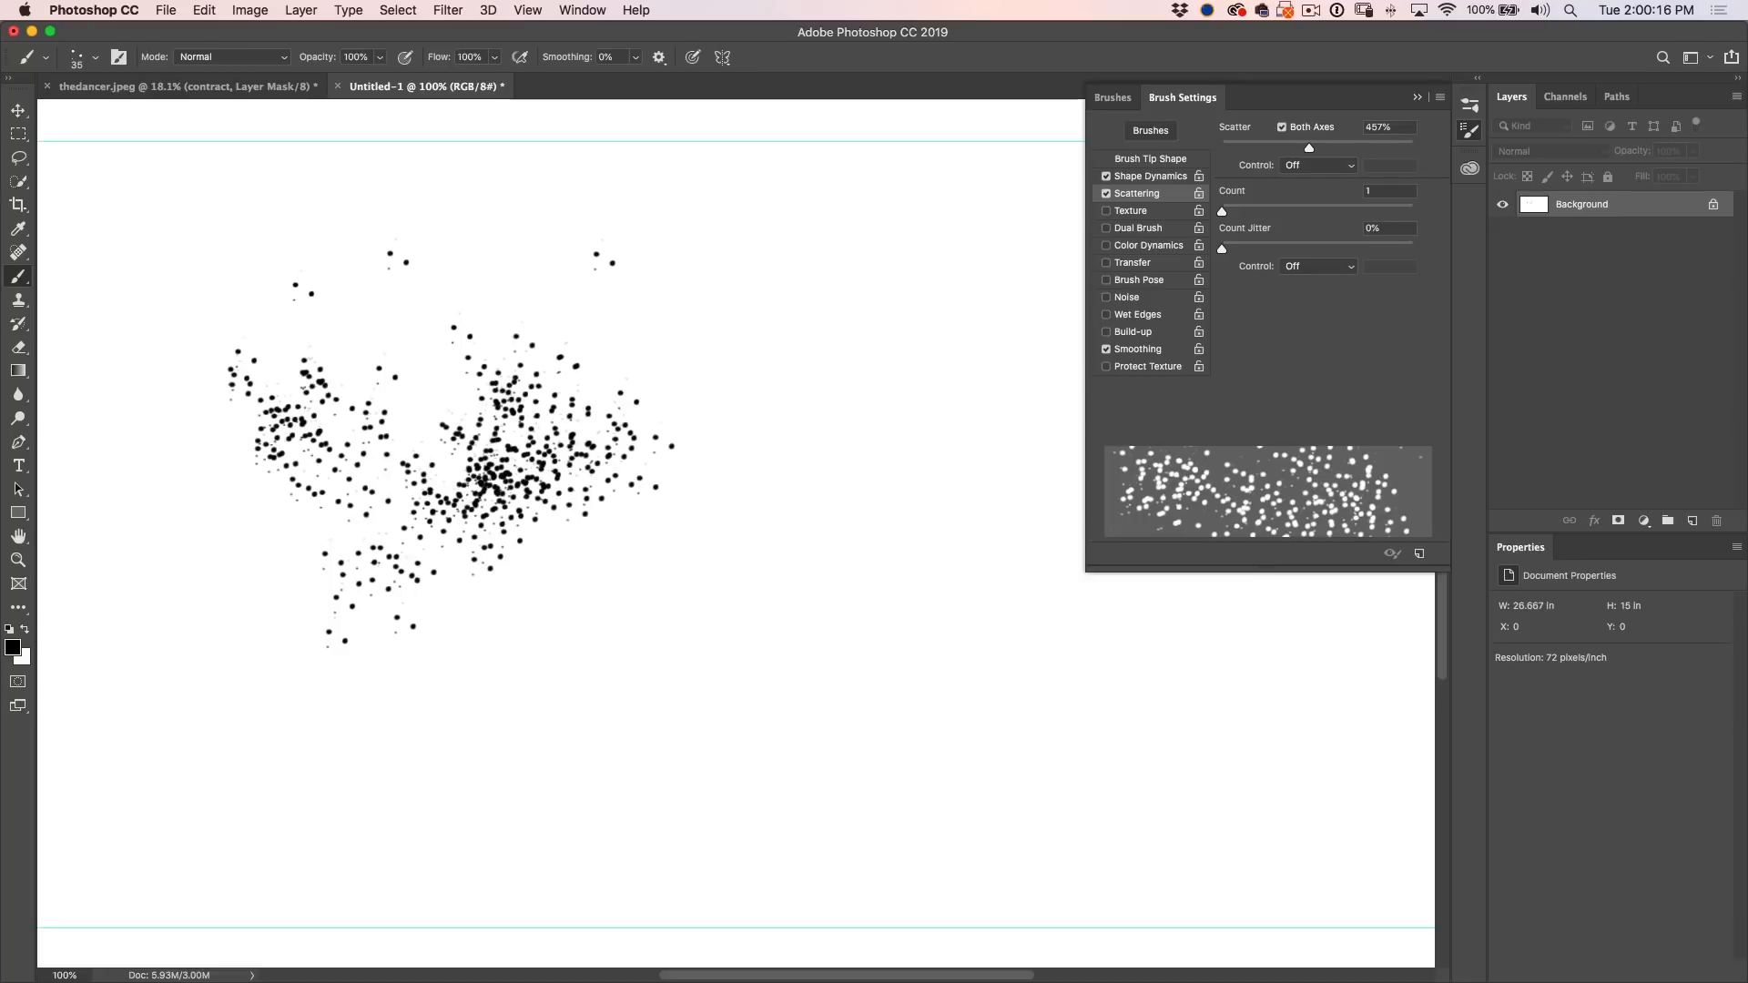
left_click(1153, 159)
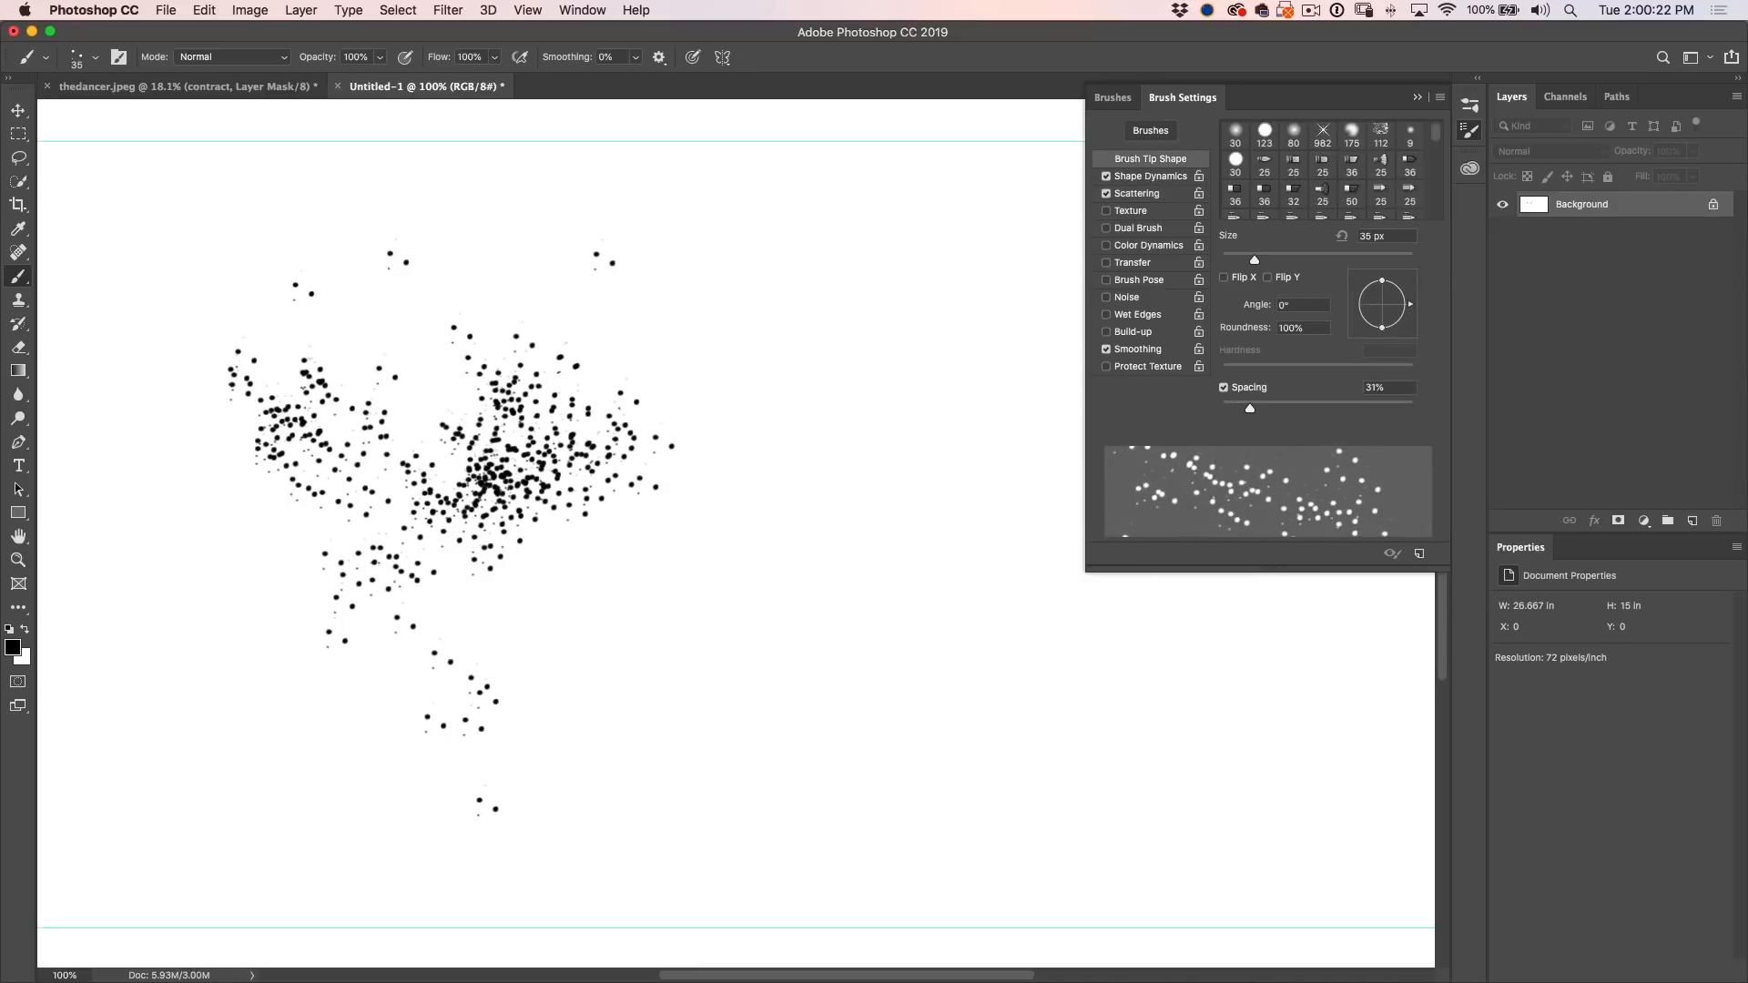
left_click_drag(503, 490, 782, 646)
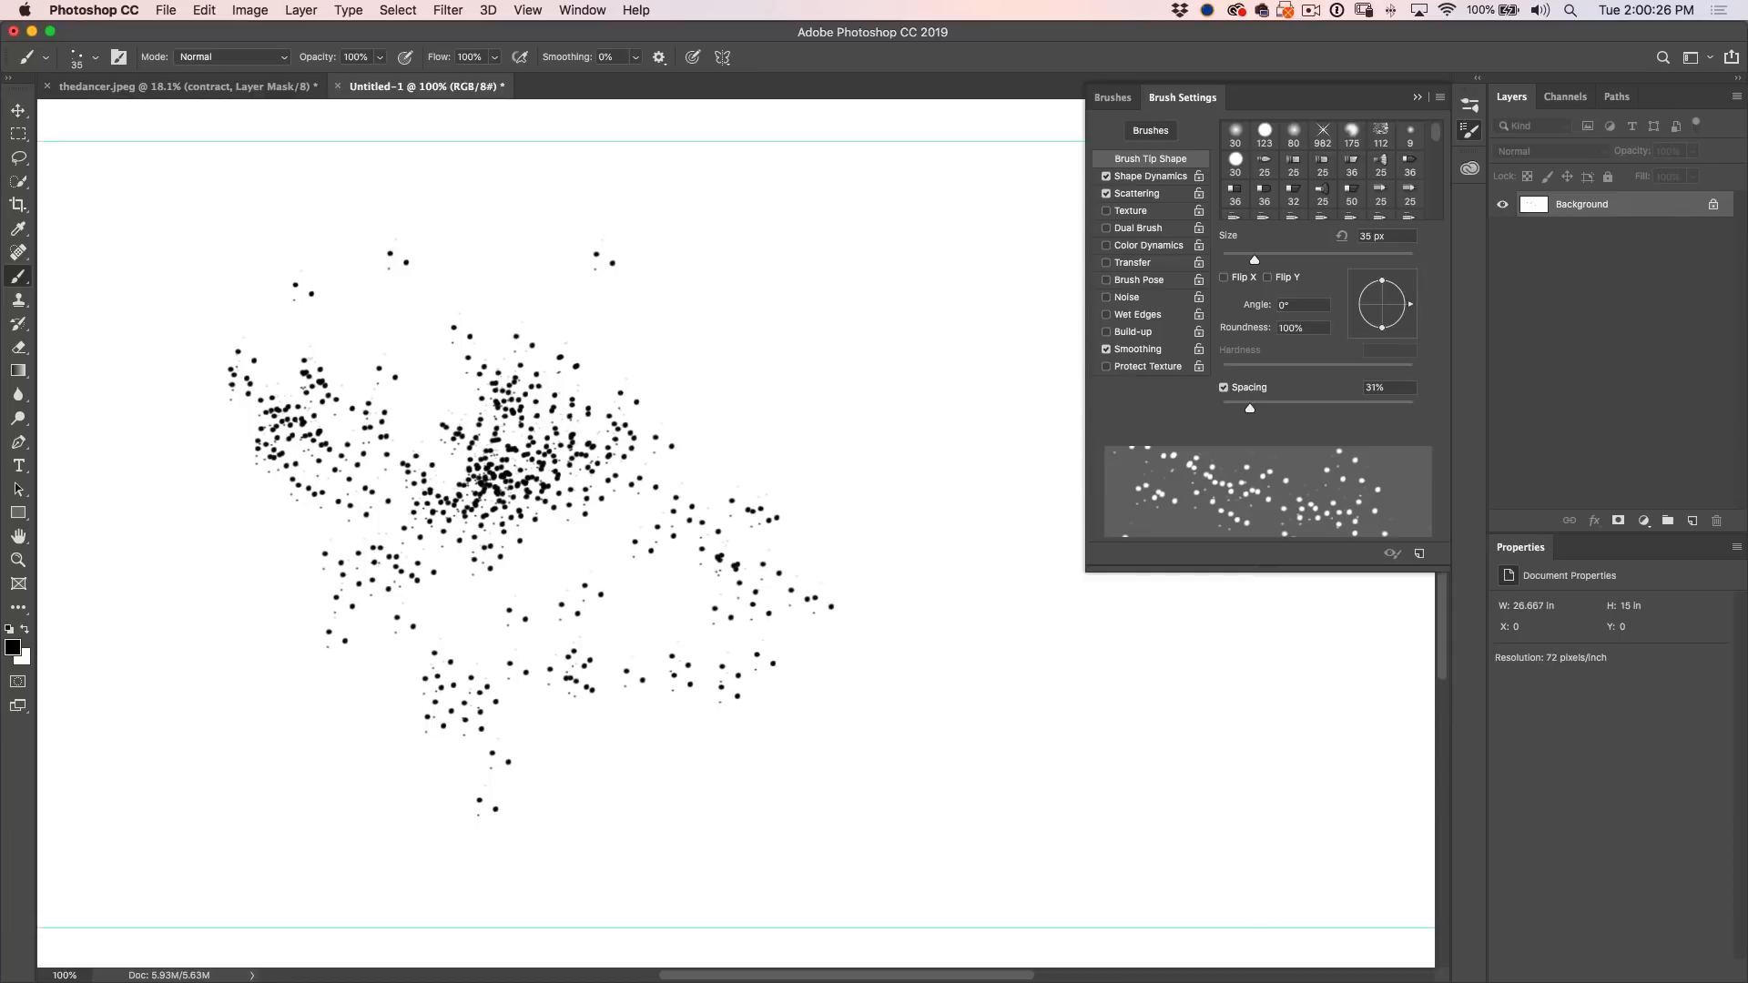
left_click(1135, 193)
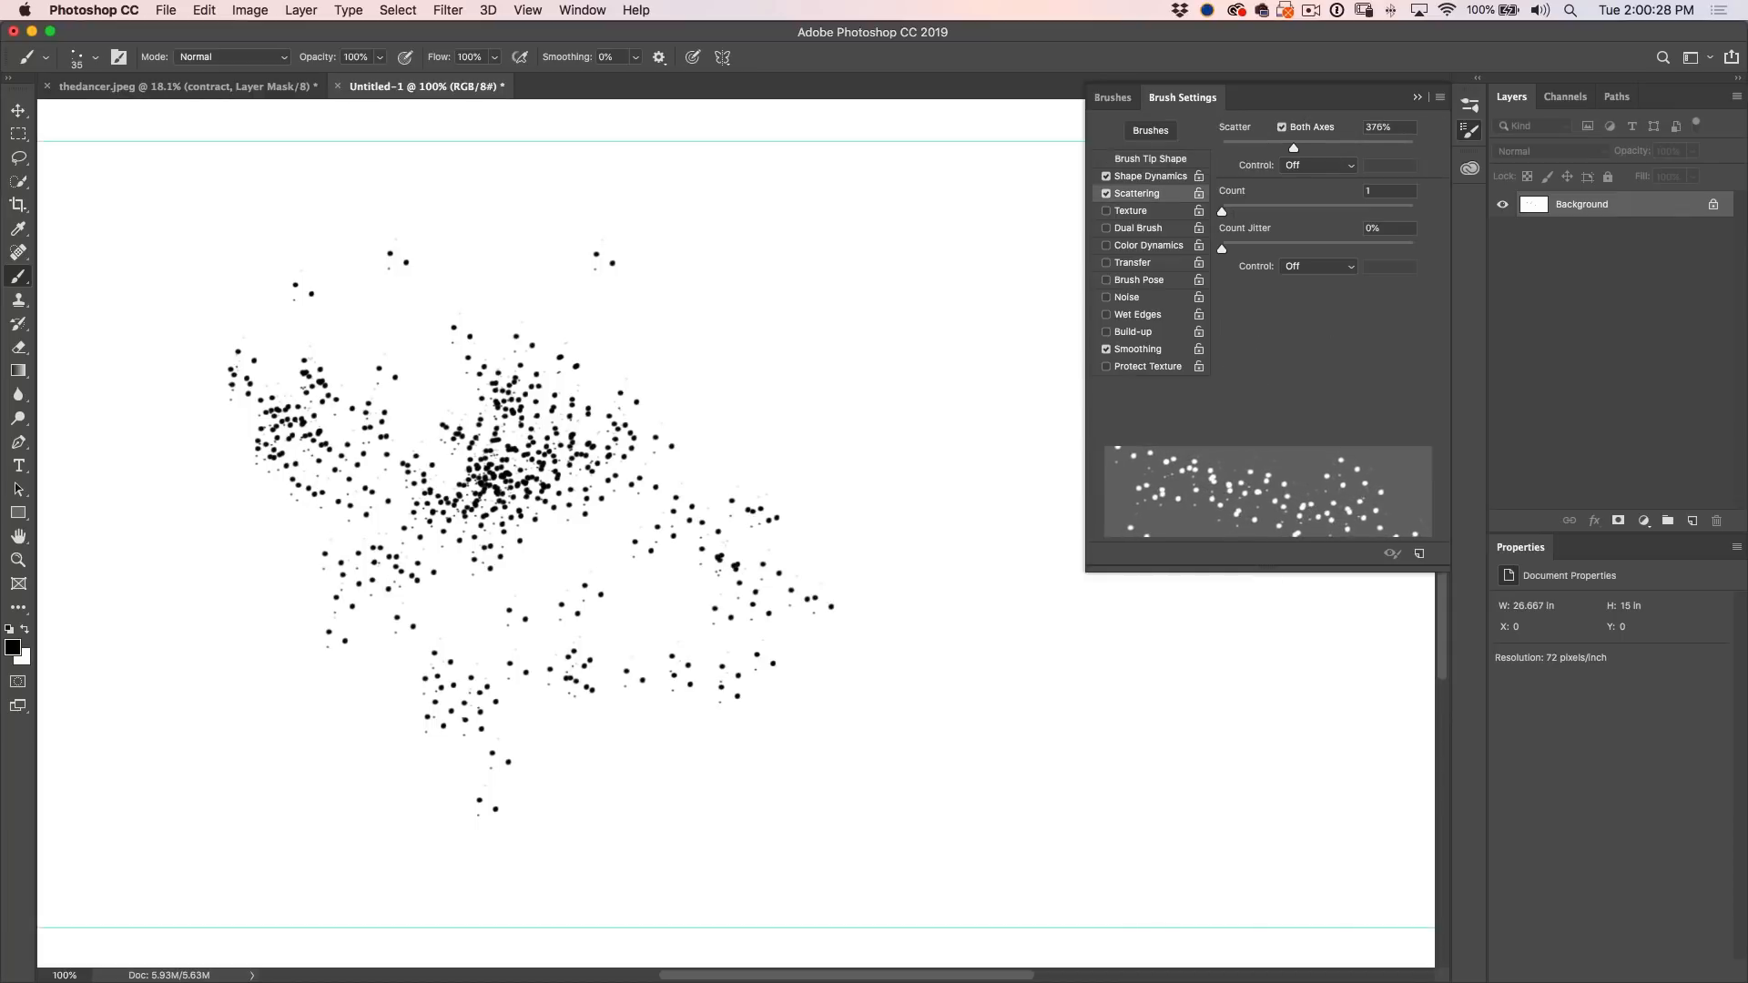
left_click(763, 273)
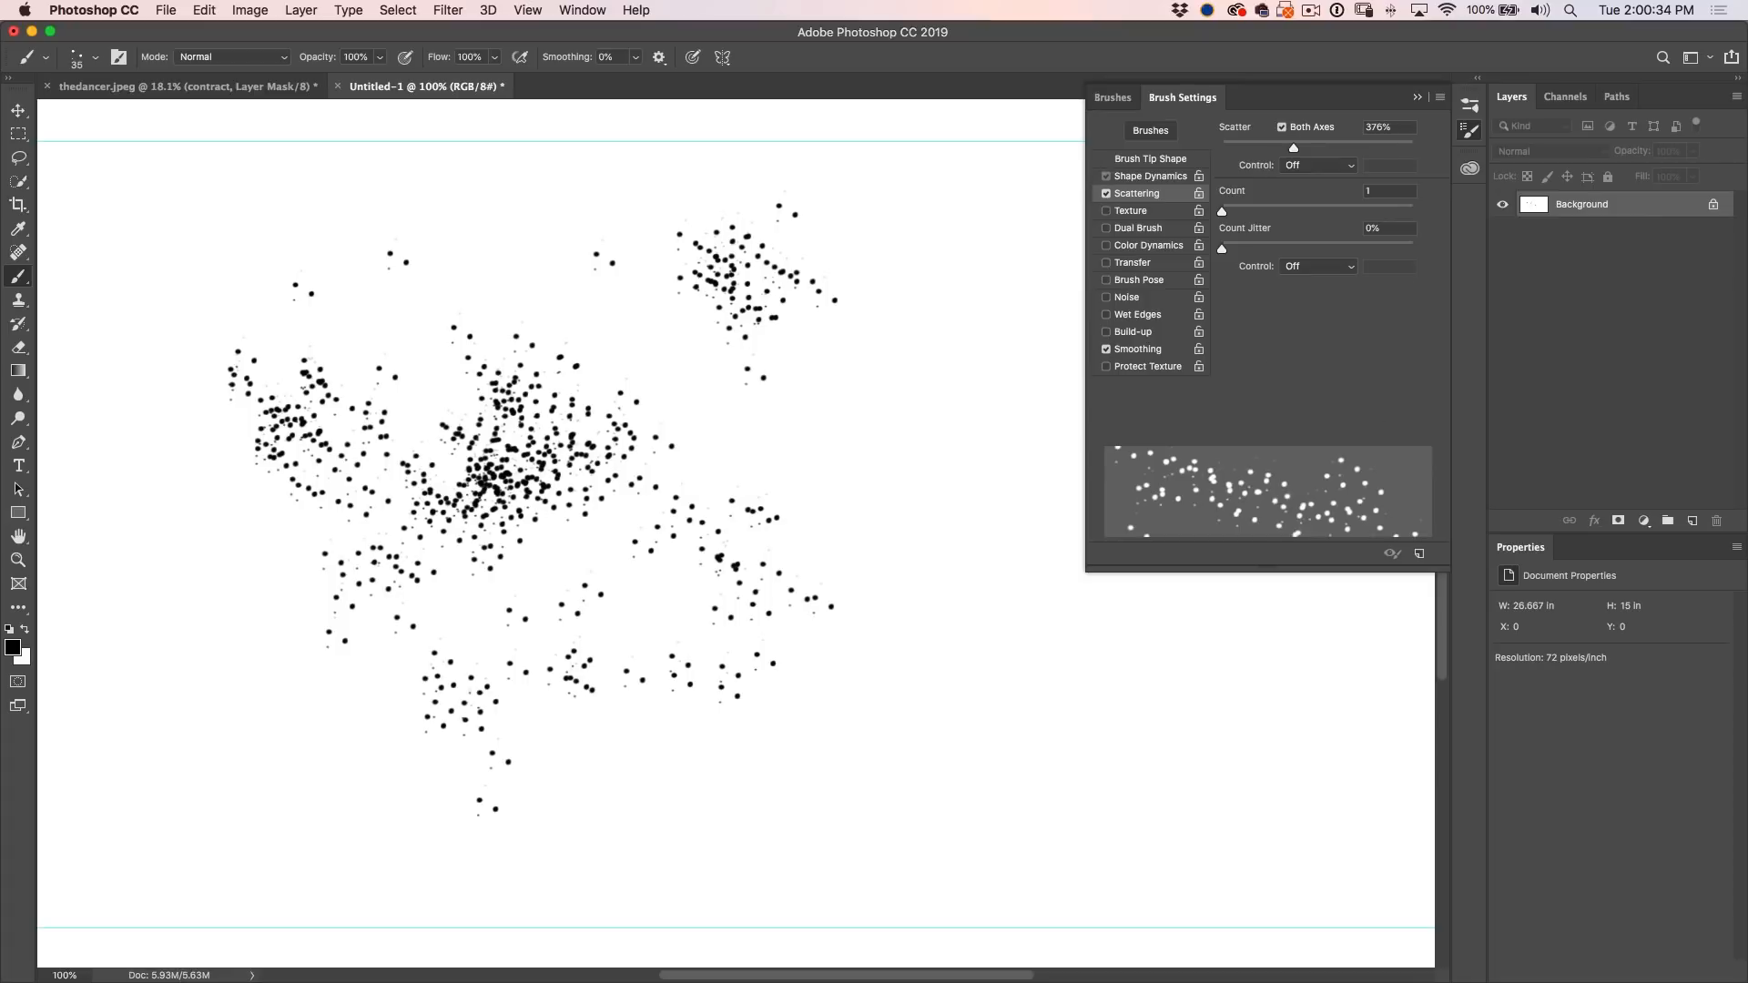
left_click(1145, 175)
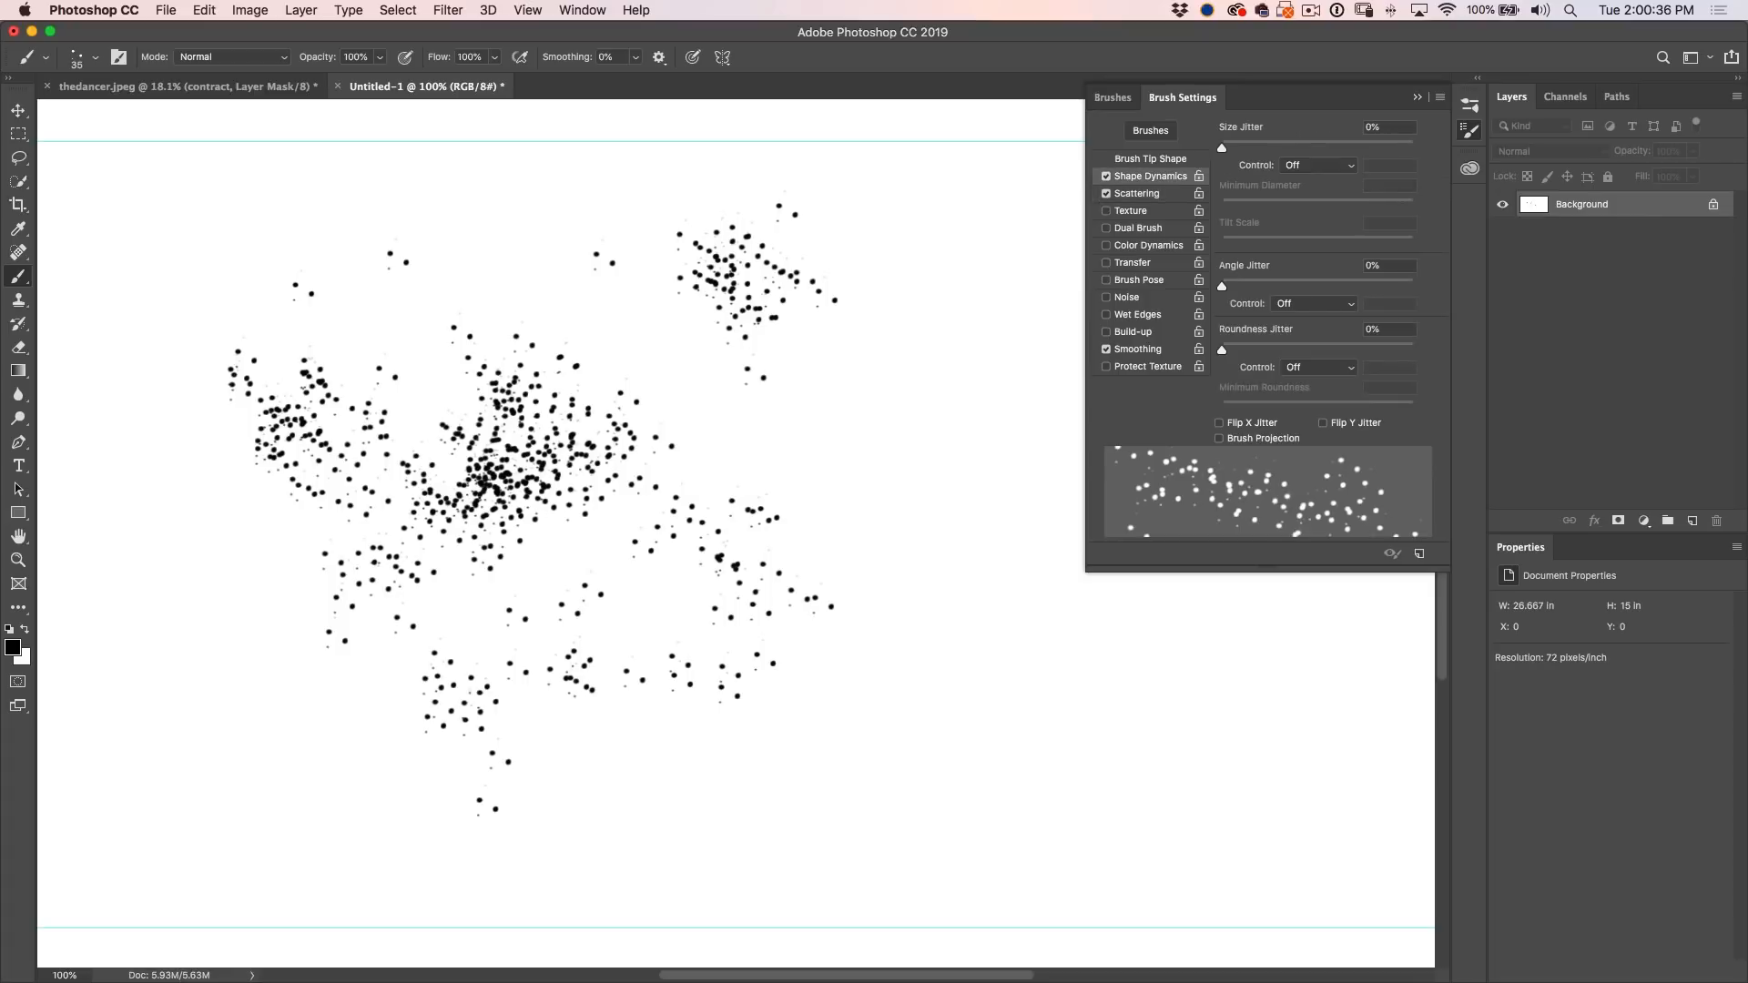
- Raise Size Jitter to maximum under Pen Pressure control and paint a pressure-sized test stroke
left_click_drag(1224, 148, 1413, 147)
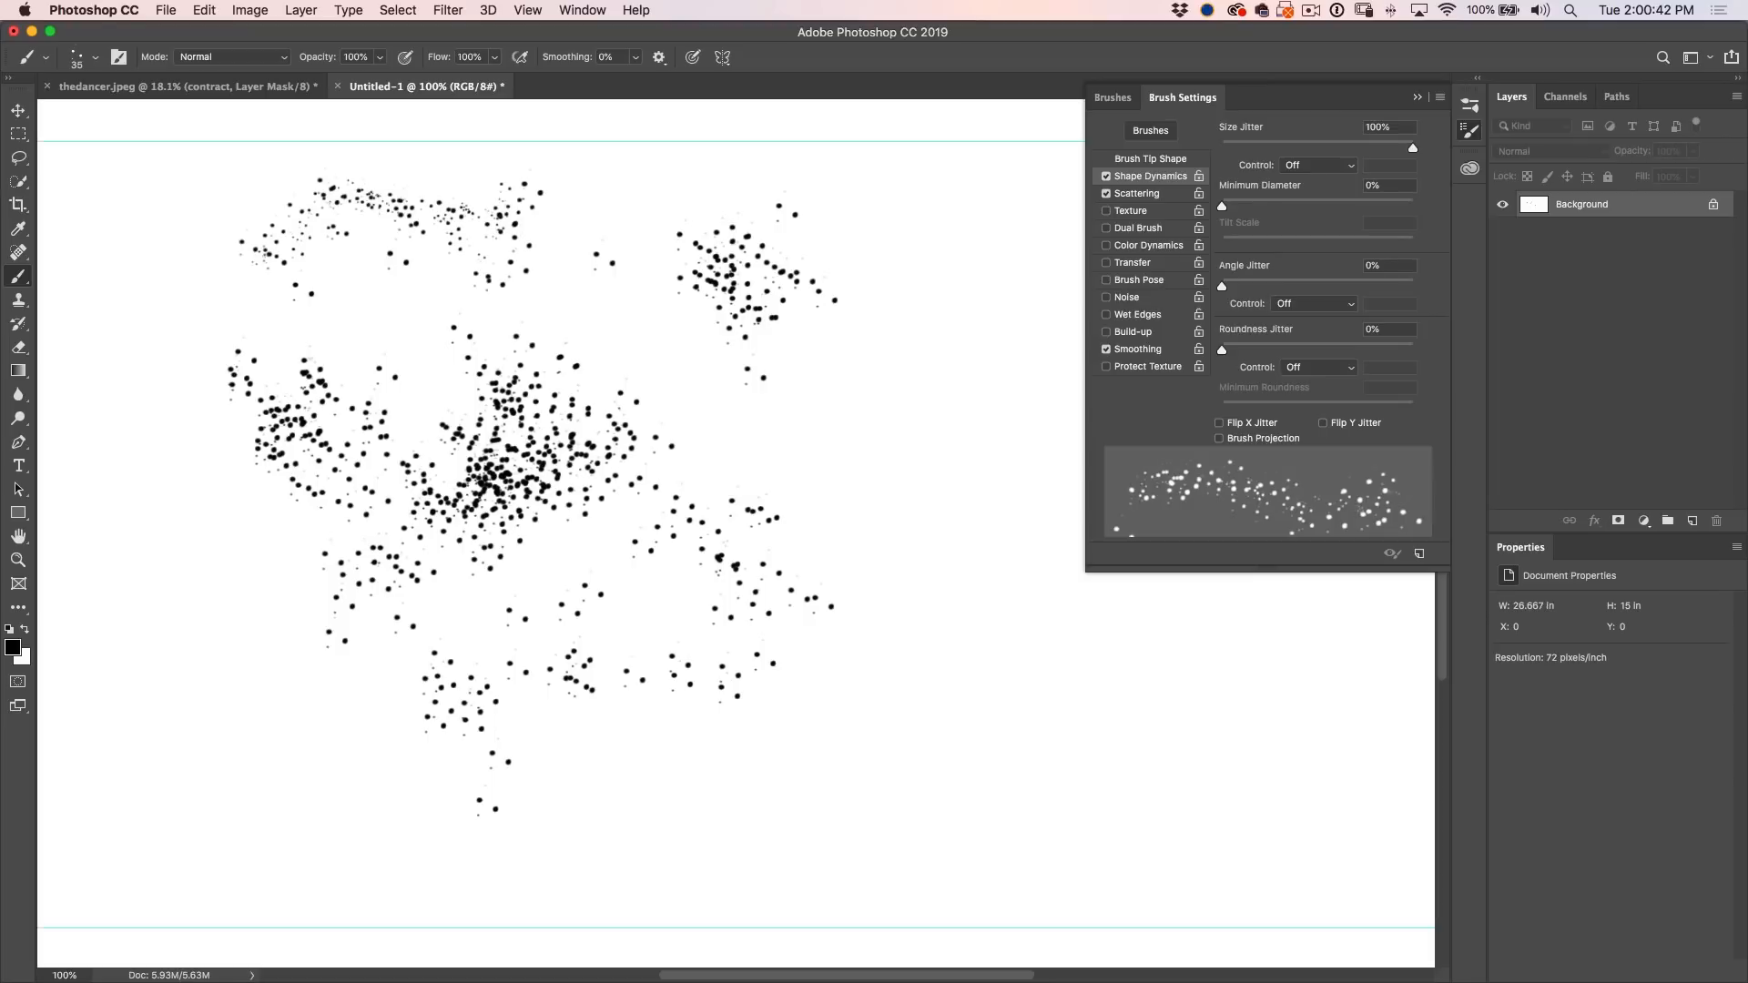
left_click(1313, 166)
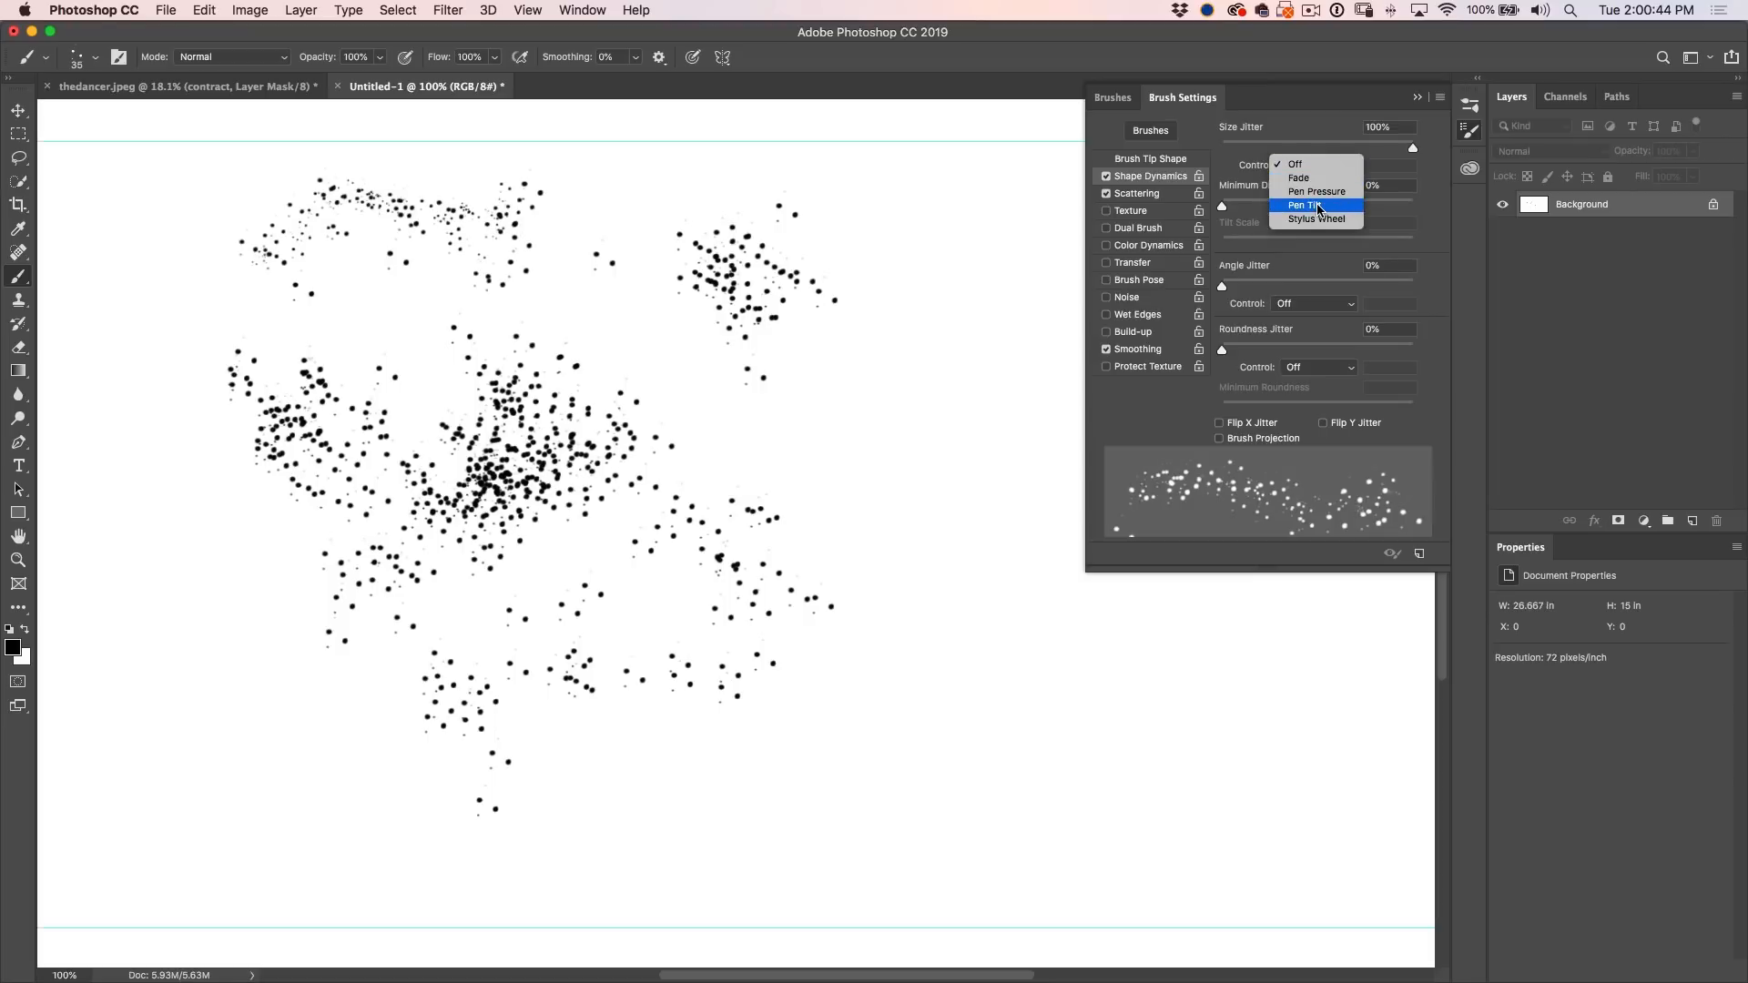
left_click(1315, 191)
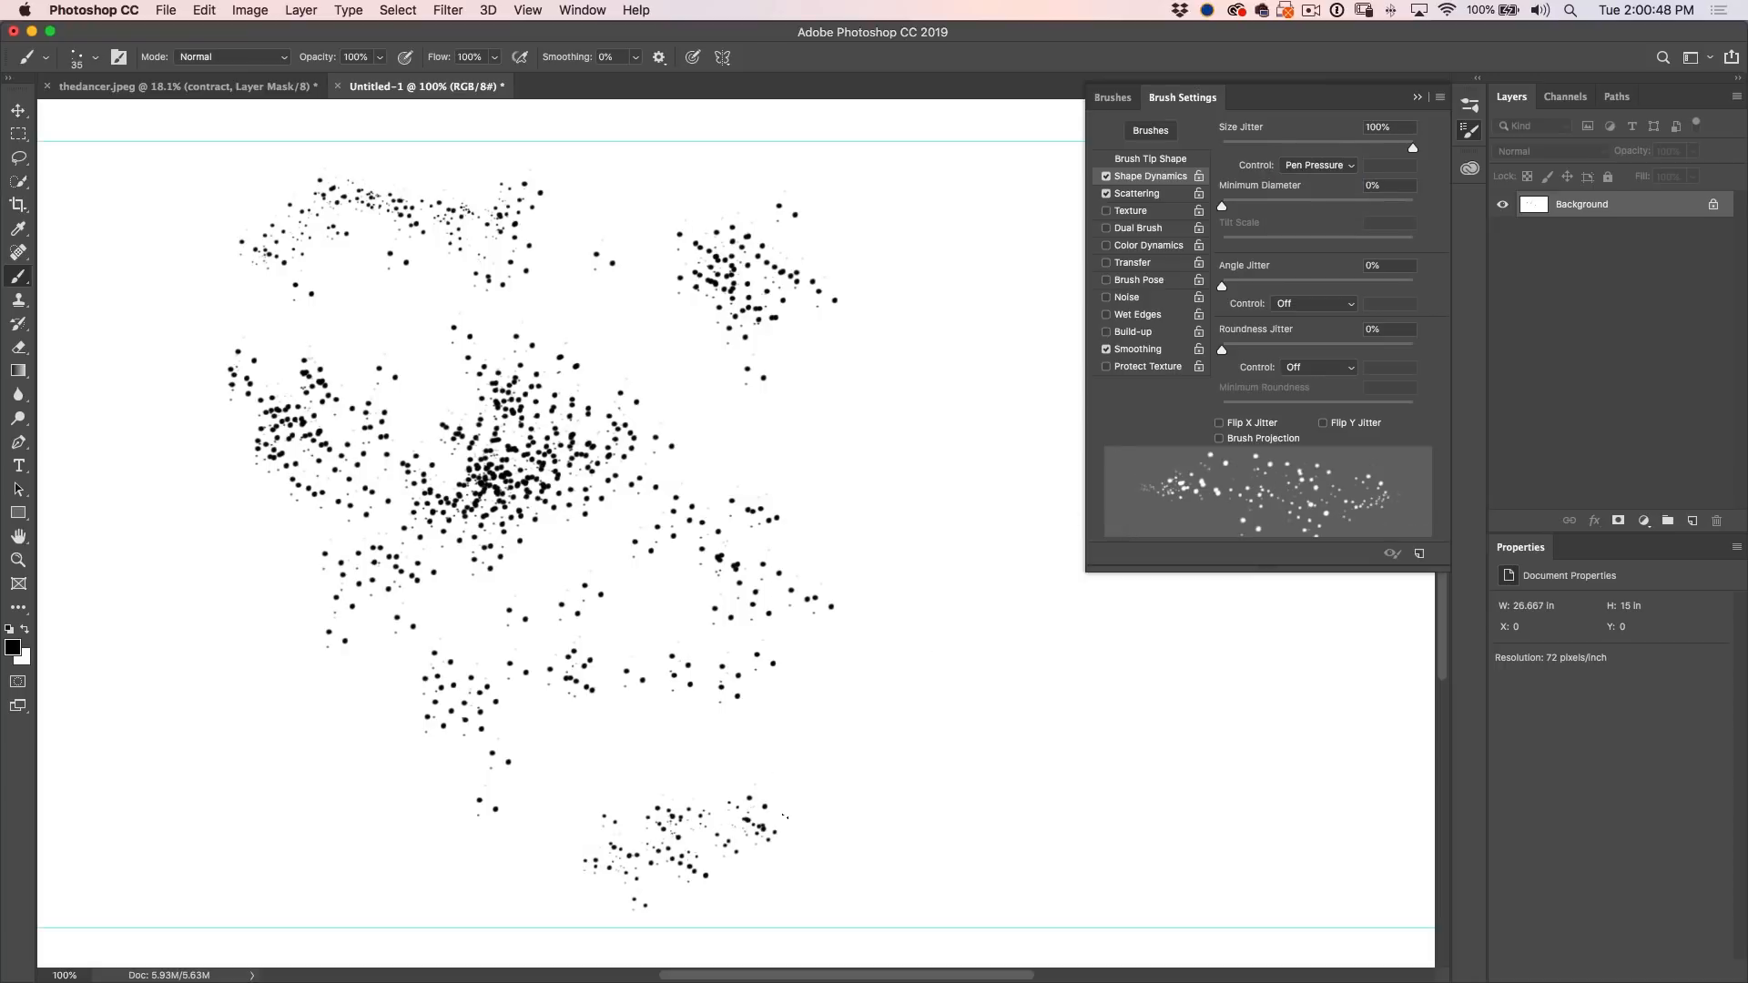
left_click_drag(768, 813, 1036, 797)
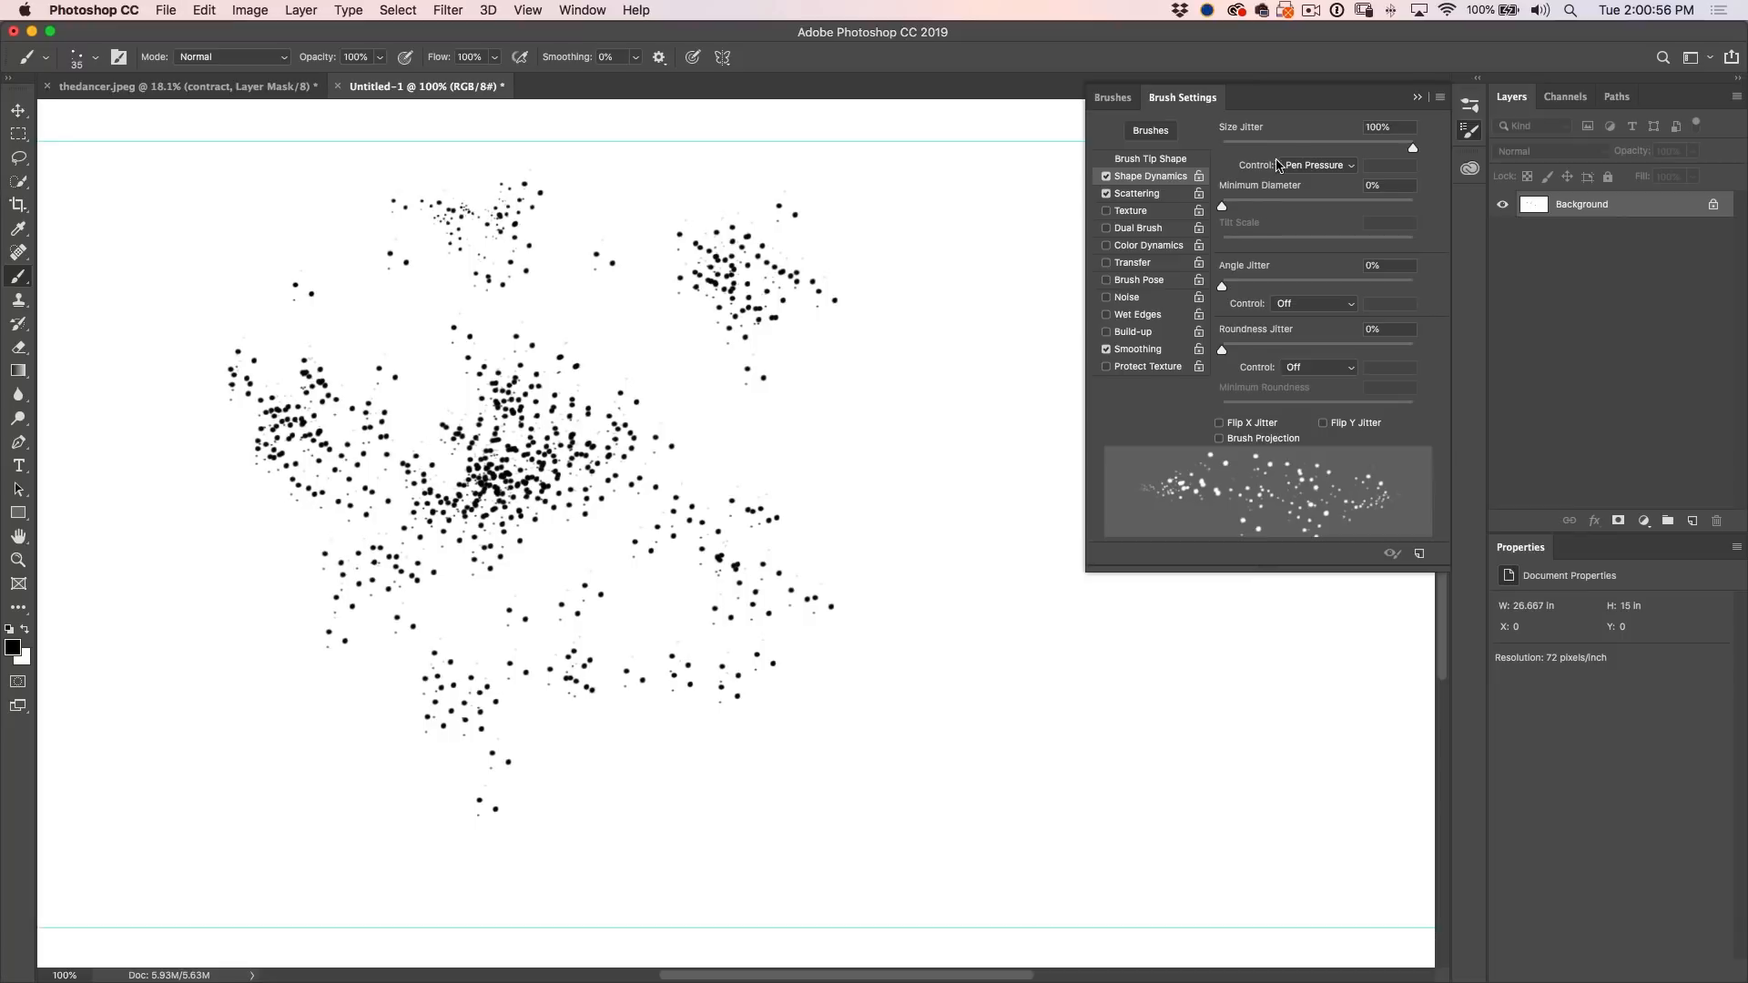
mouse_move(1287, 146)
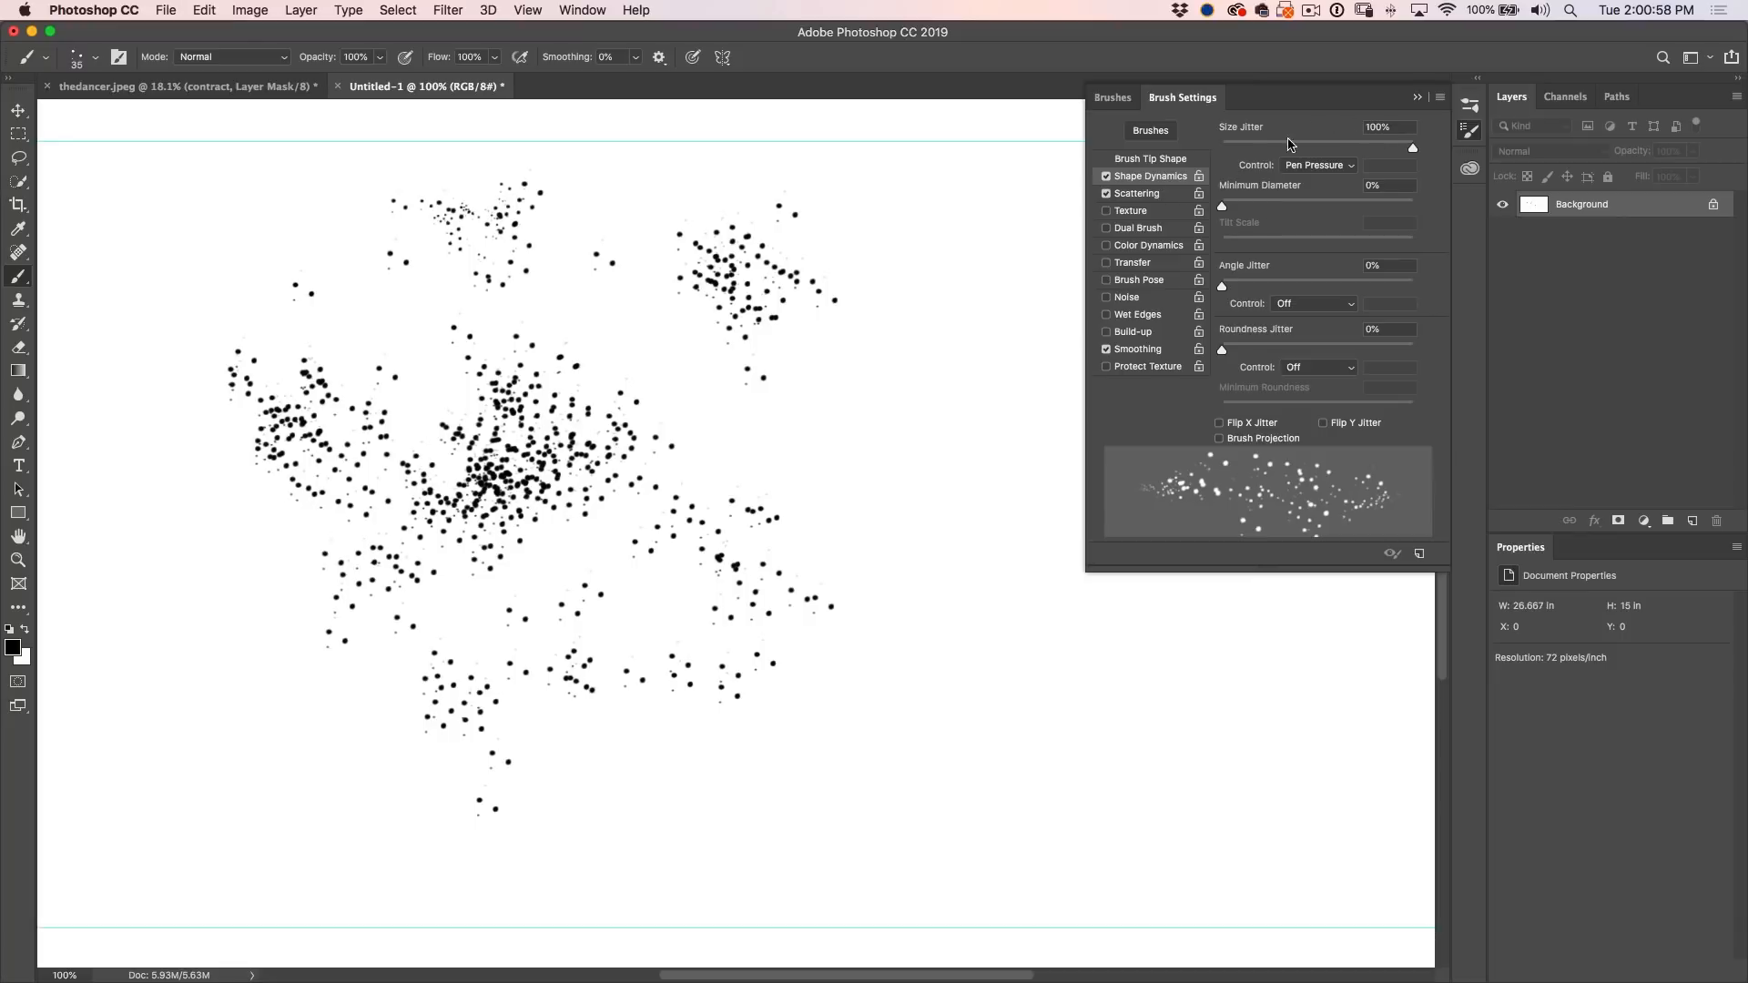
- Set Angle Jitter 100%, Size Jitter 84%, Minimum Diameter 5%, and paint long particle trails
left_click_drag(1222, 286, 1340, 286)
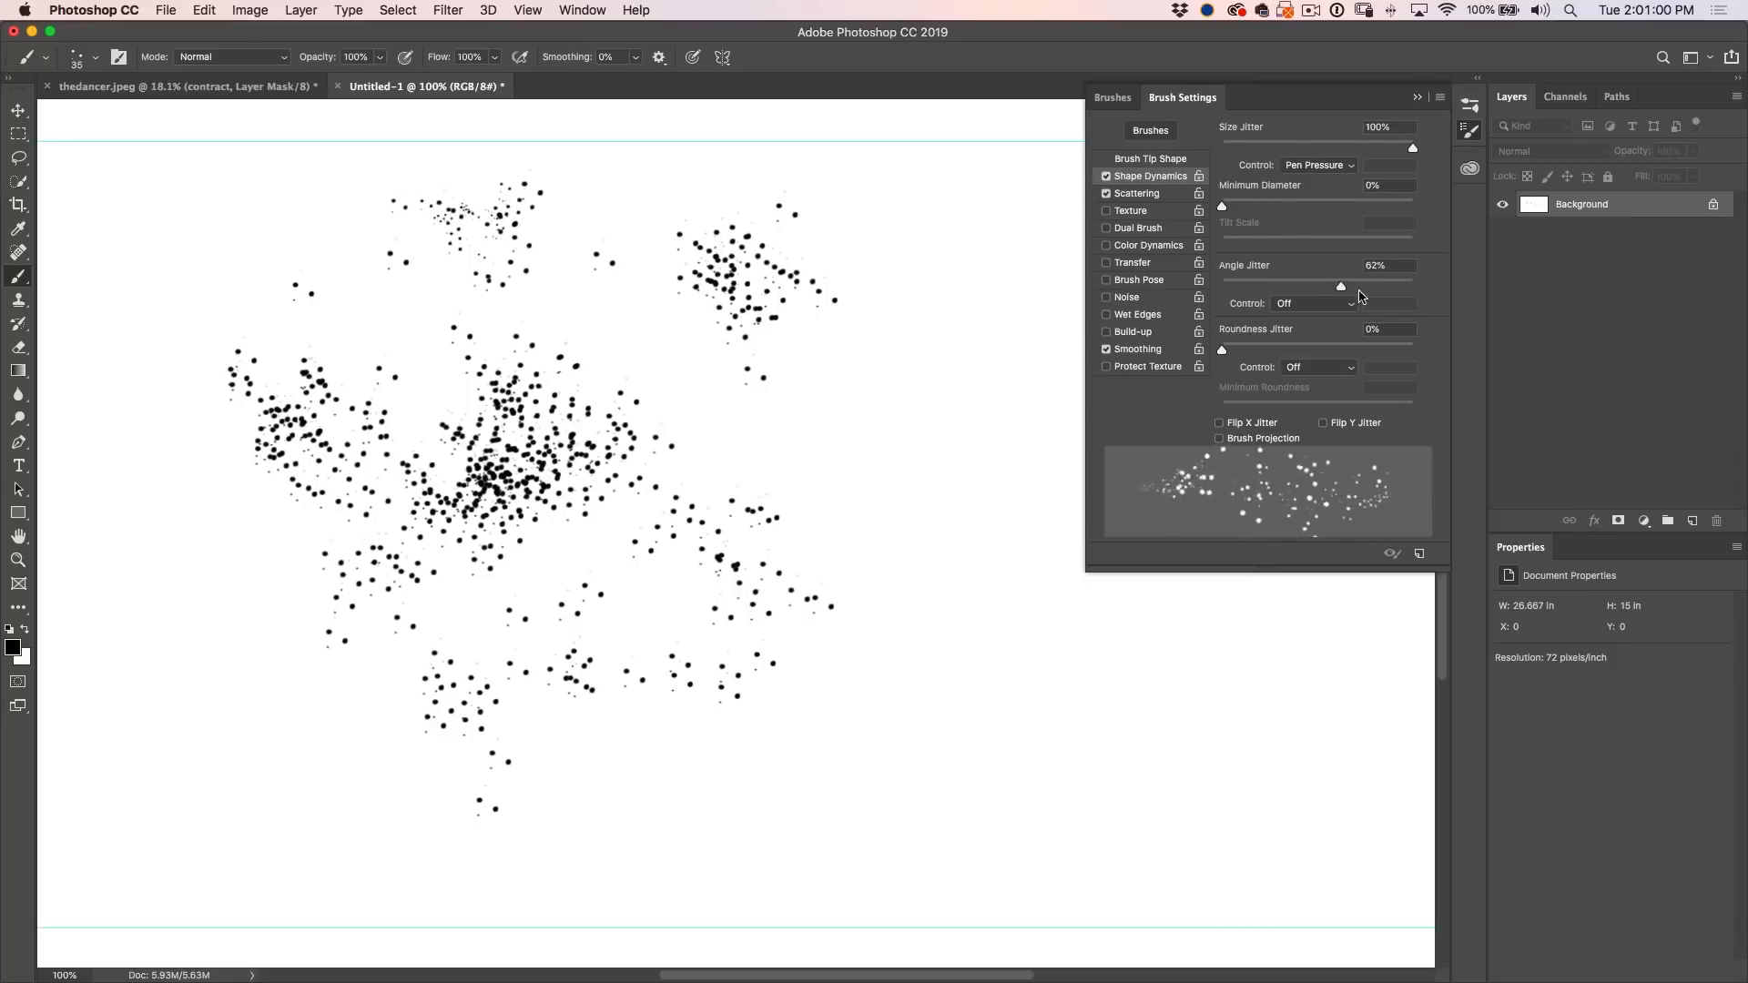
left_click_drag(1340, 286, 1413, 286)
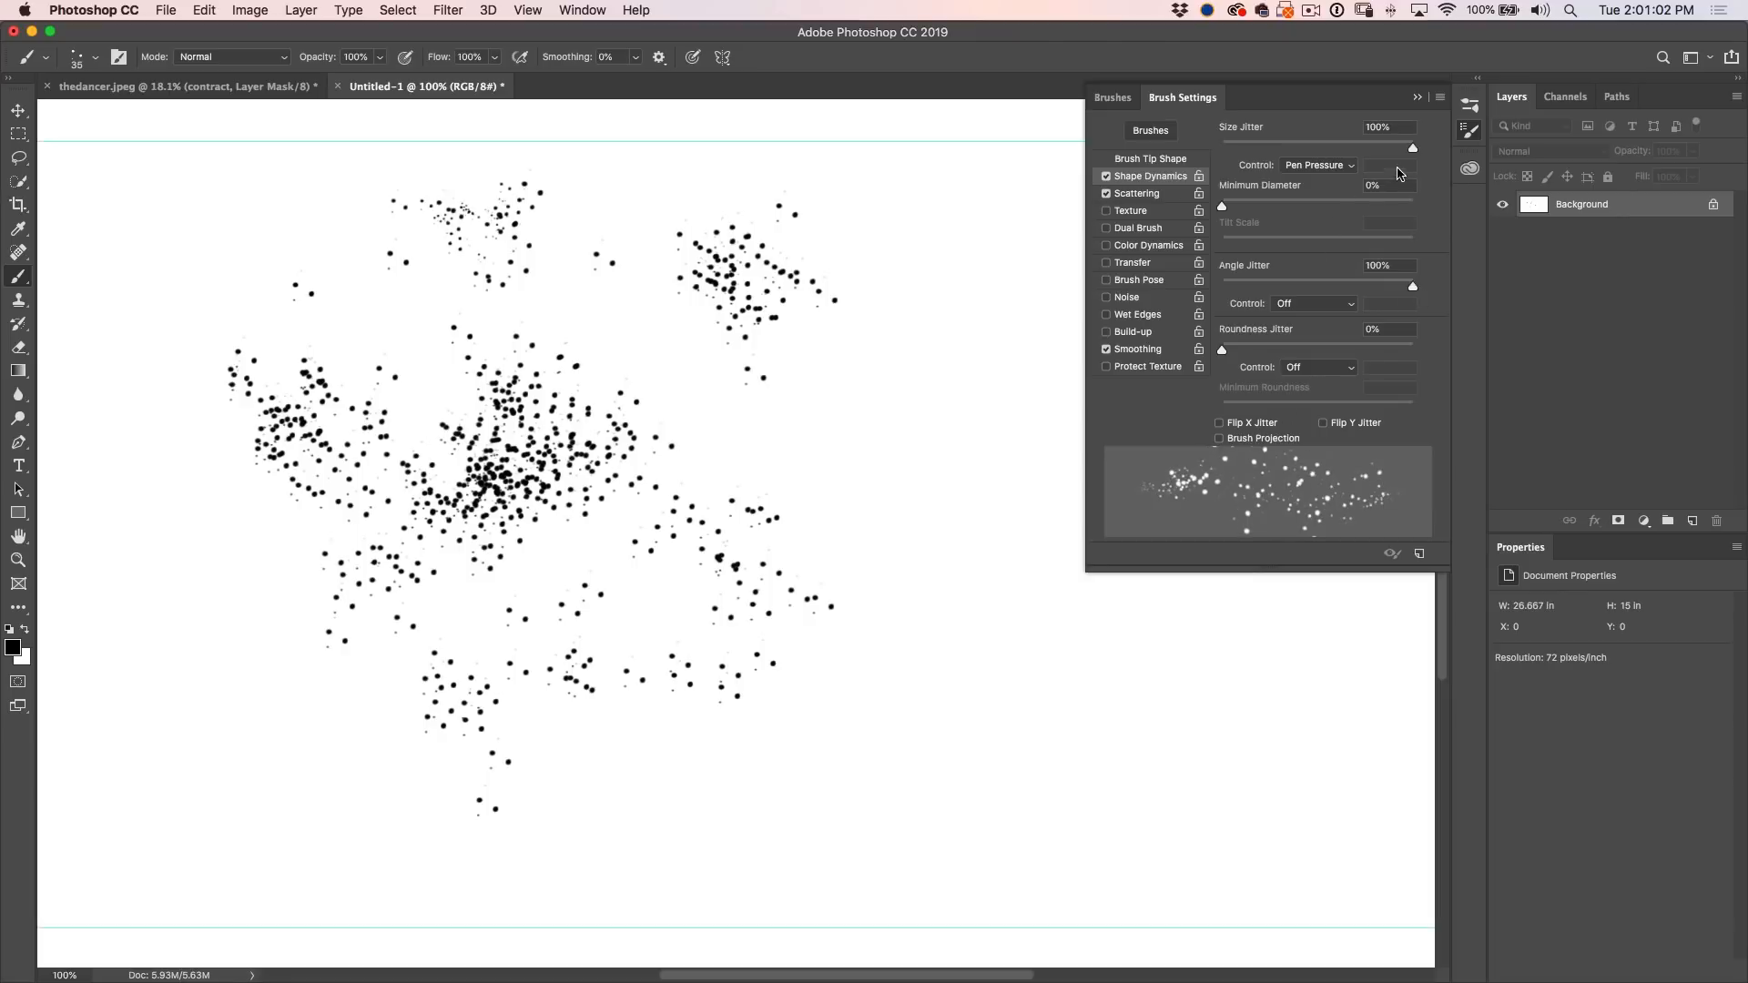
left_click_drag(1413, 147, 1389, 148)
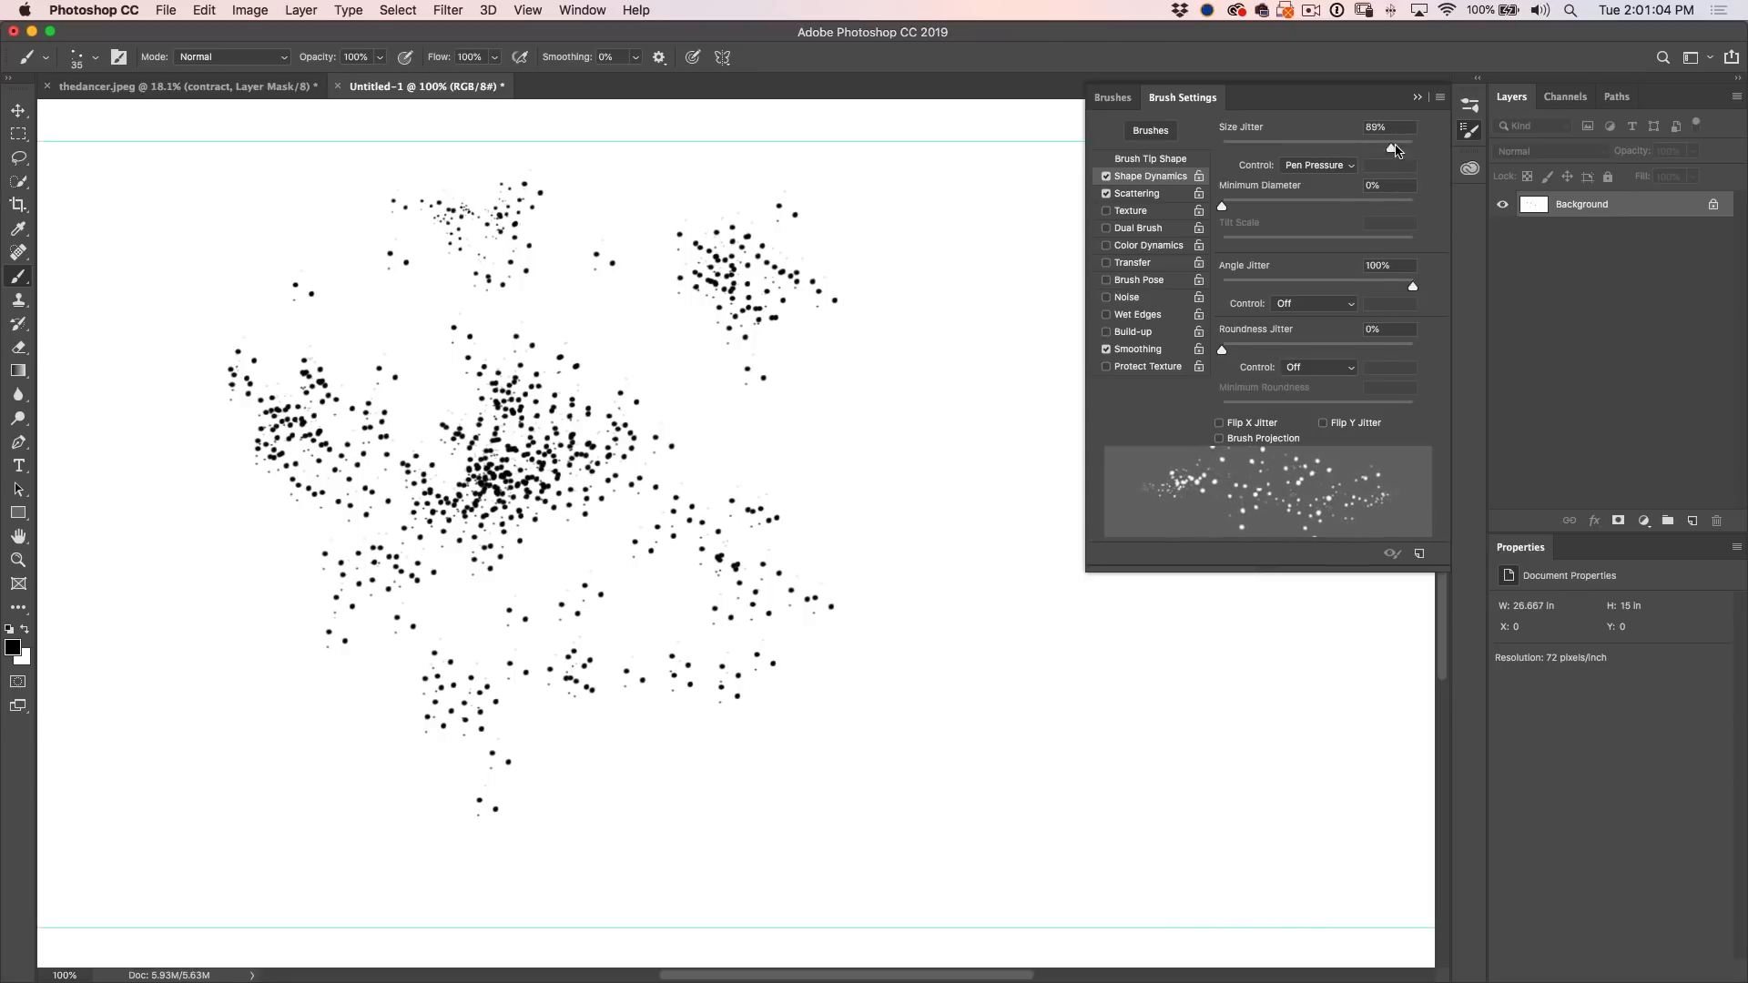
left_click_drag(1393, 147, 1382, 147)
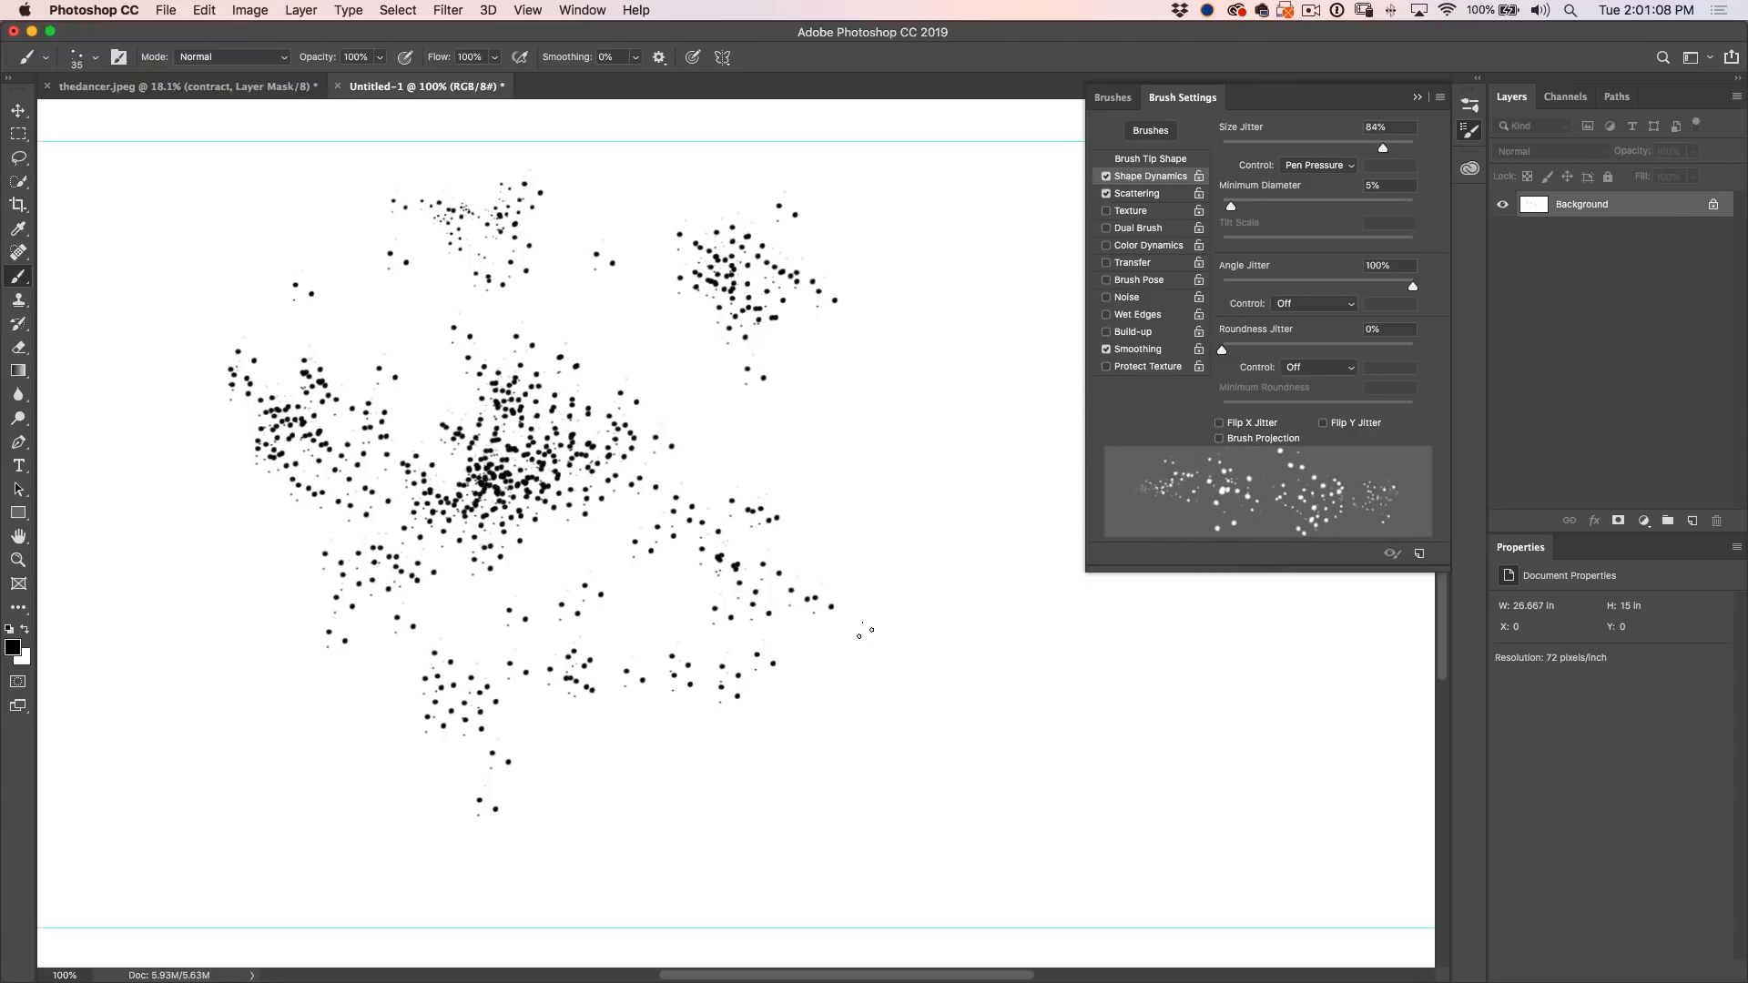
mouse_move(842, 766)
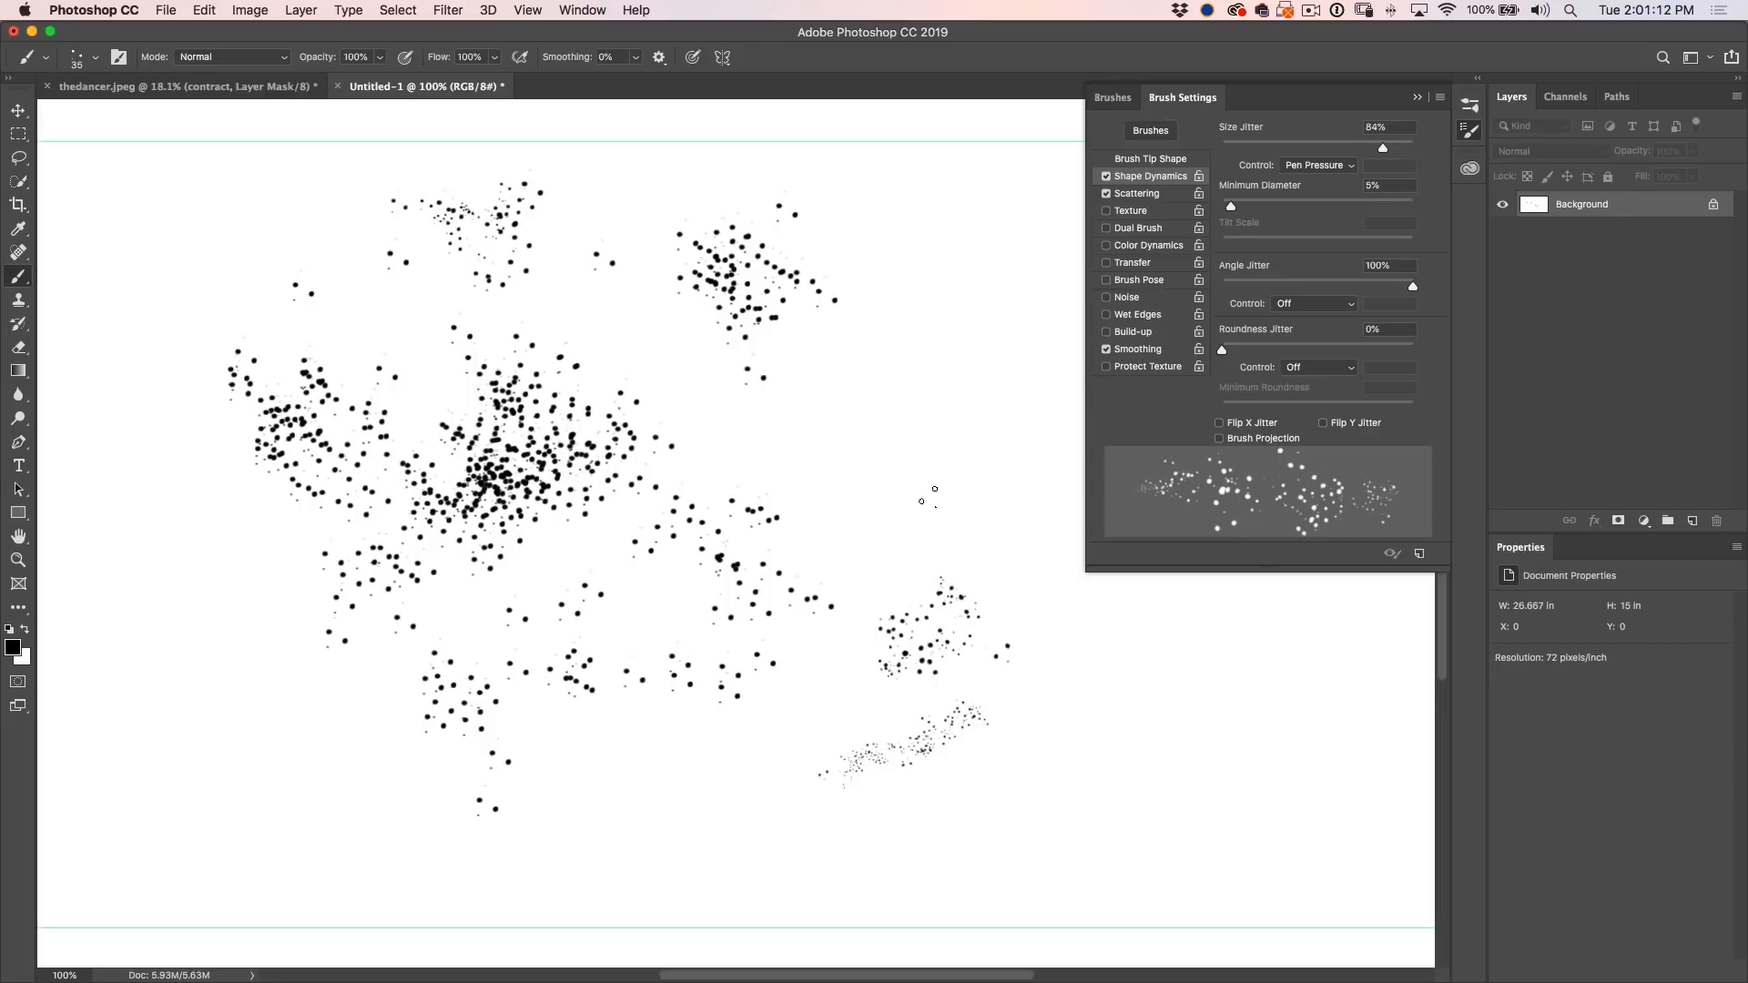
left_click_drag(915, 468, 698, 847)
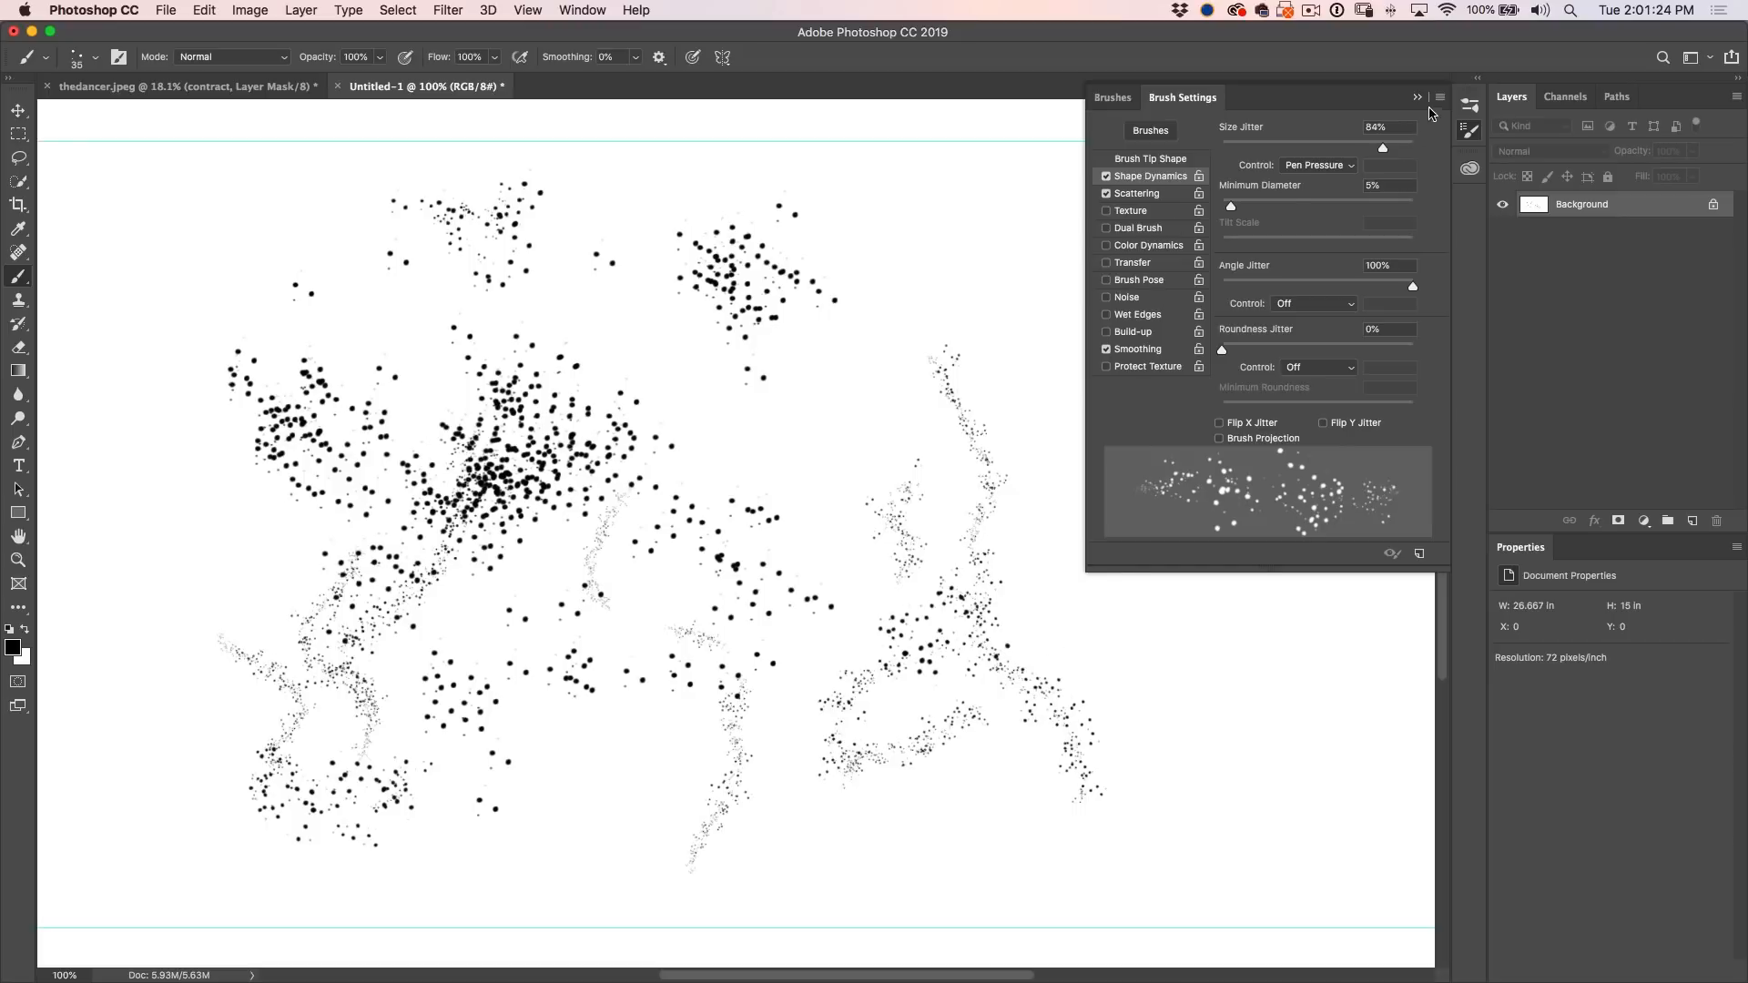
left_click(1439, 97)
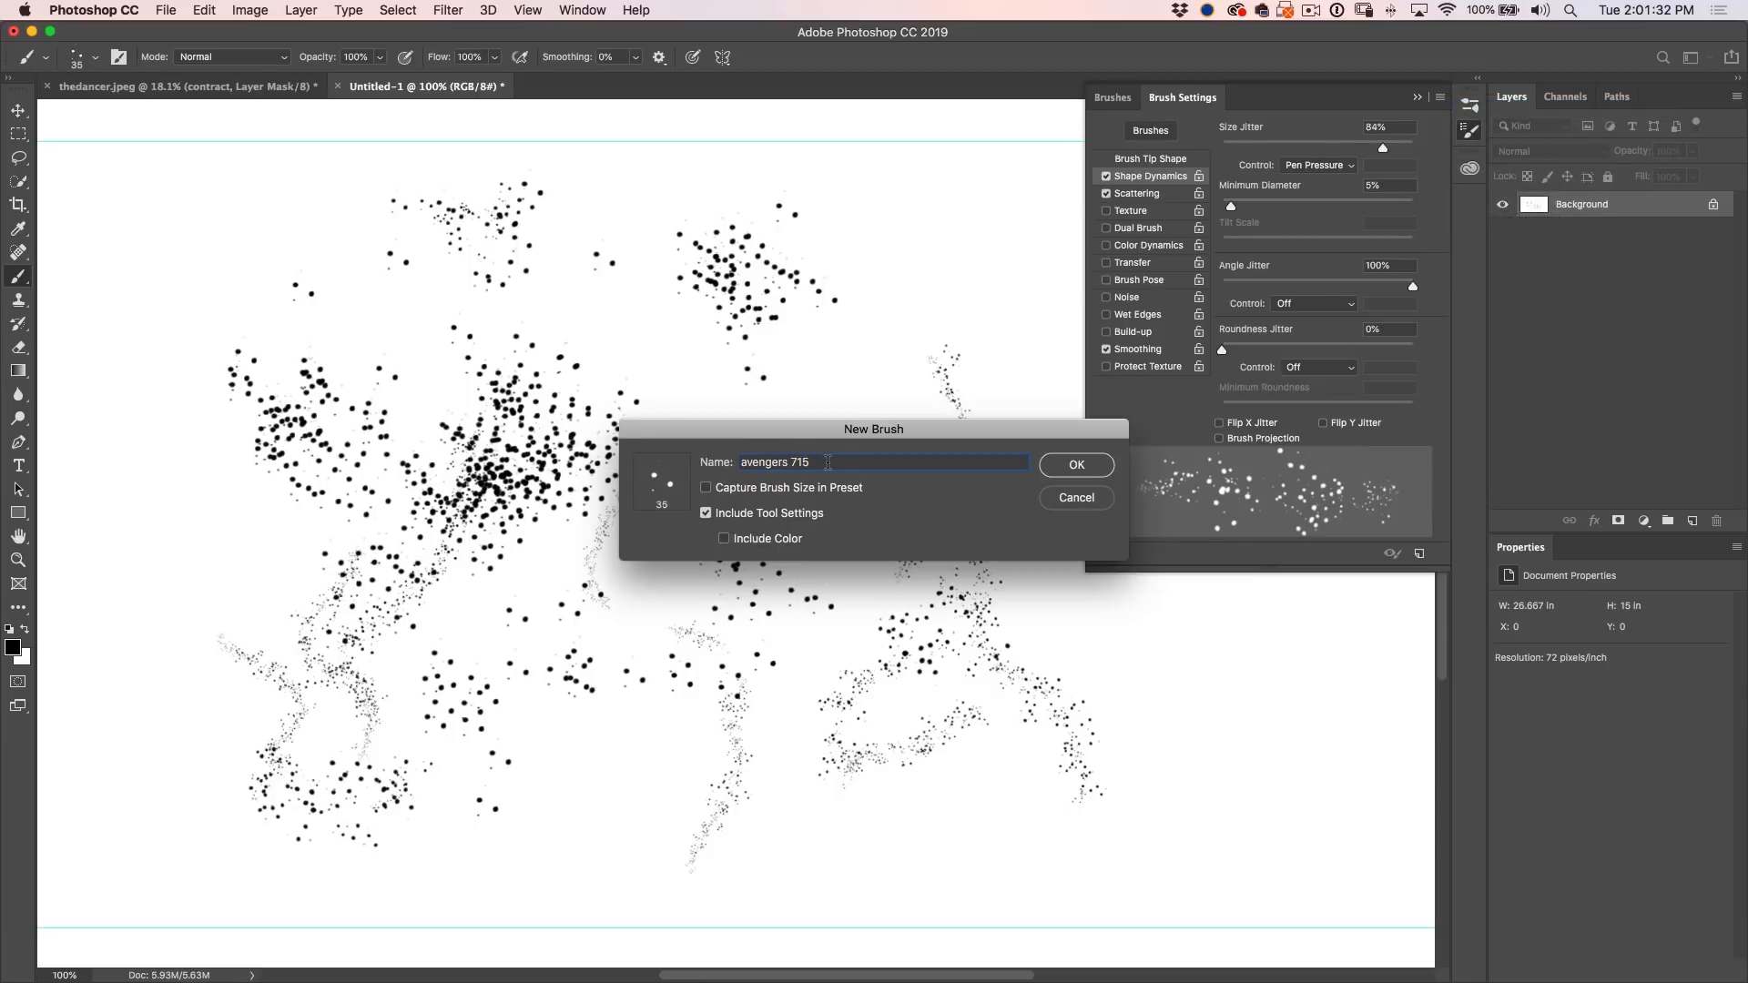
- Save the brush as preset 'avengers scatter' with Capture Brush Size in Preset ticked
key("Backspace")
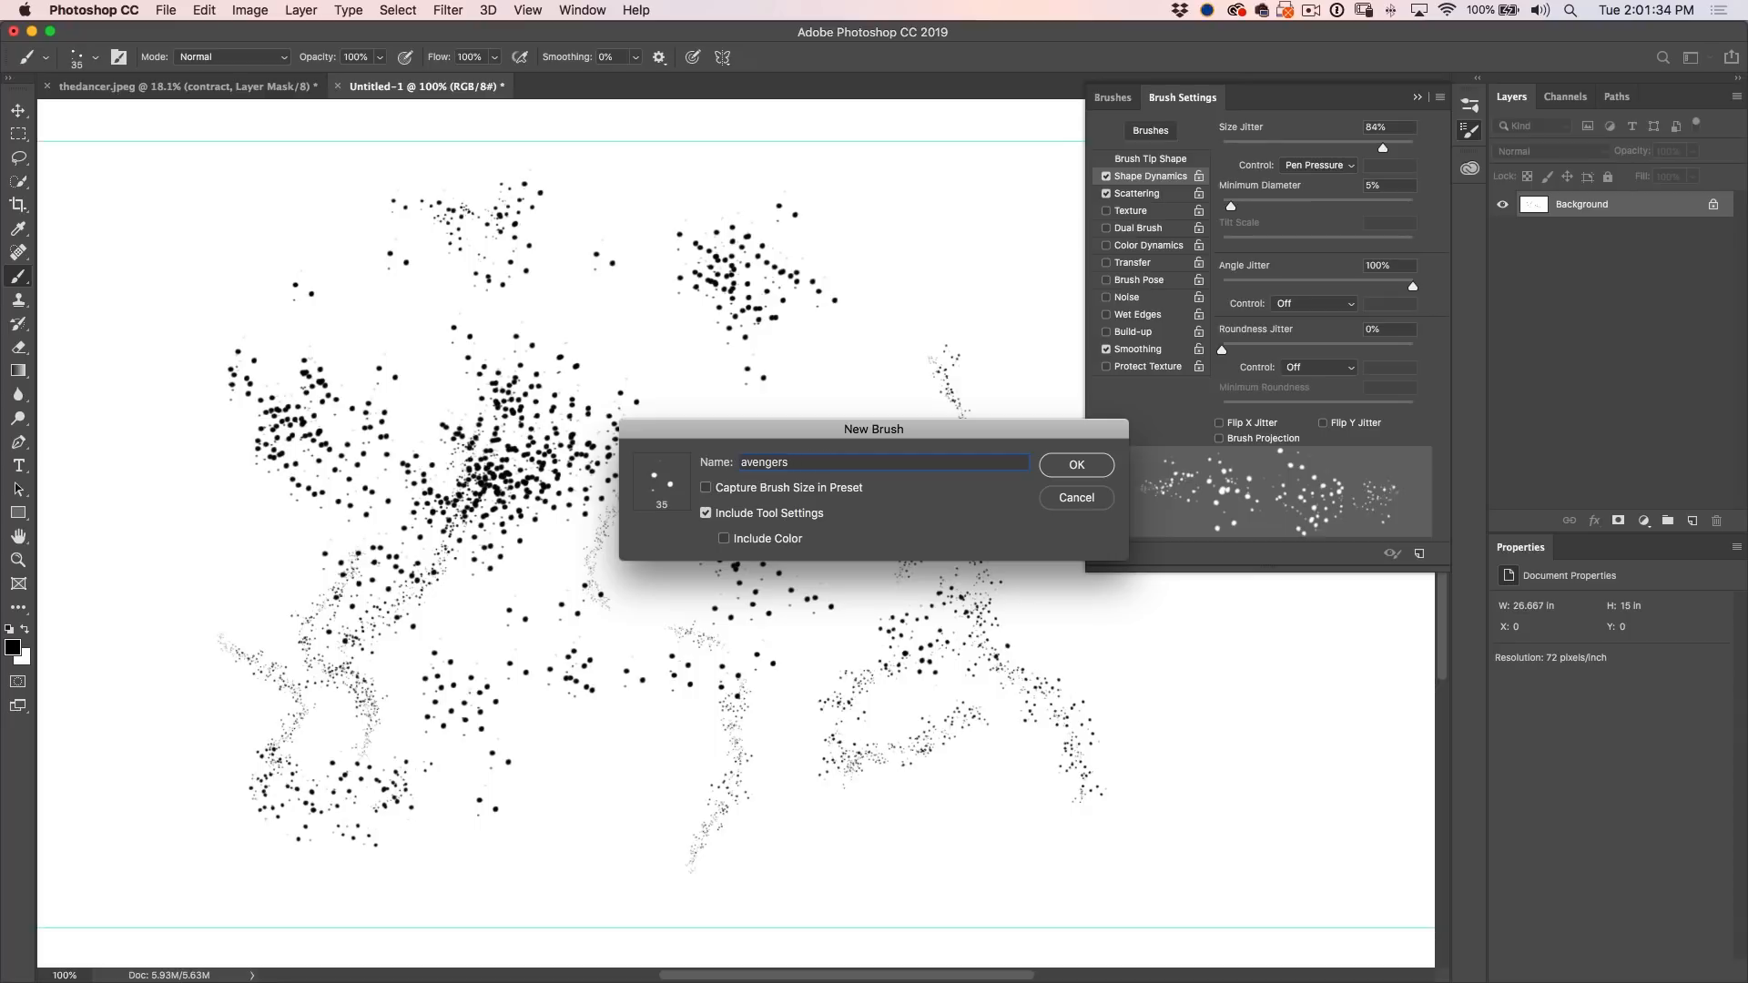
type("scatter")
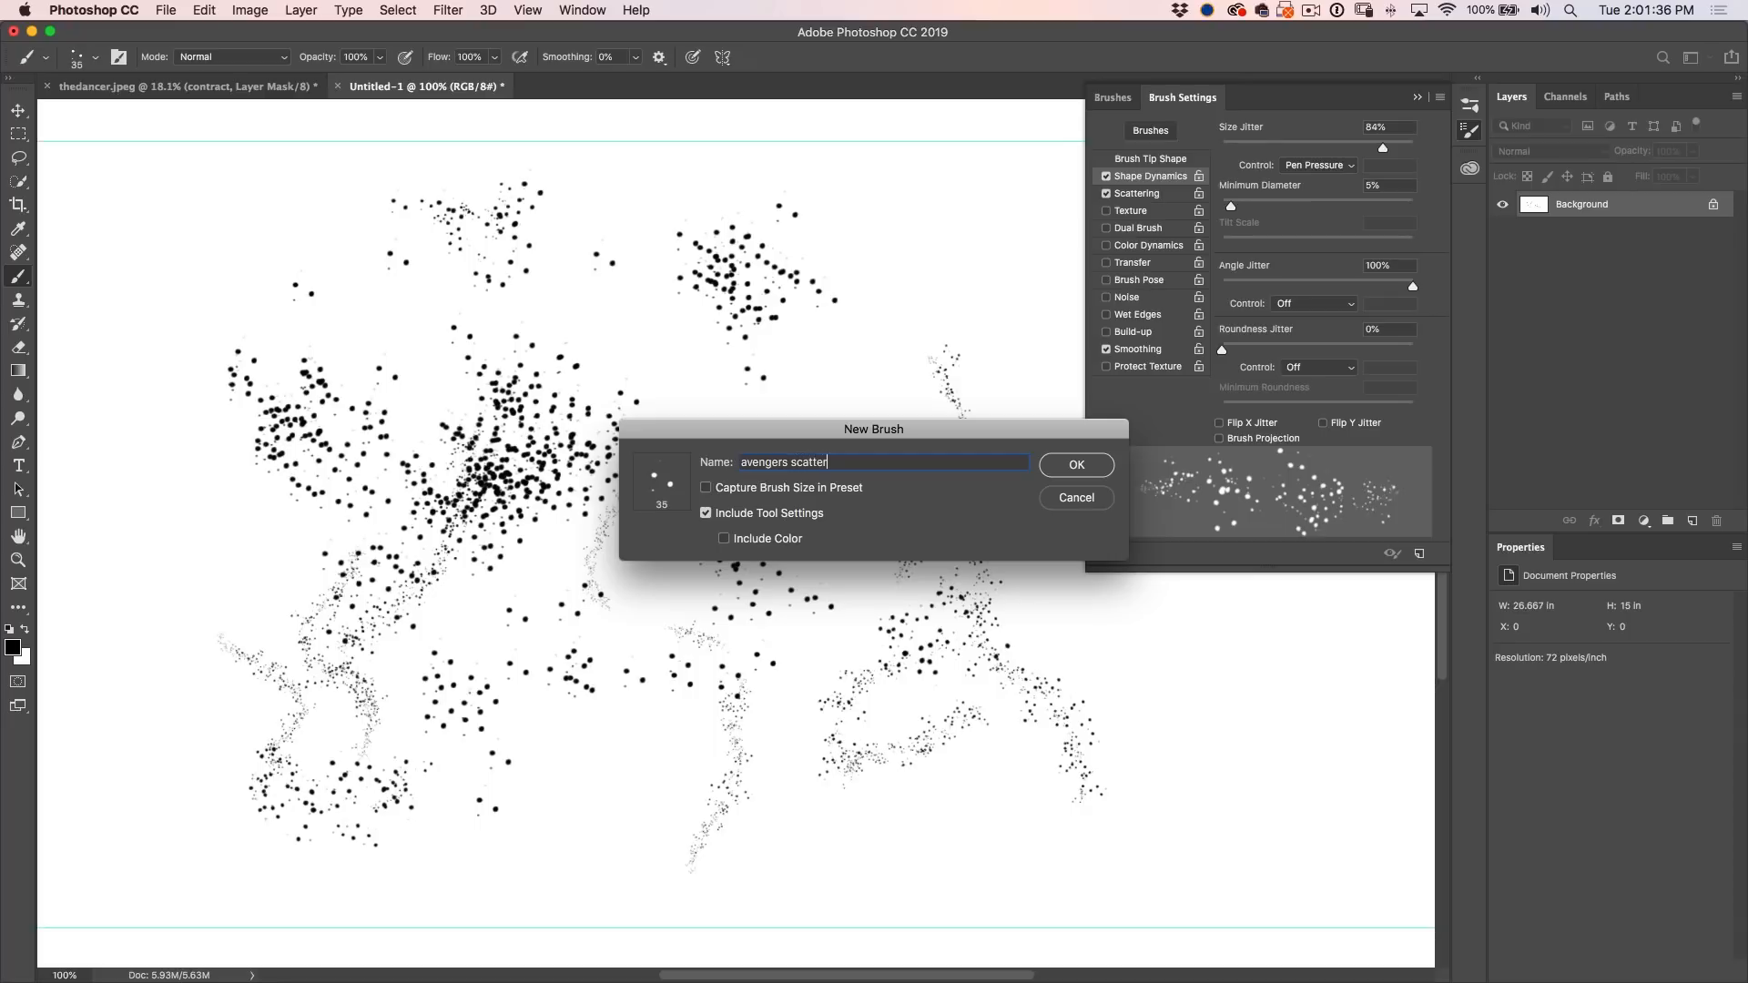
left_click(704, 488)
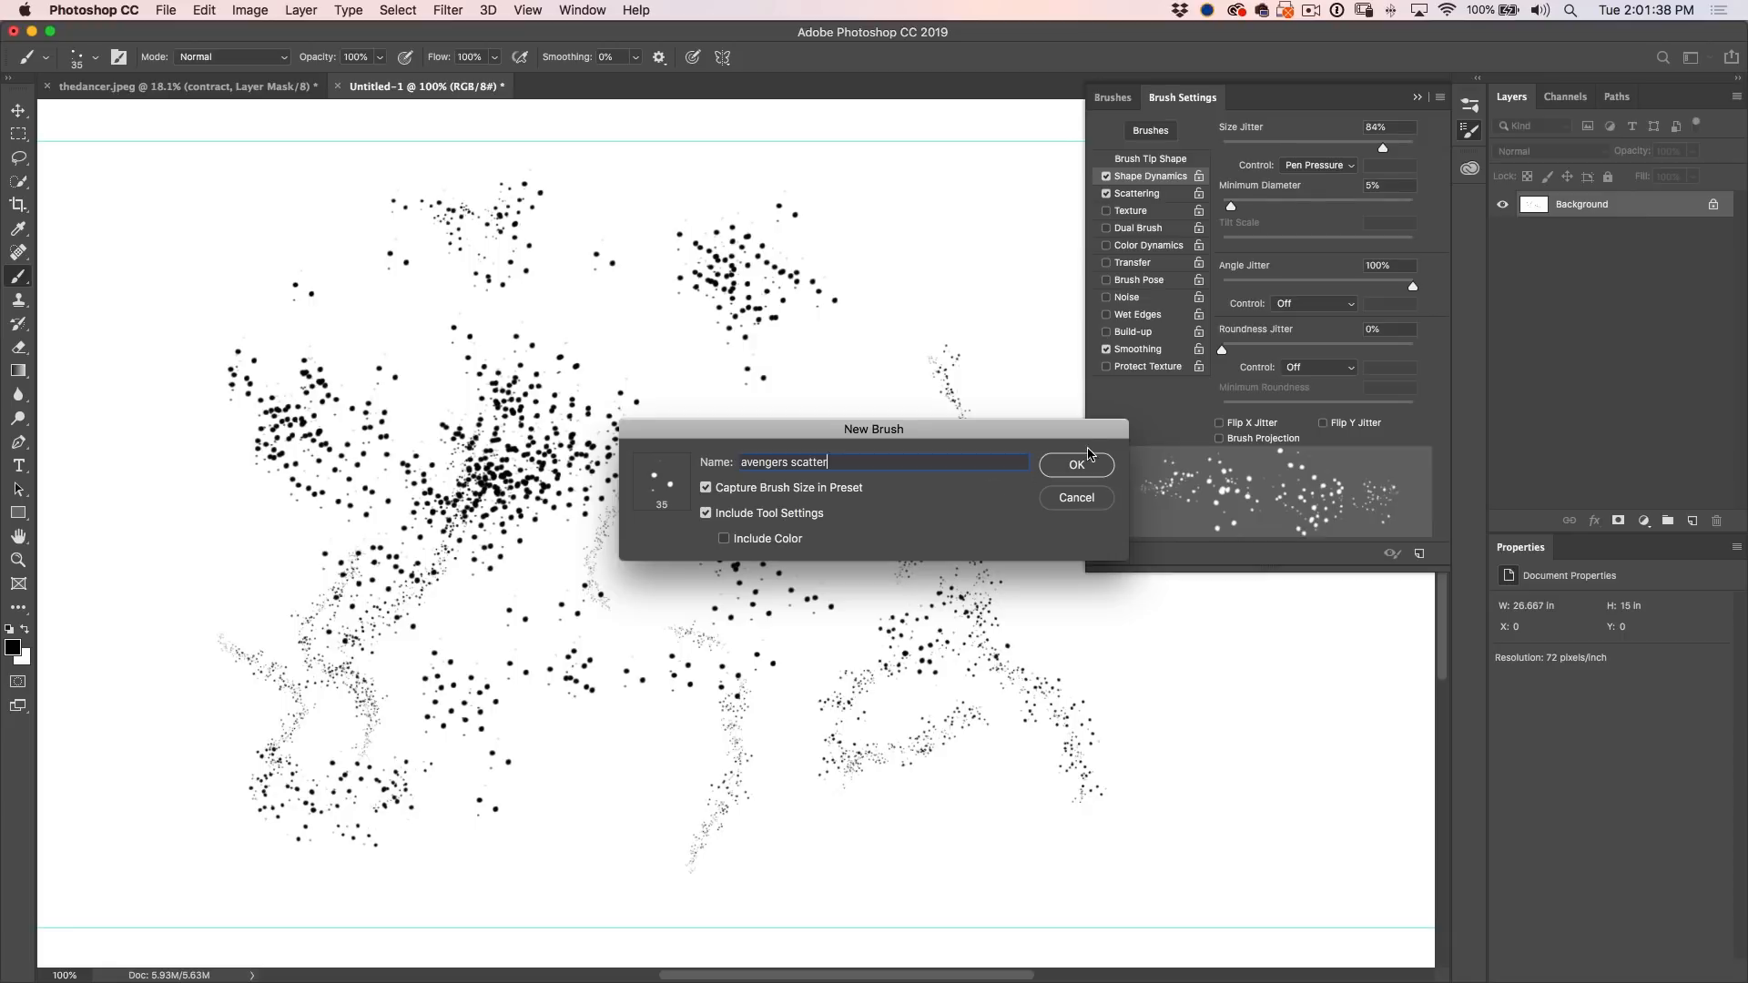
left_click(1074, 464)
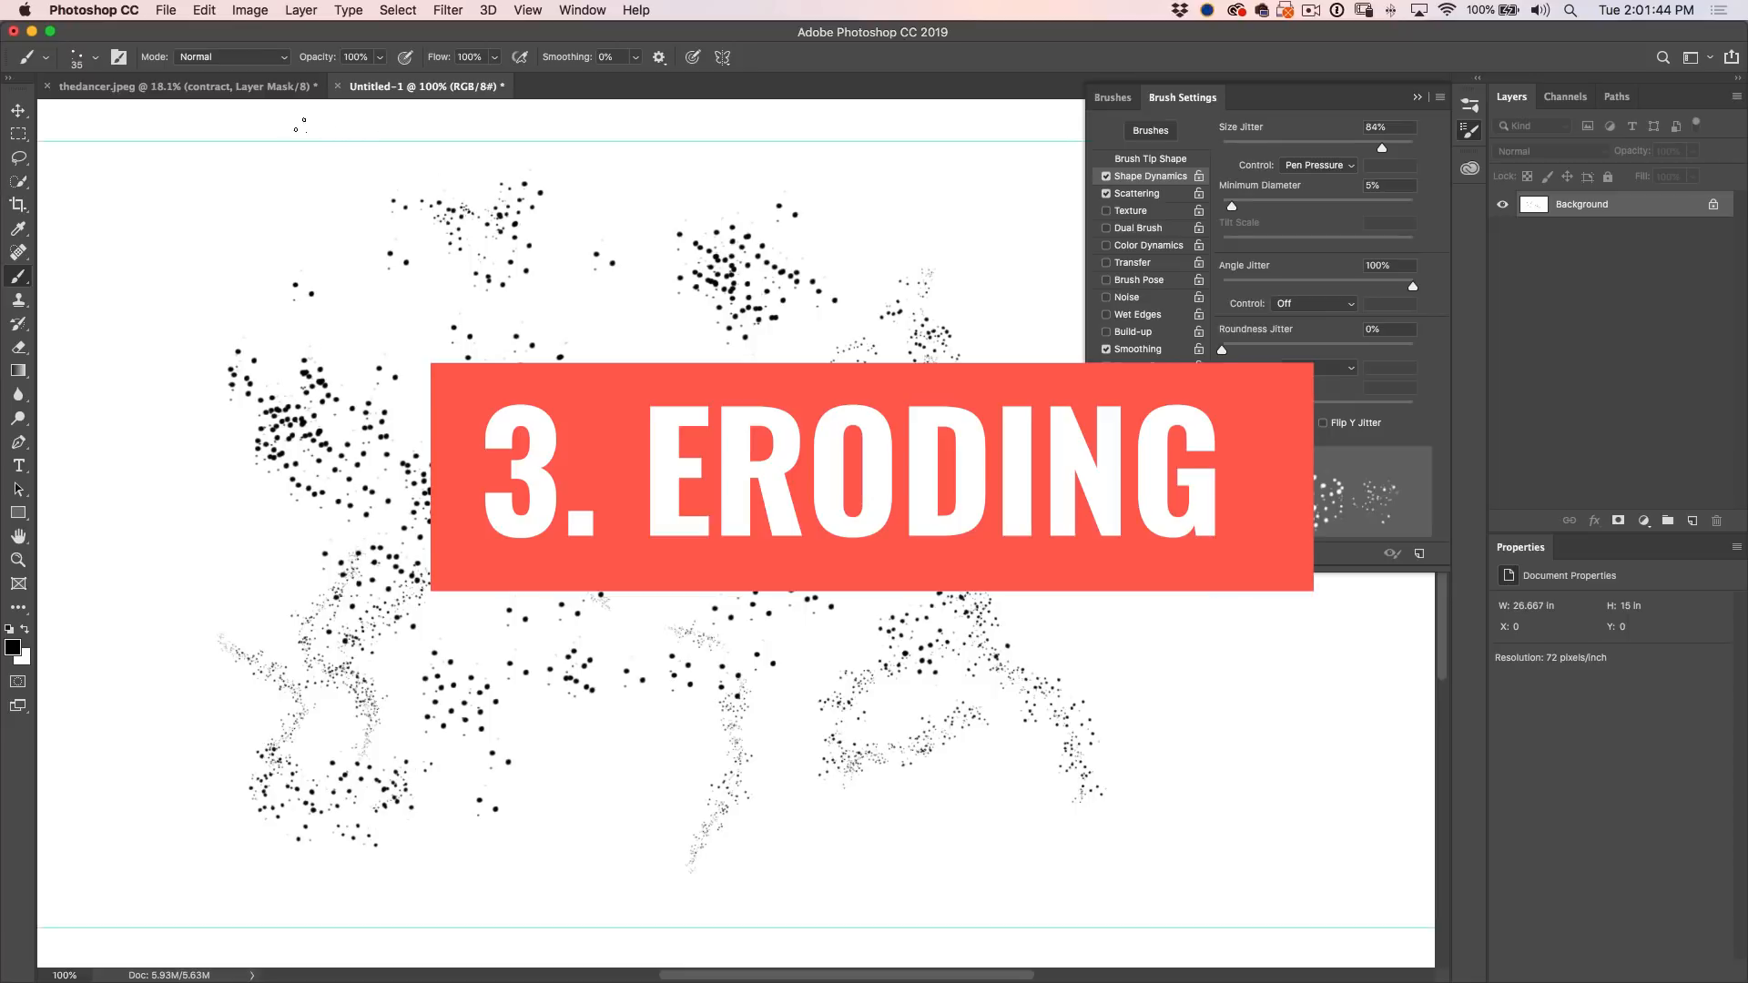
- On thedancer.jpeg, enlarge the scatter brush and erode the dancer's edges into particles on the mask
left_click(178, 87)
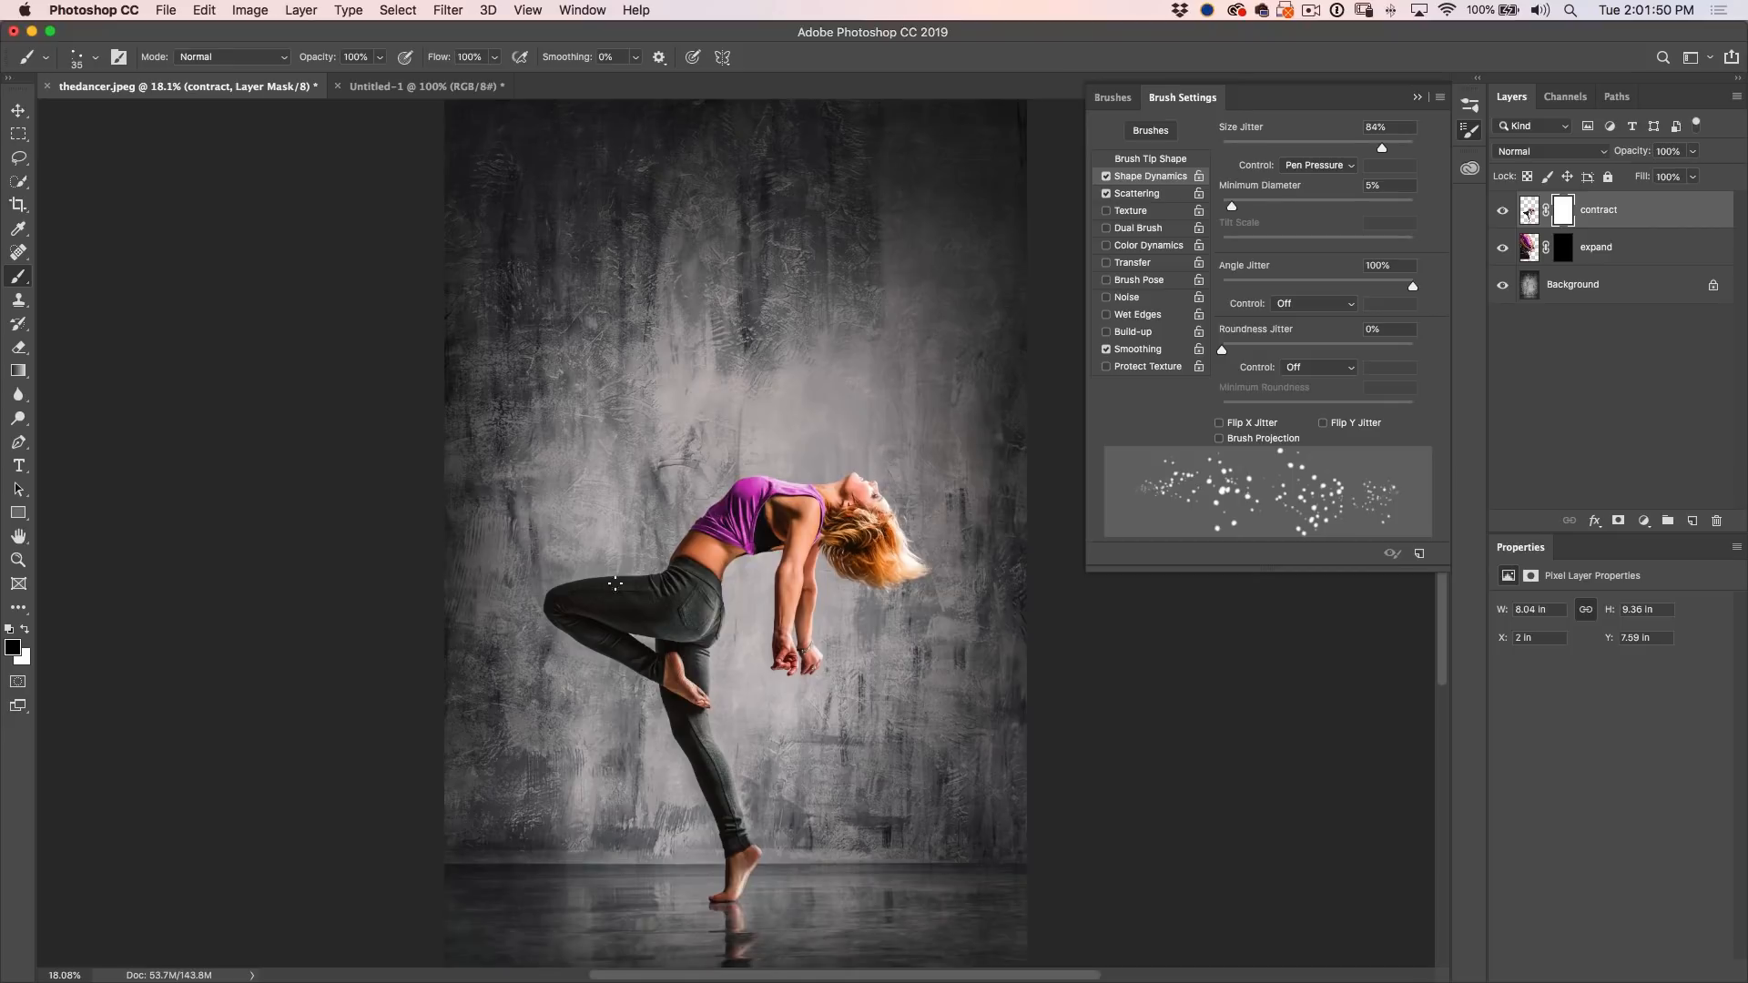
mouse_move(720, 803)
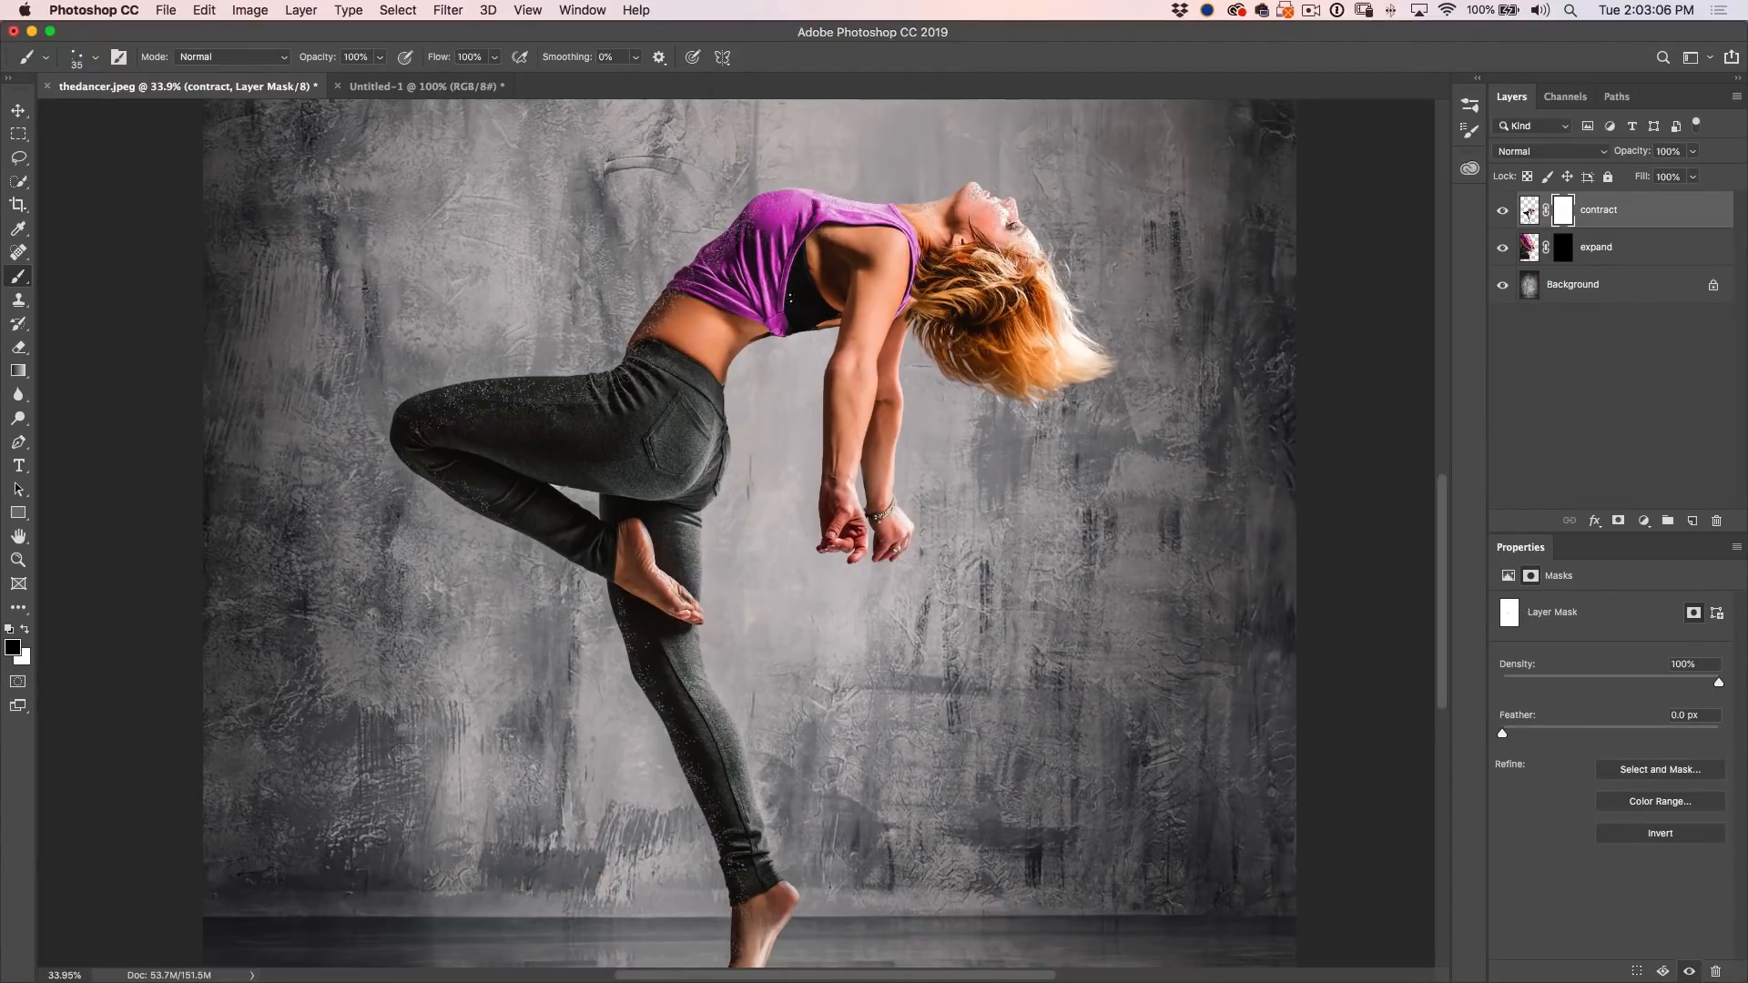
key("]")
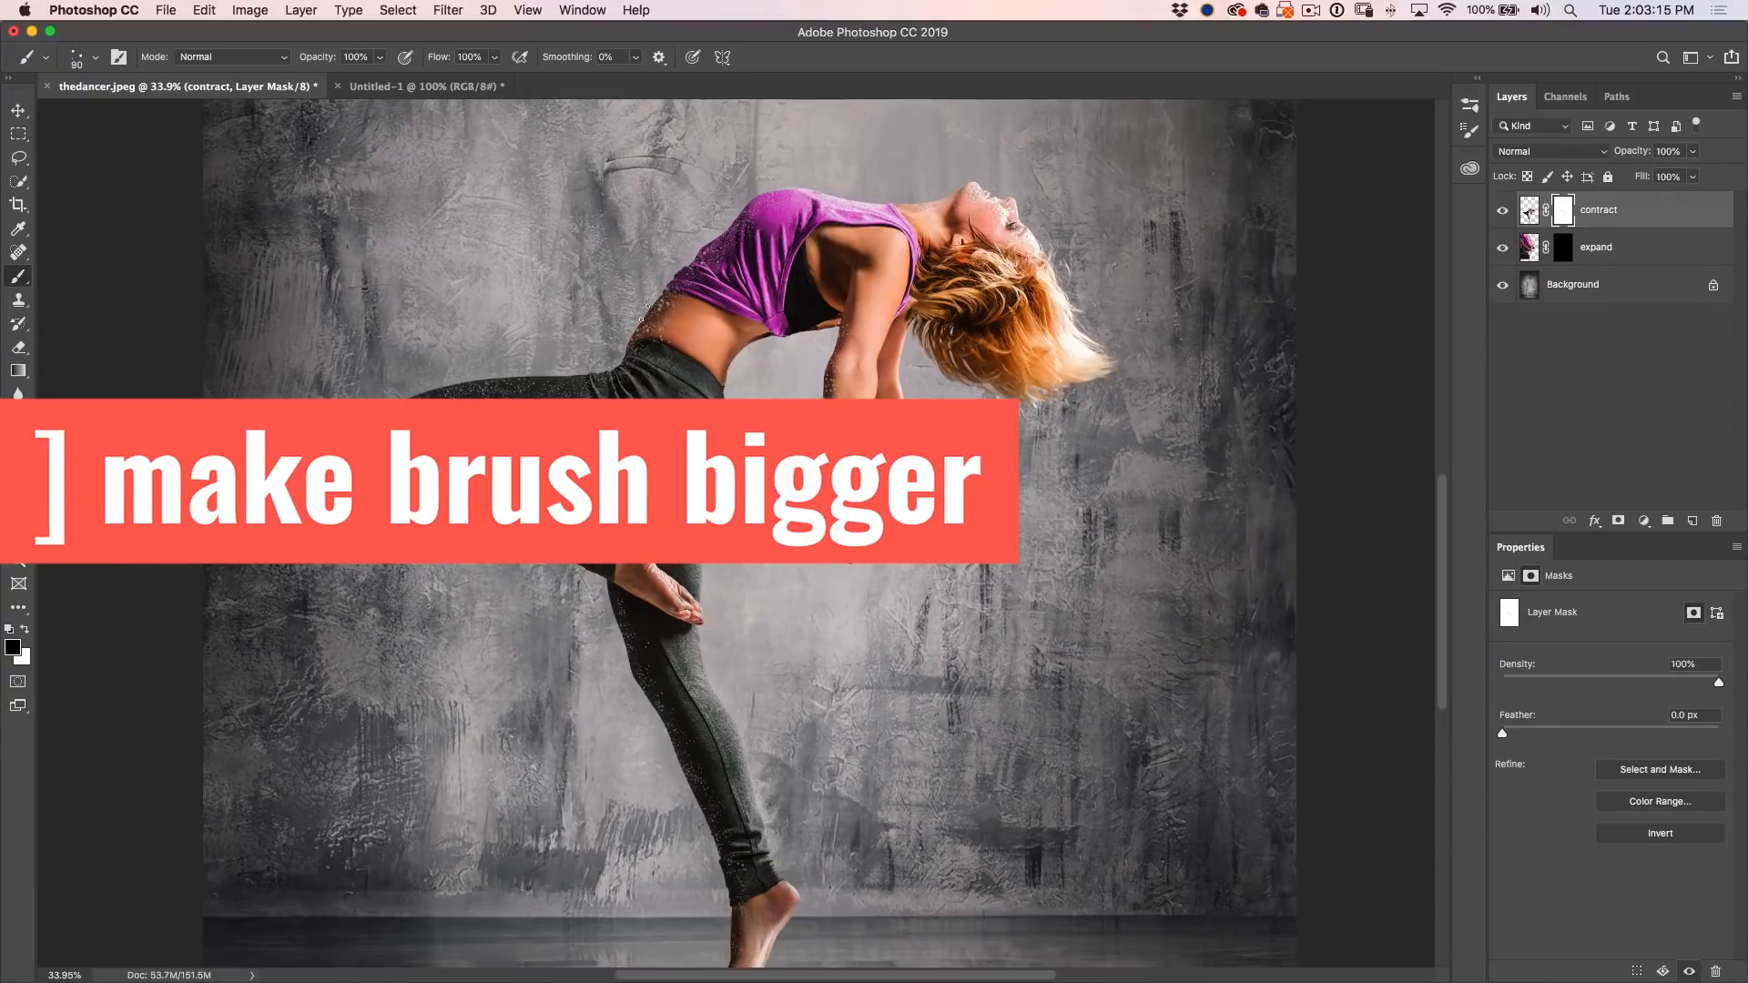
key("]")
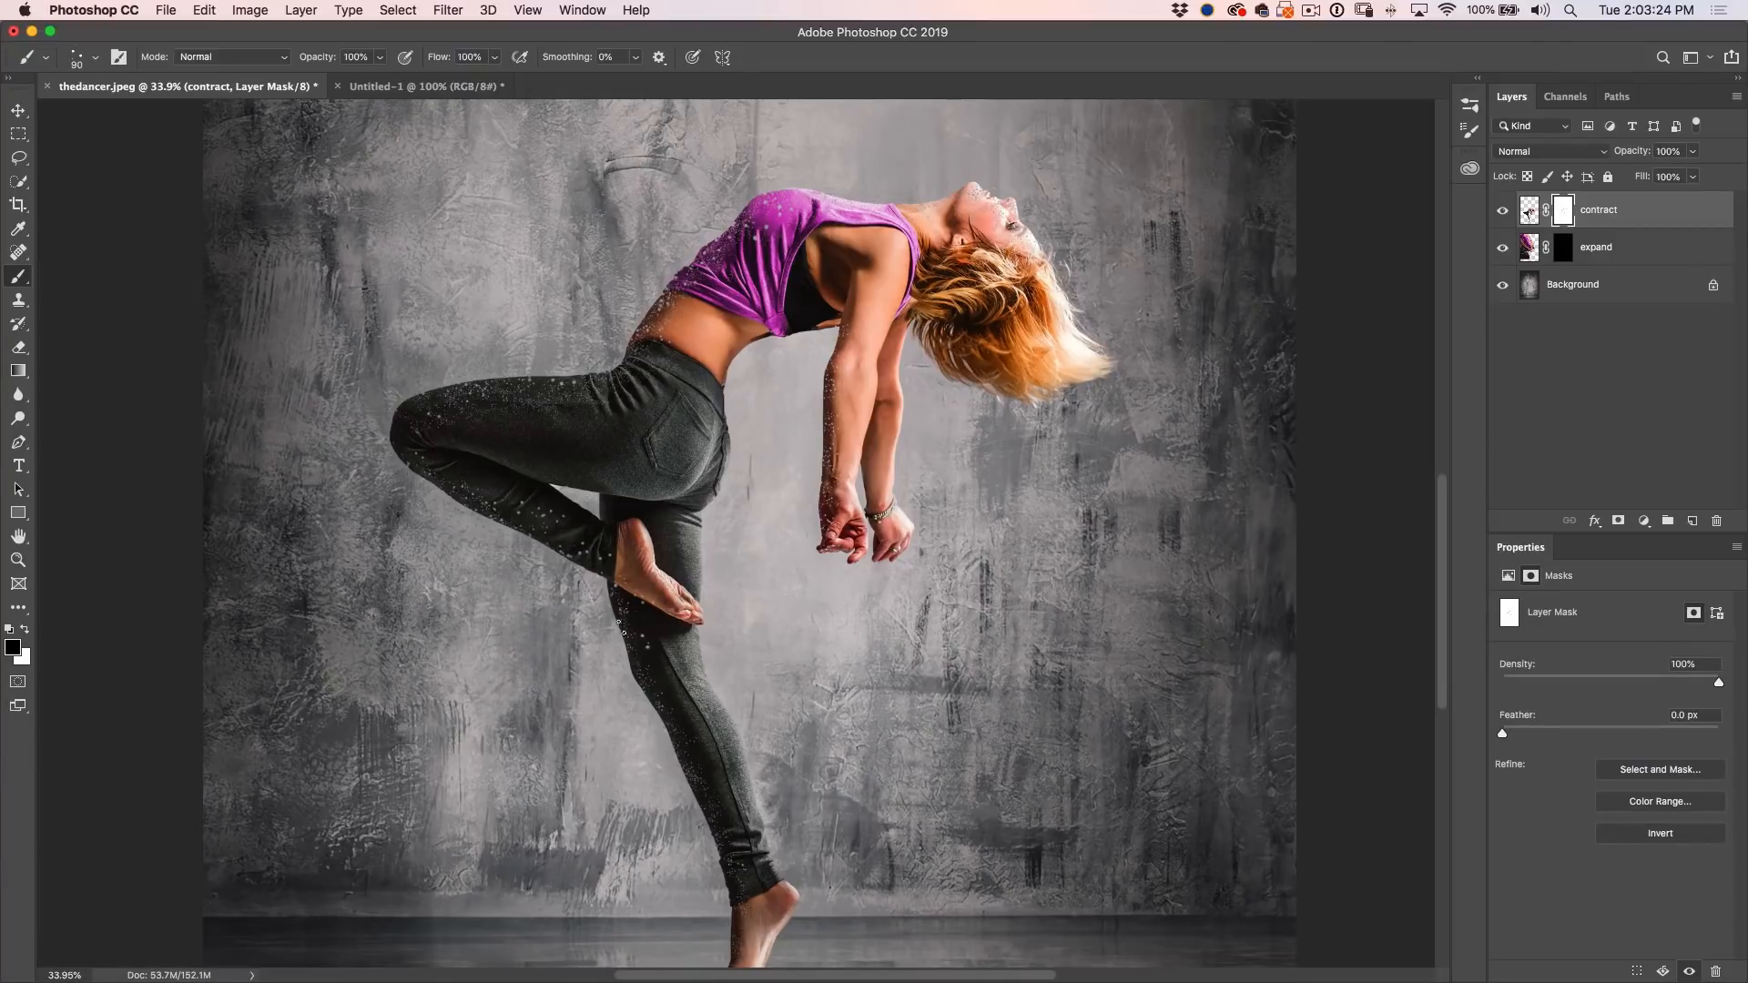
left_click_drag(623, 626, 708, 809)
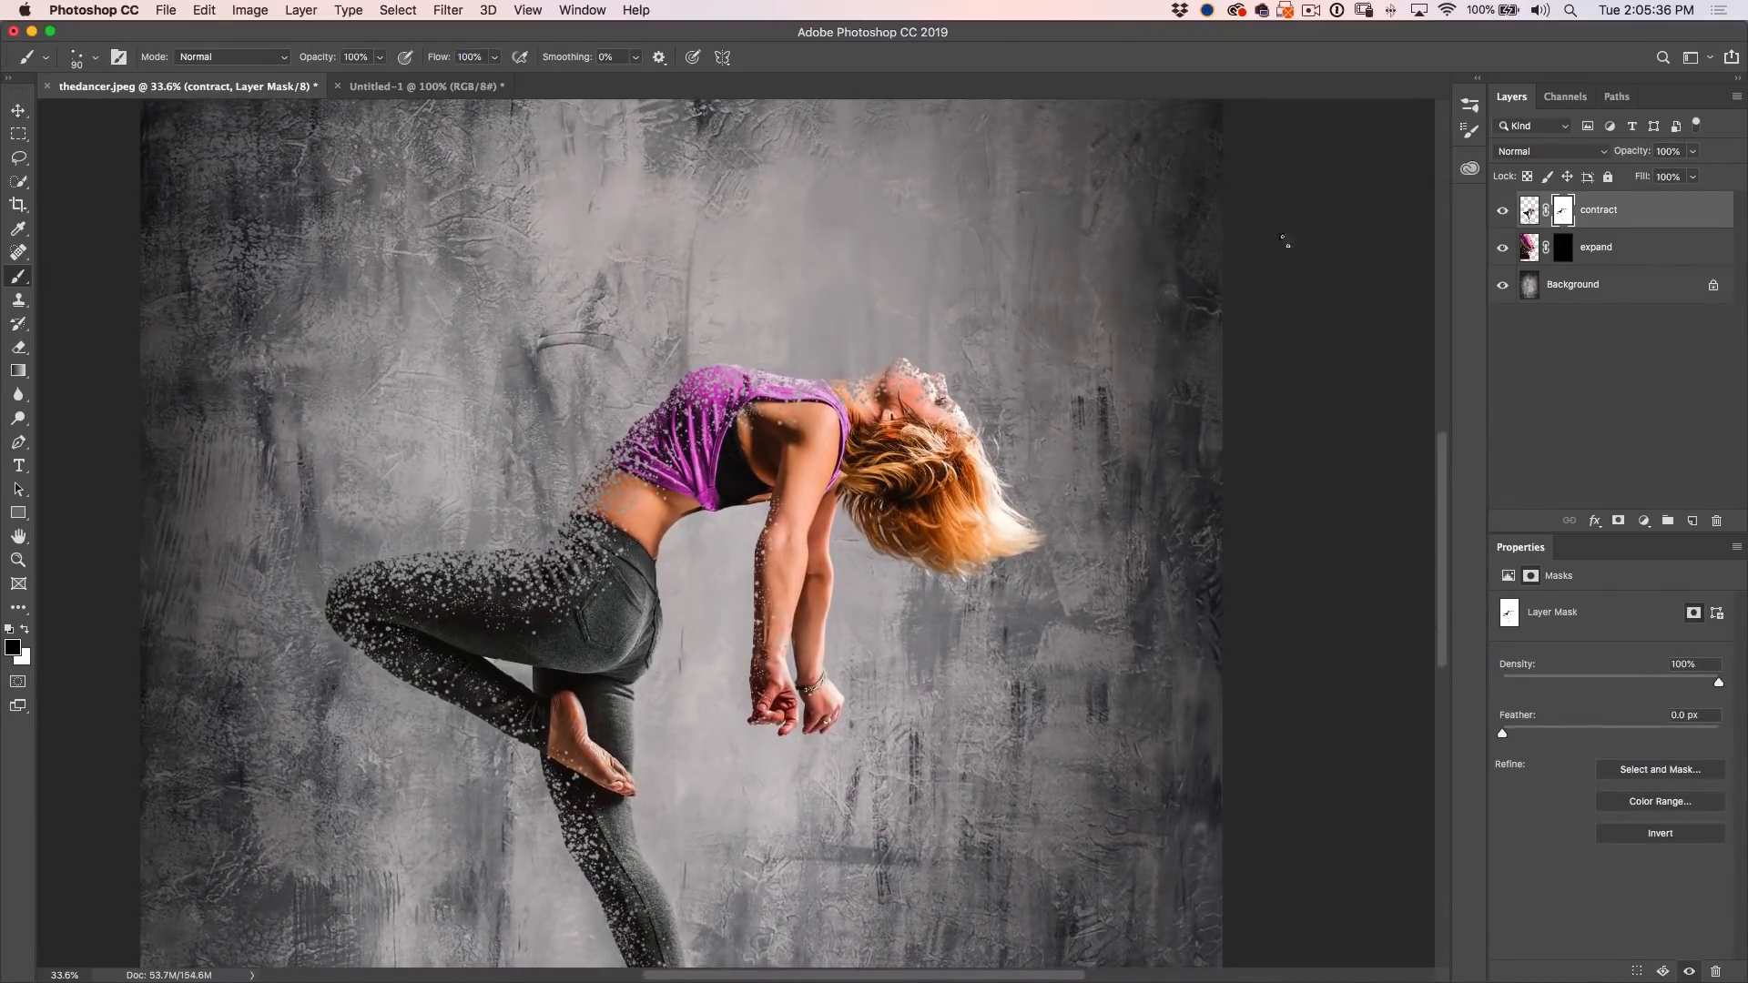
left_click(1562, 246)
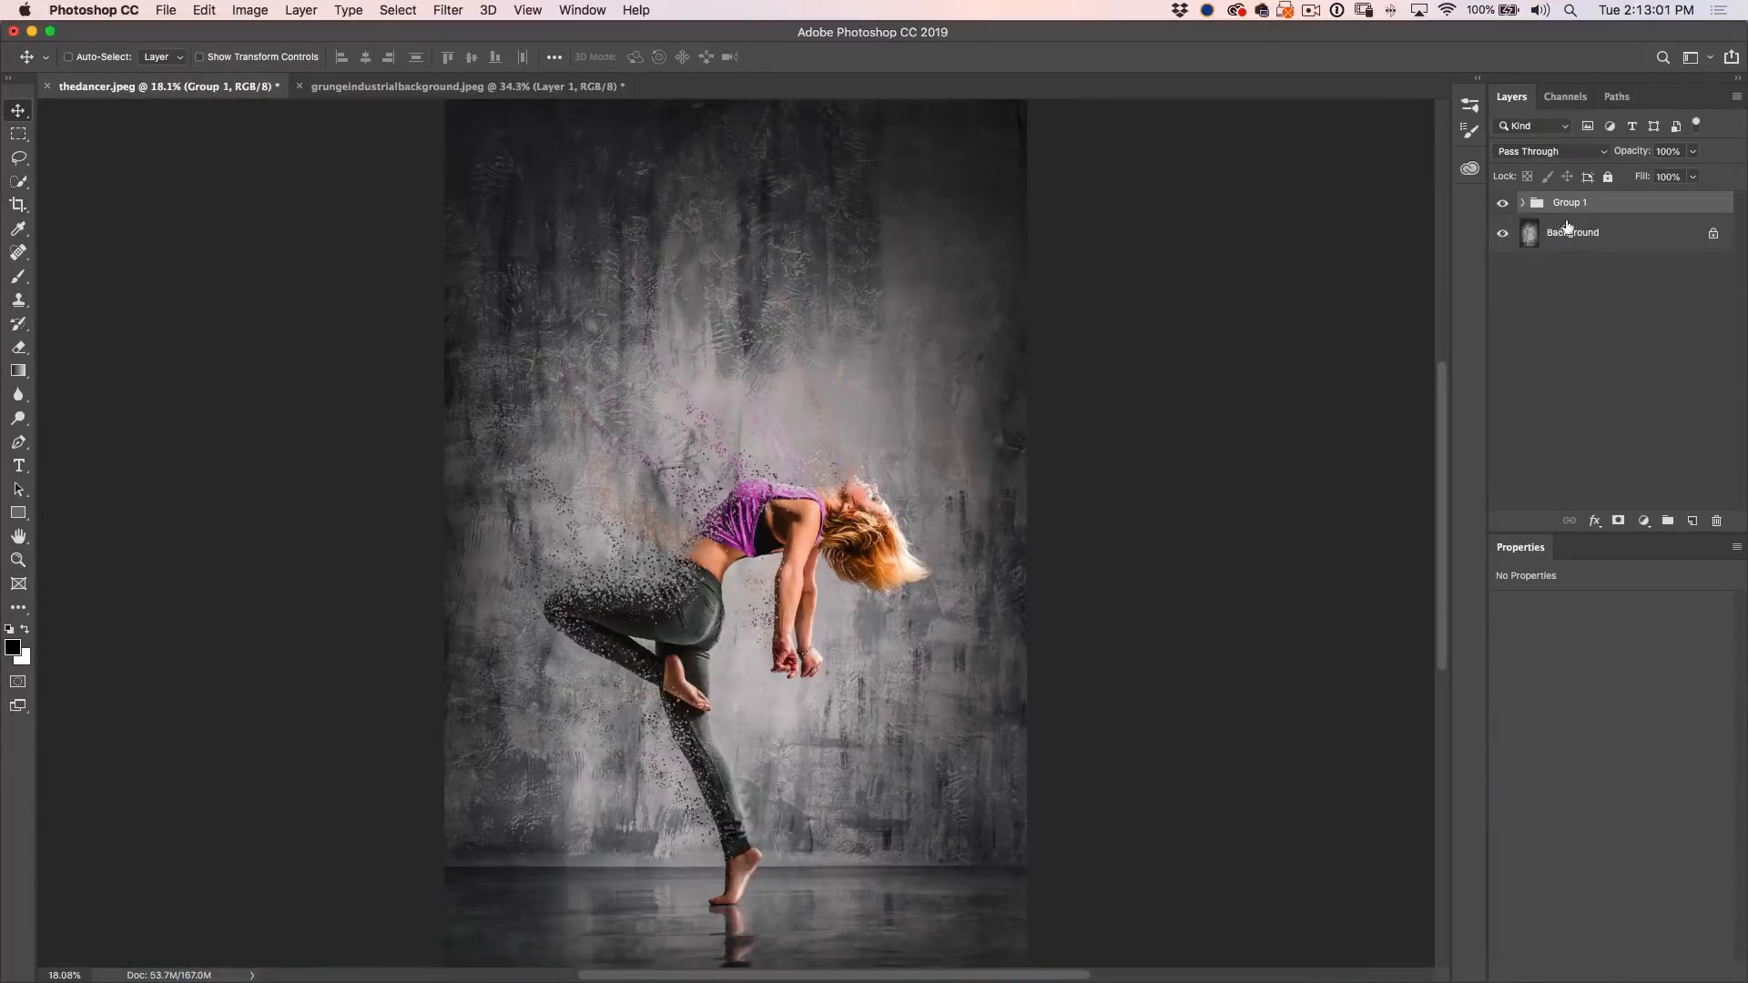
left_click(1572, 232)
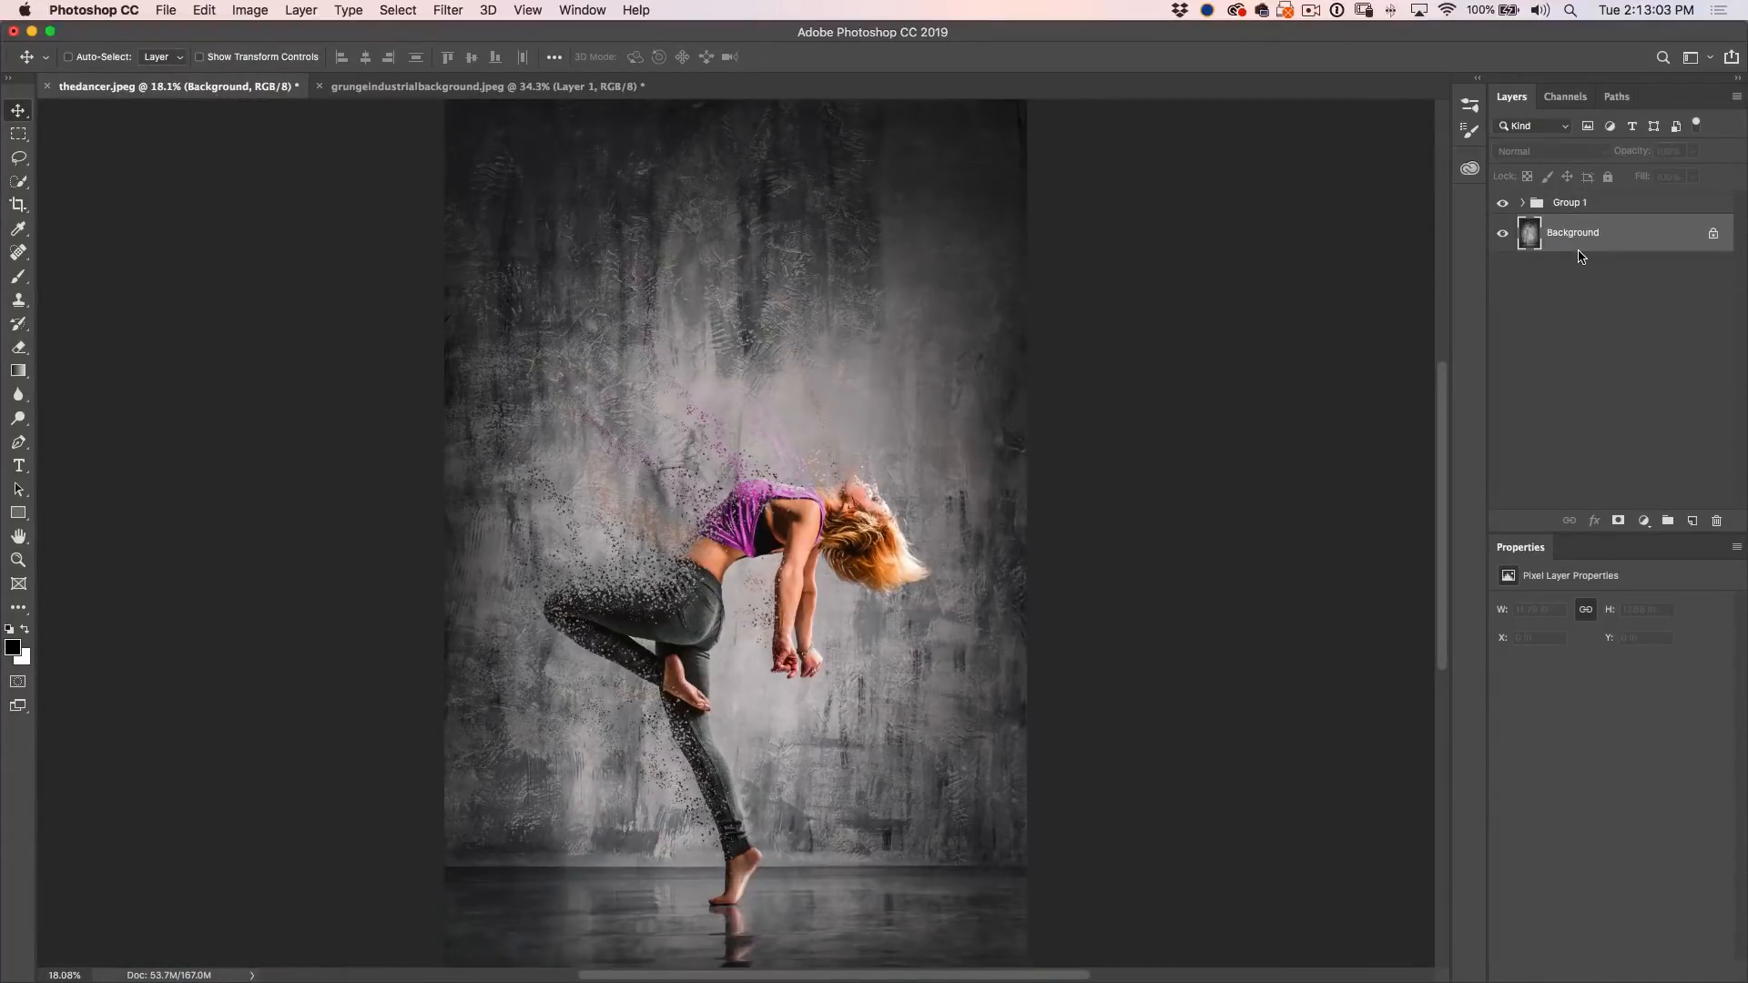